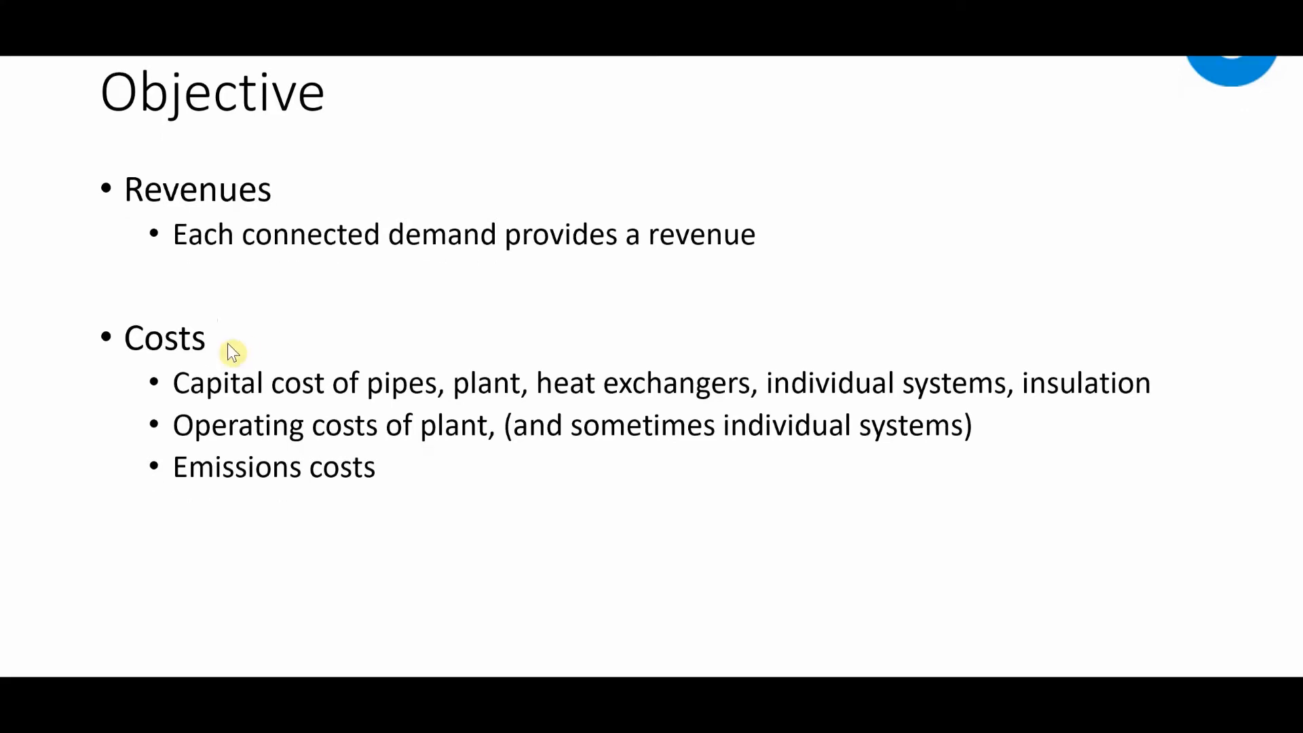
{"action": "mouse_move", "coordinate": [324, 445]}
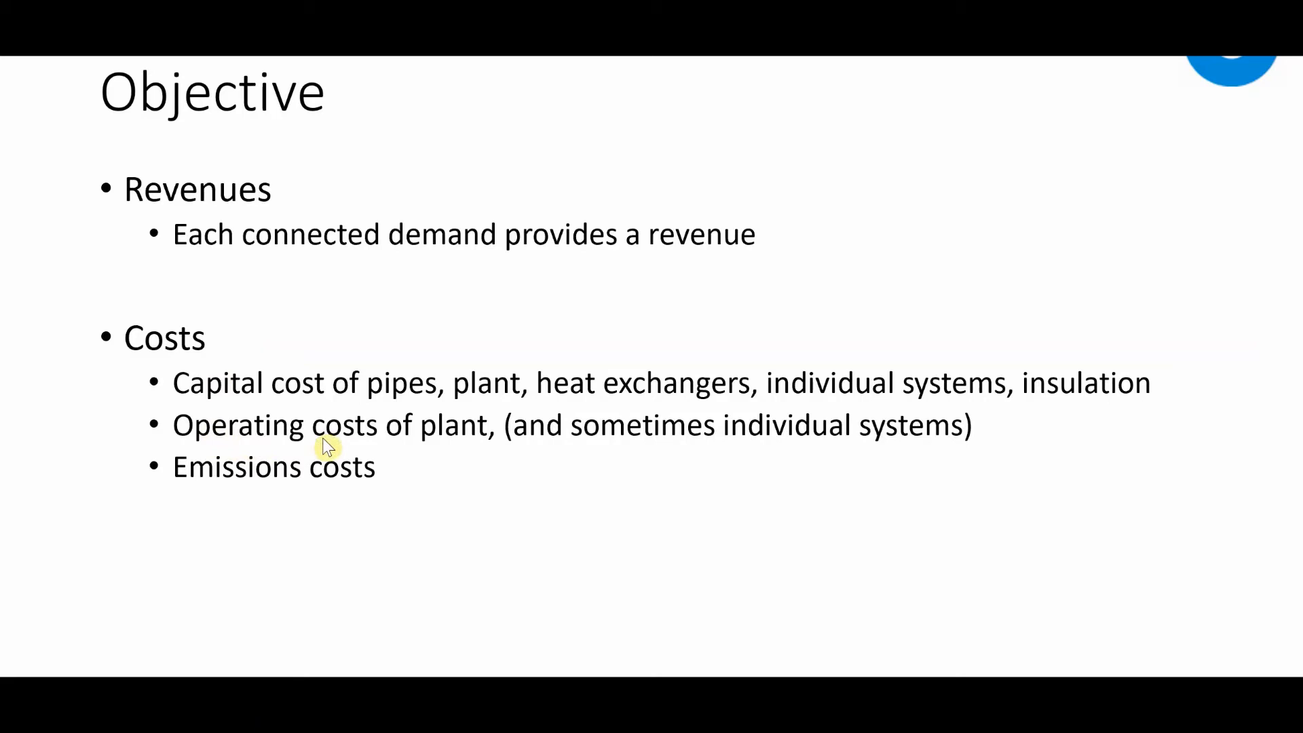
{"action": "mouse_move", "coordinate": [558, 452]}
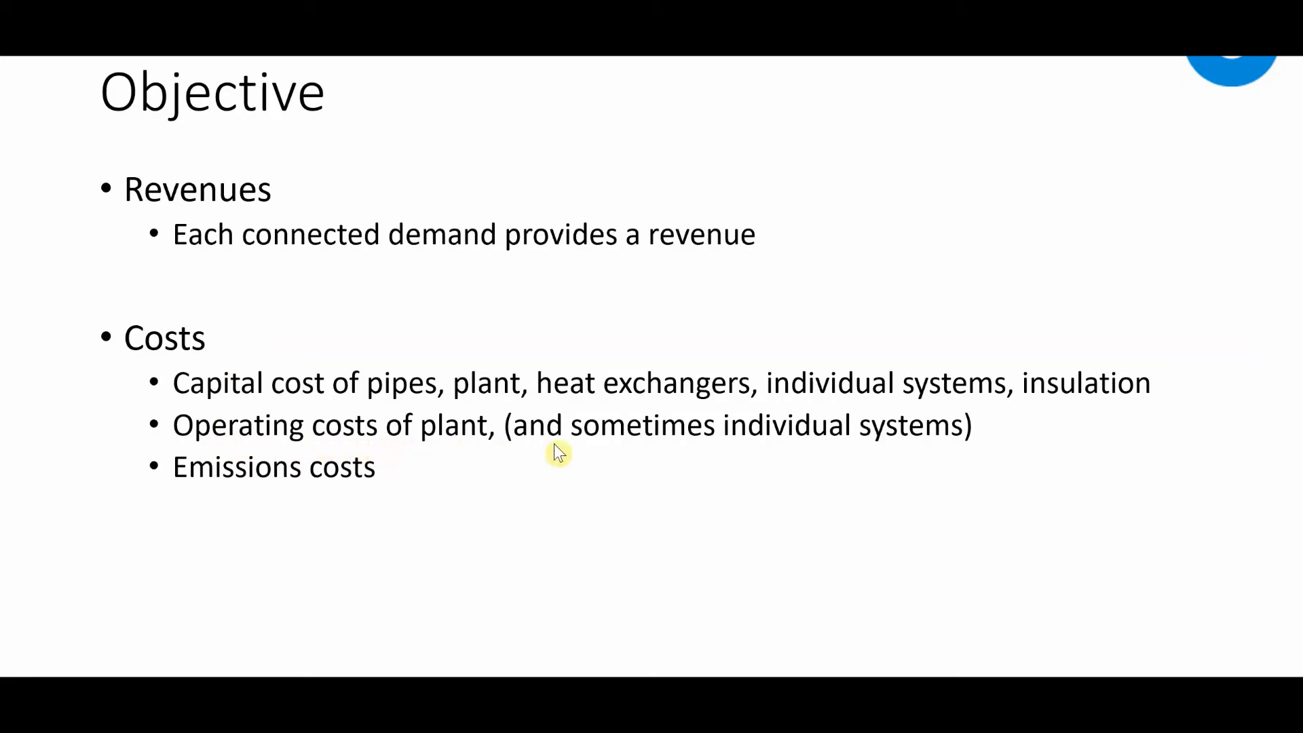
{"action": "mouse_move", "coordinate": [882, 458]}
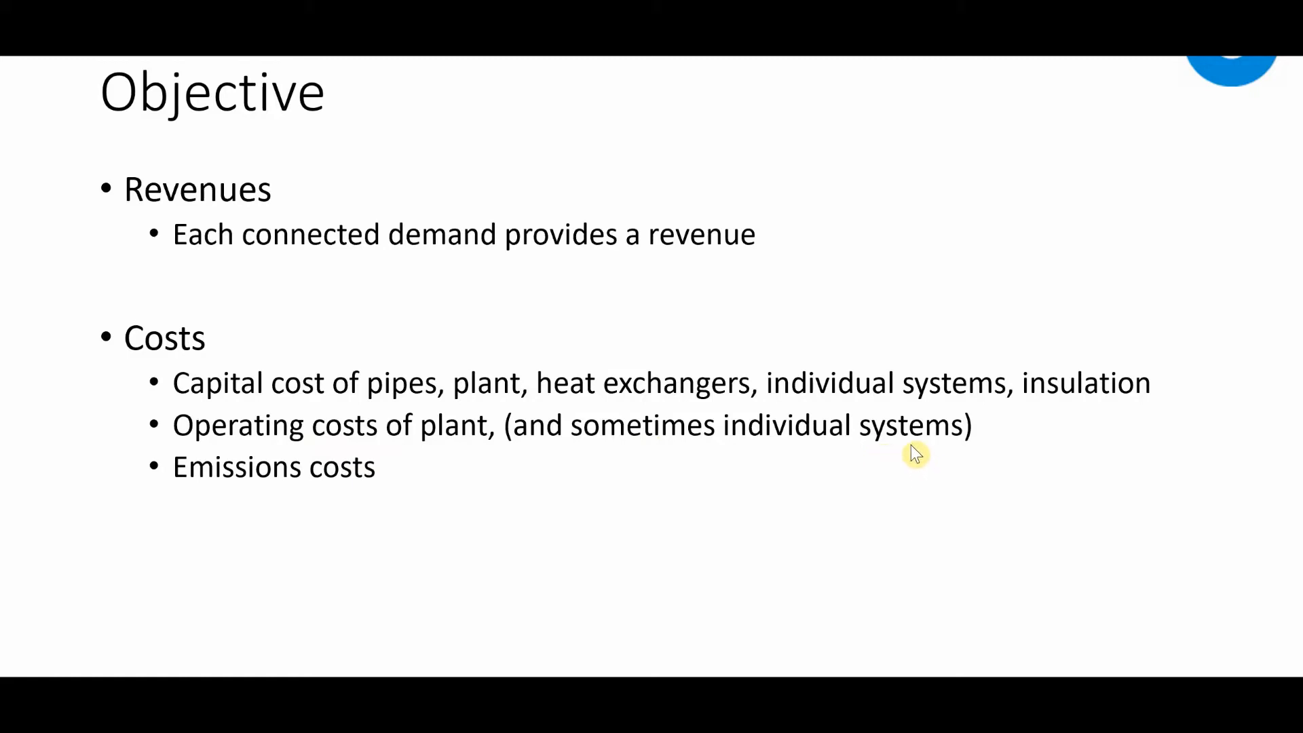
{"action": "mouse_move", "coordinate": [914, 458]}
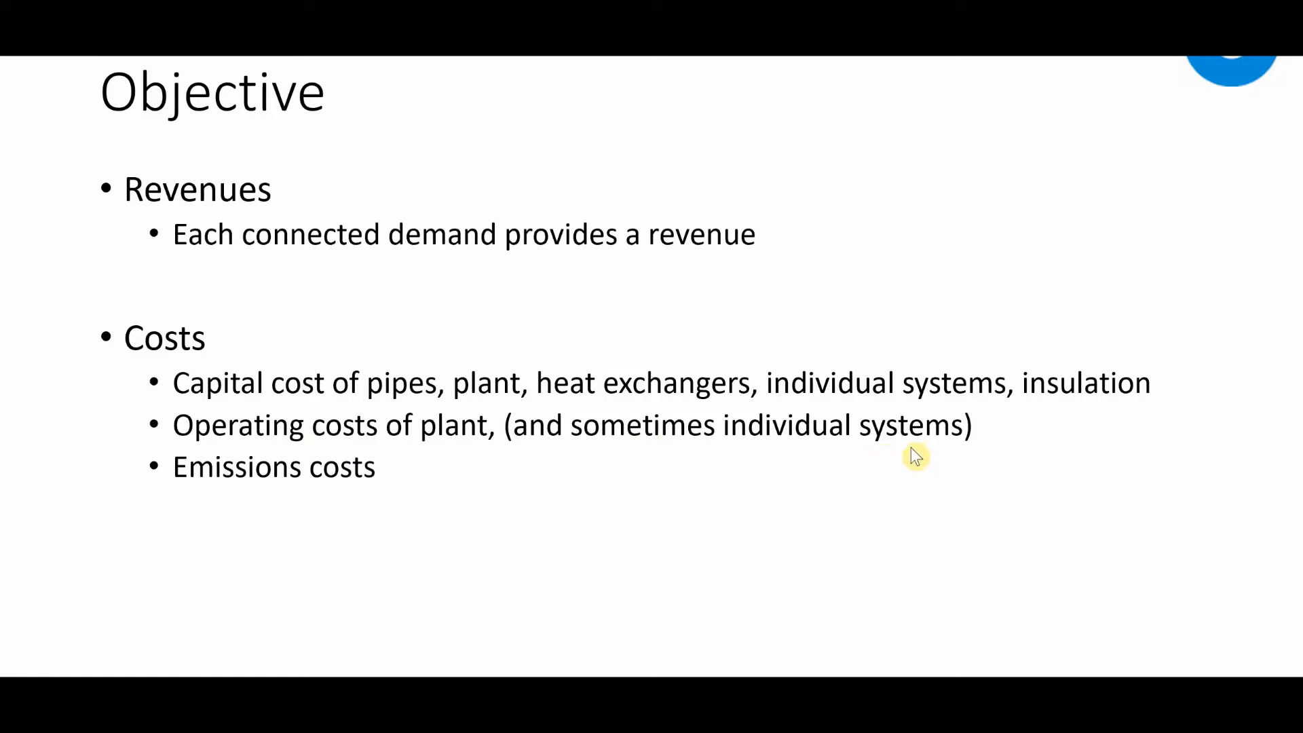
{"action": "mouse_move", "coordinate": [600, 588]}
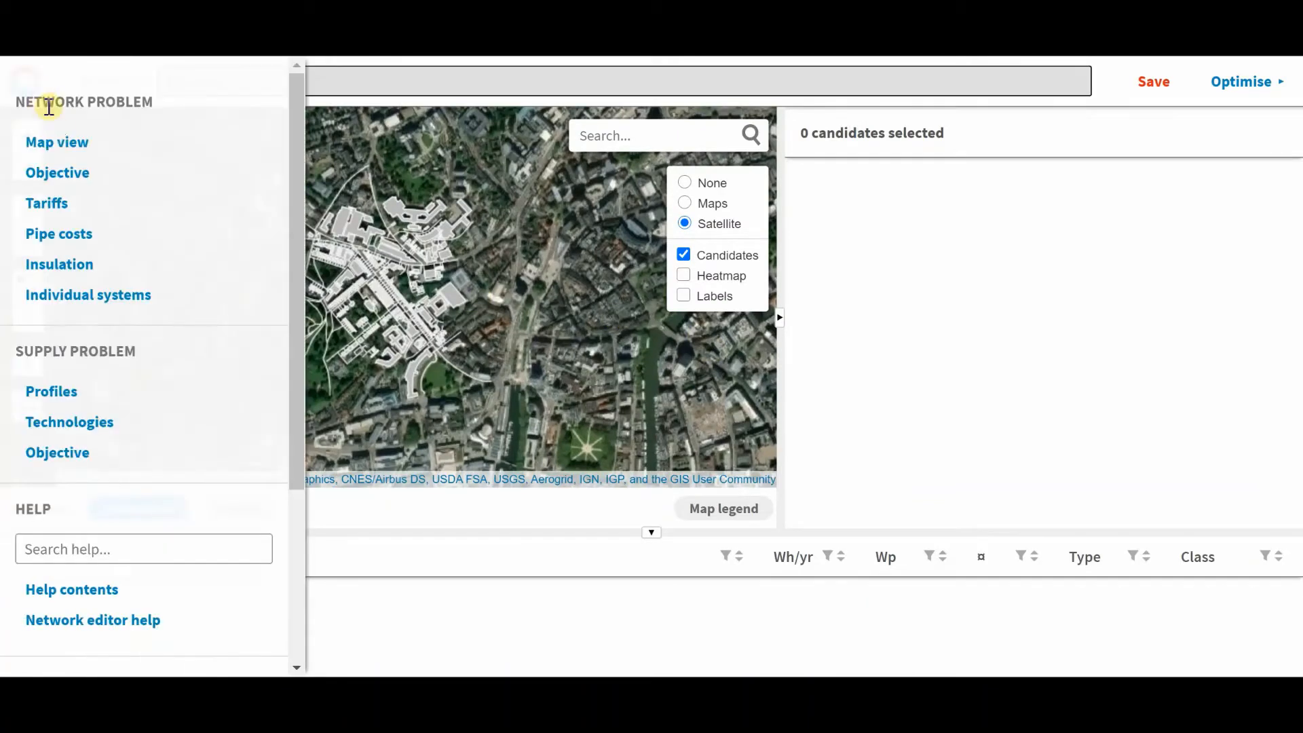
Review the Objective page set to maximize network NPV, then bring the section menu back up.
{"action": "left_click", "coordinate": [57, 173]}
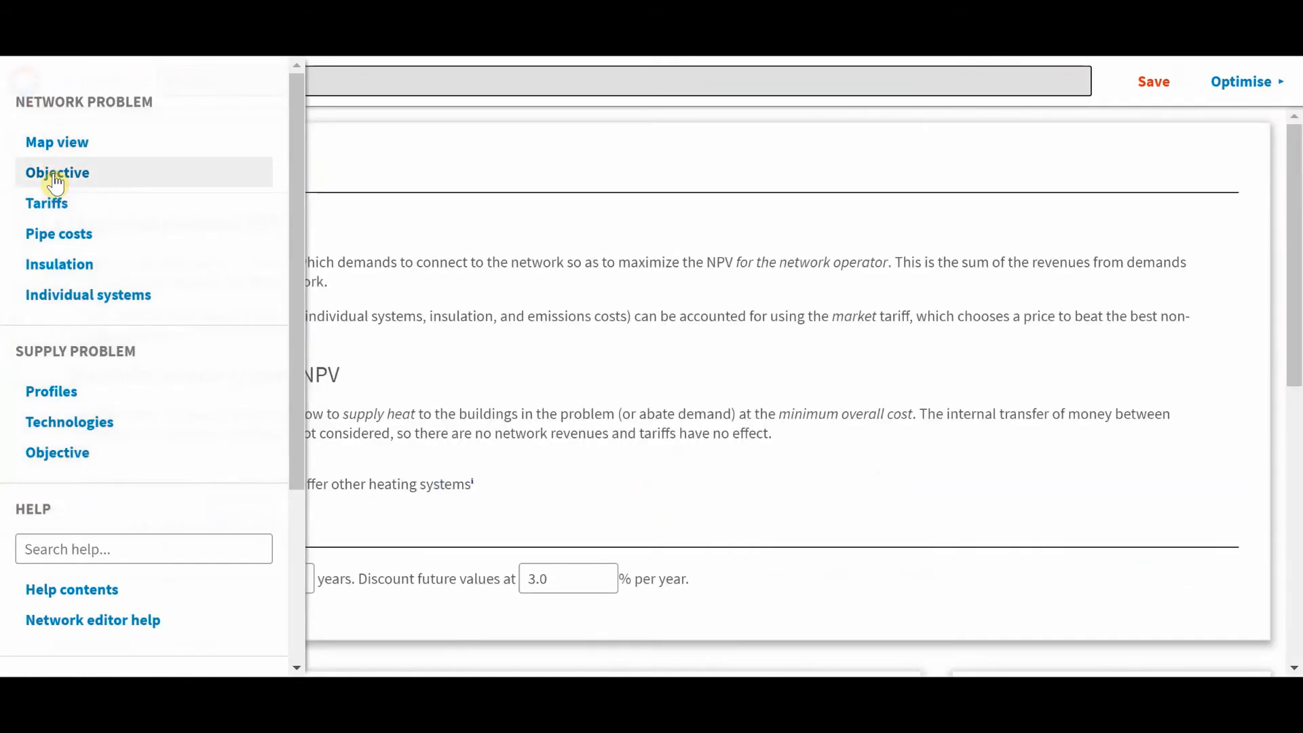
{"action": "left_click", "coordinate": [57, 172]}
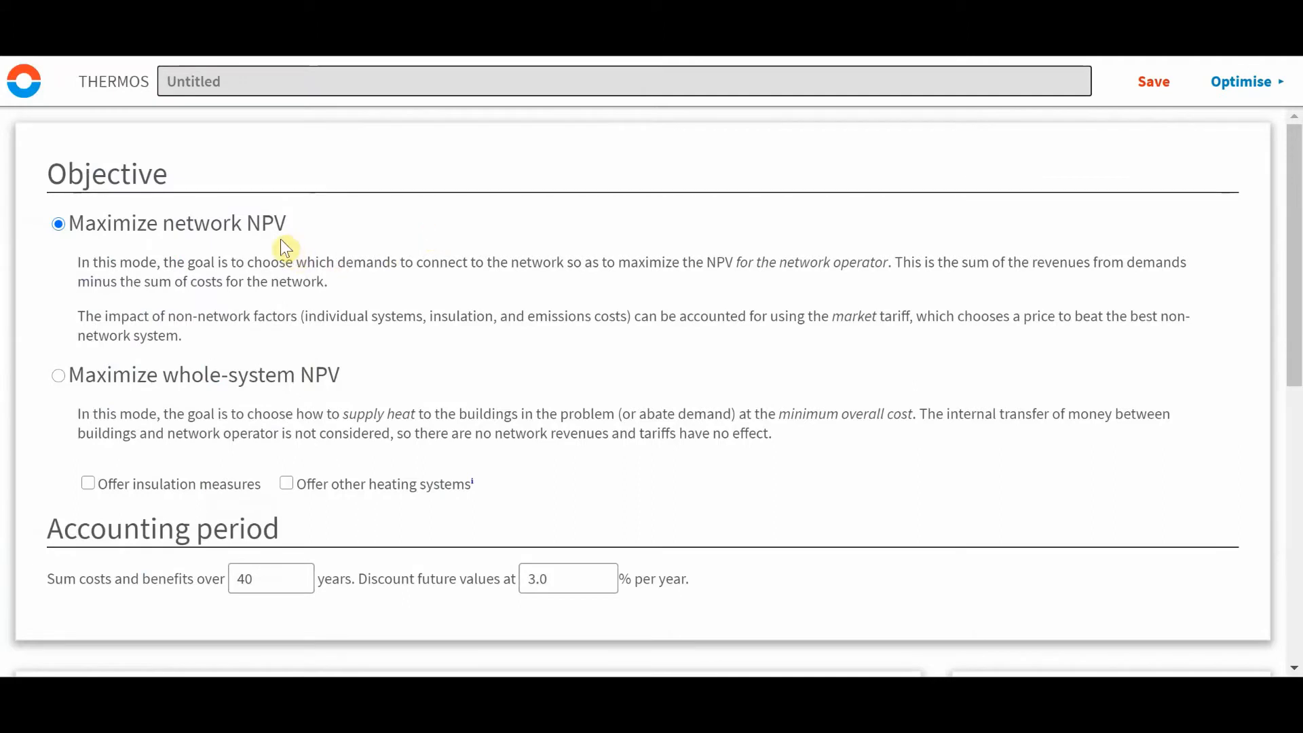
{"action": "mouse_move", "coordinate": [140, 243]}
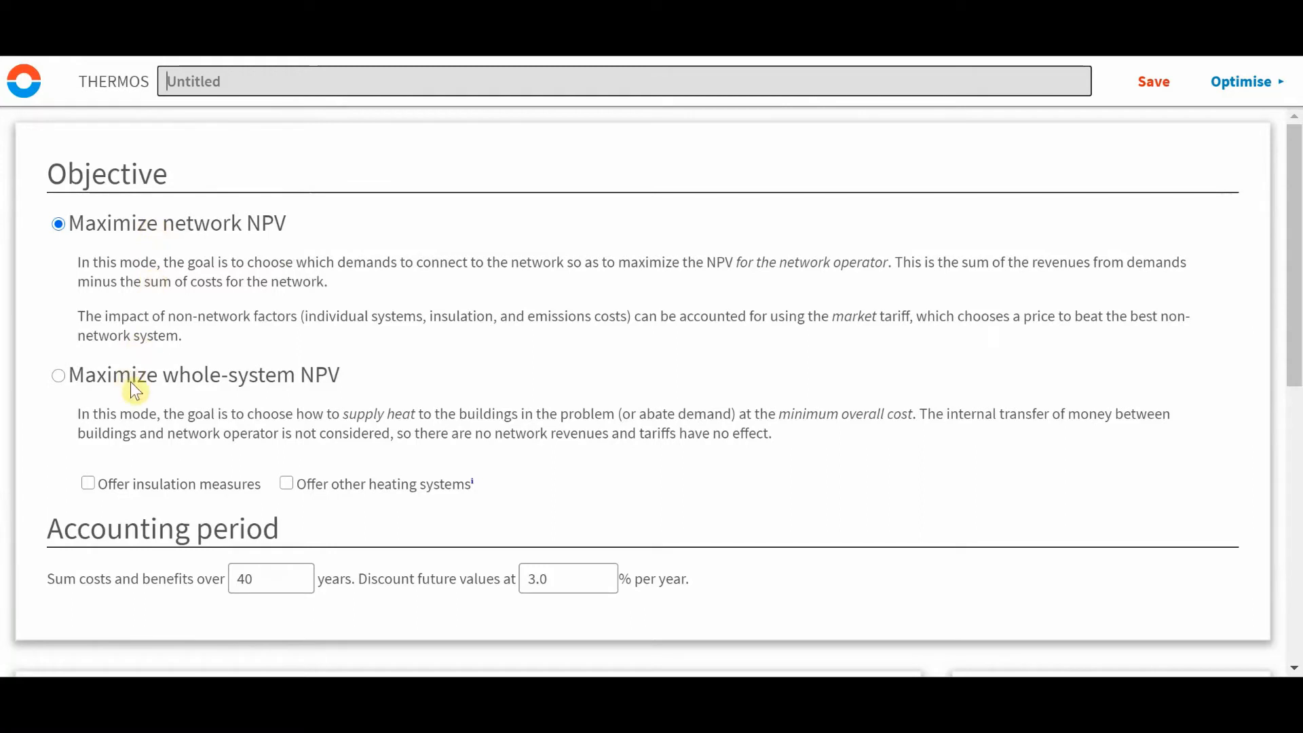
{"action": "mouse_move", "coordinate": [140, 392]}
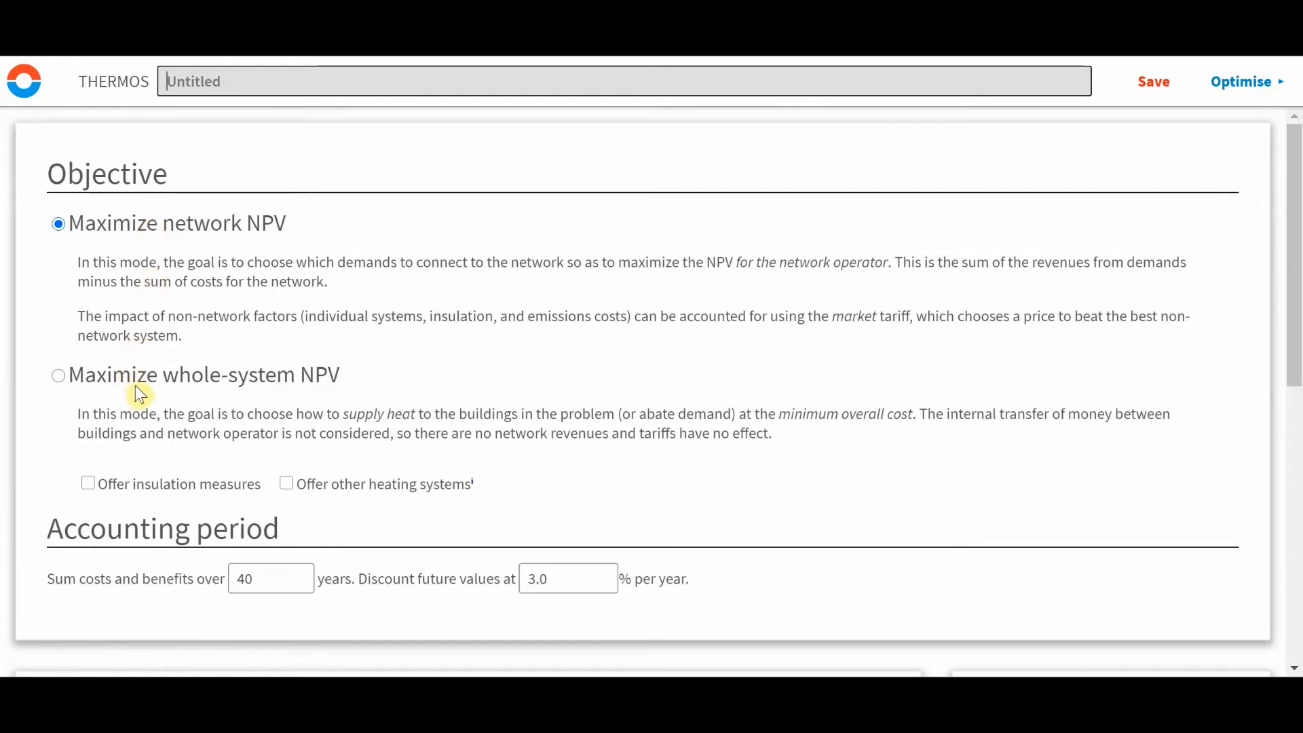
{"action": "mouse_move", "coordinate": [145, 369]}
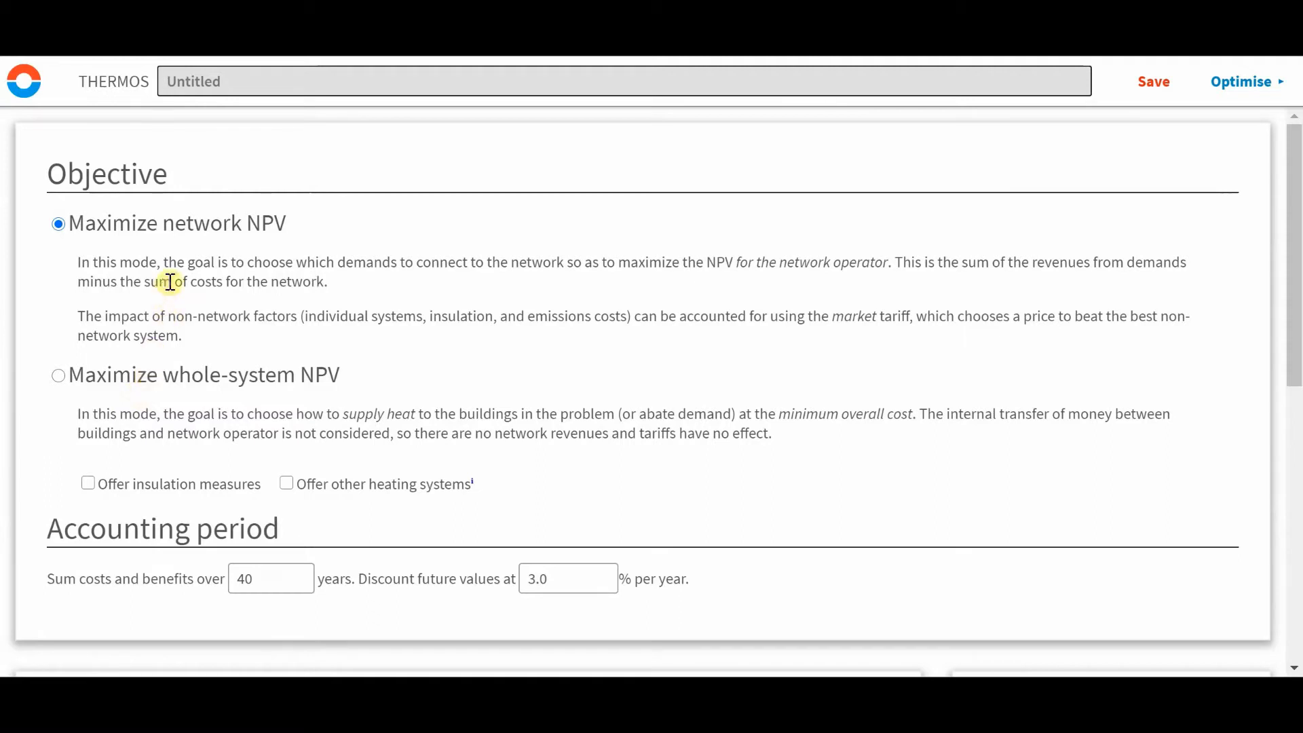
{"action": "mouse_move", "coordinate": [183, 239]}
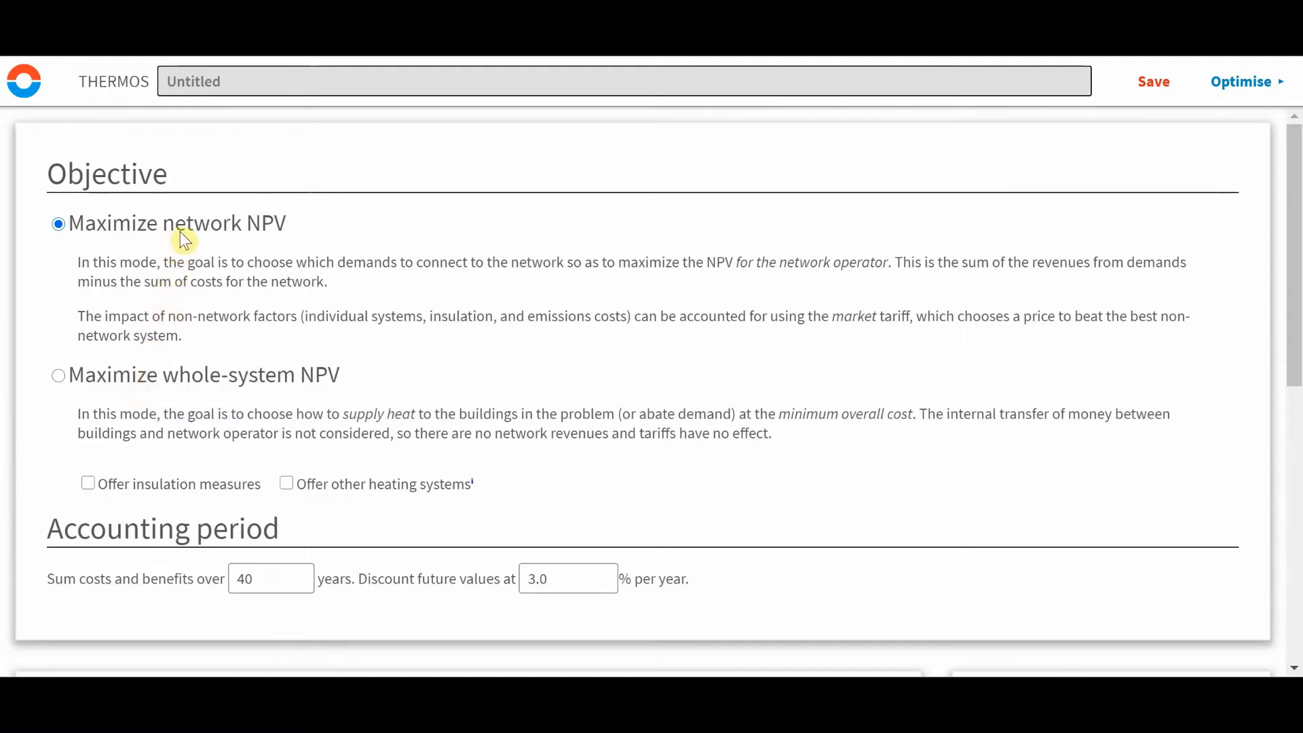
{"action": "mouse_move", "coordinate": [274, 378]}
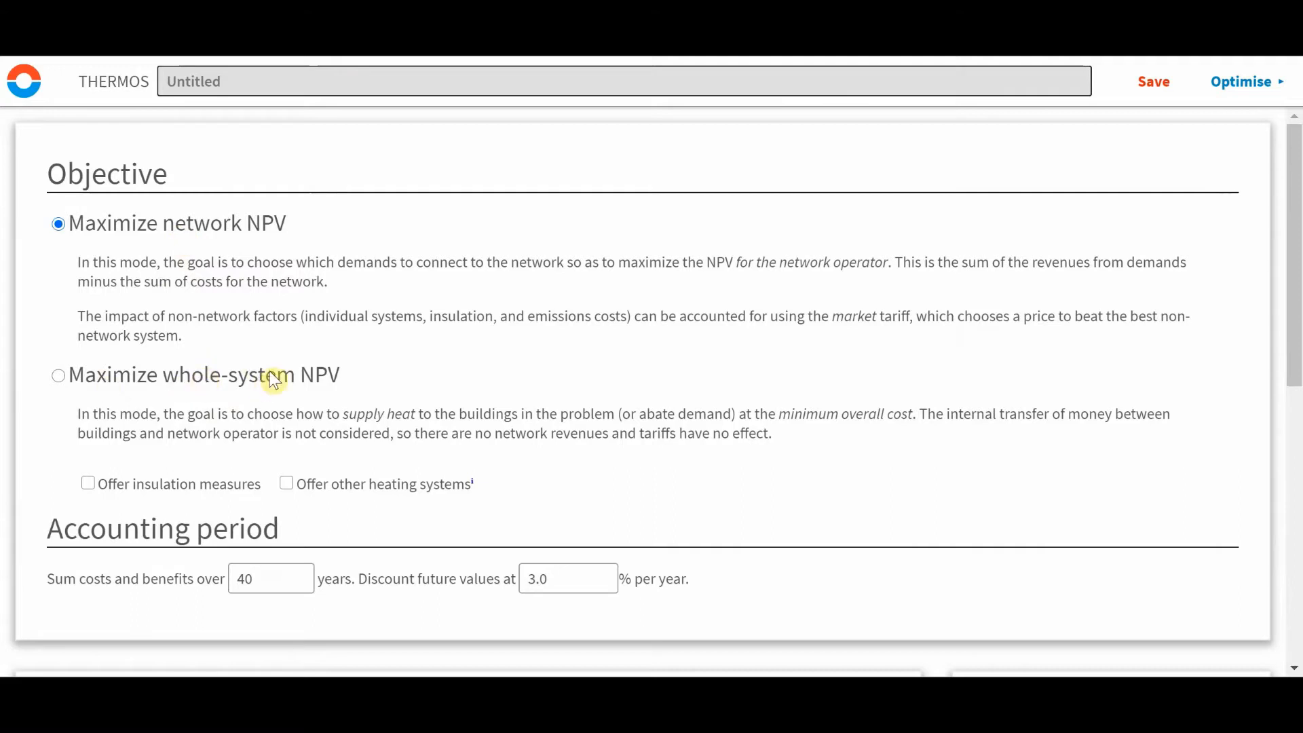
{"action": "mouse_move", "coordinate": [229, 358]}
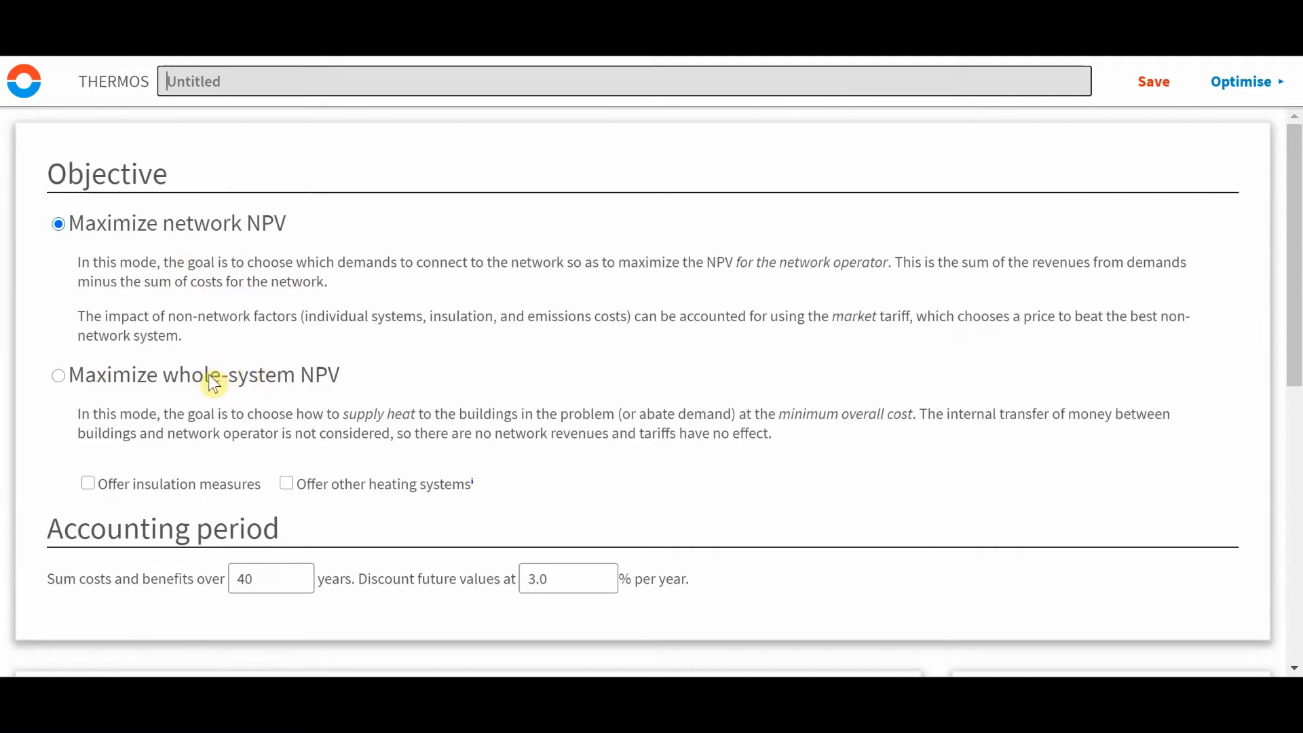
{"action": "mouse_move", "coordinate": [133, 379]}
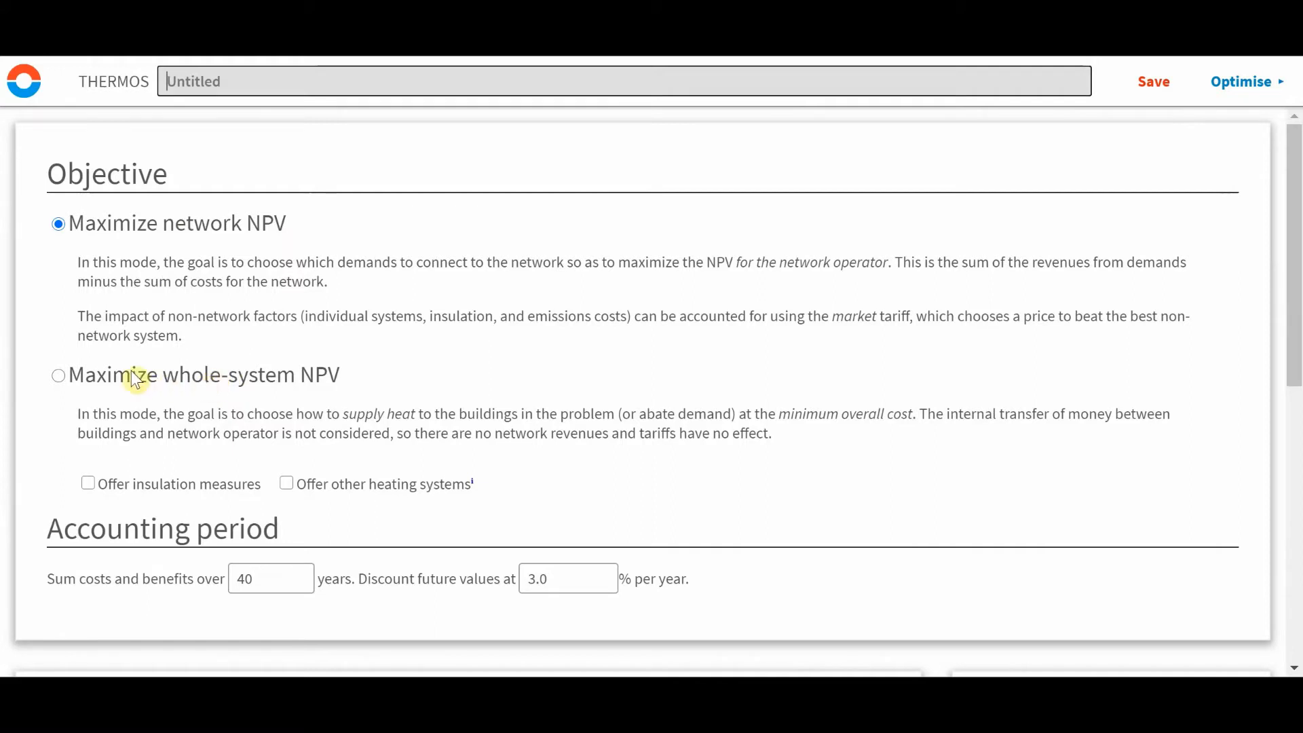
{"action": "mouse_move", "coordinate": [235, 364]}
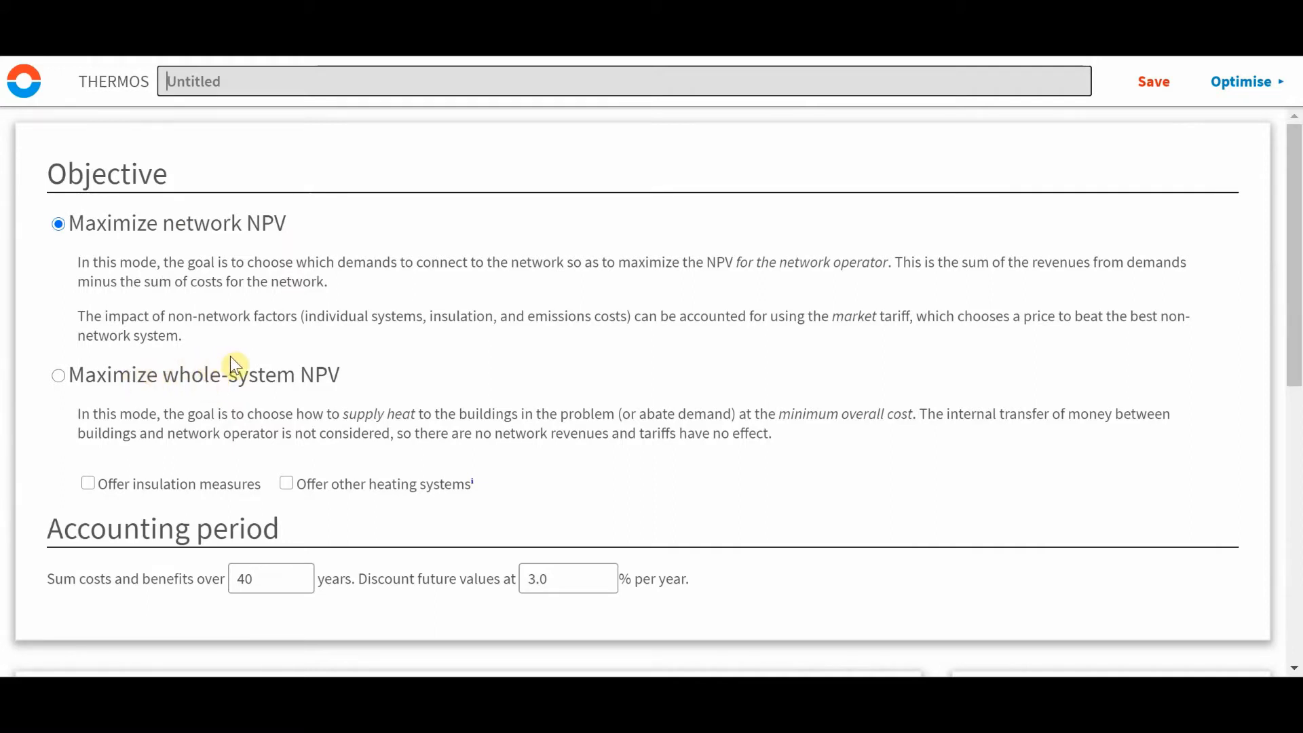
{"action": "mouse_move", "coordinate": [297, 387]}
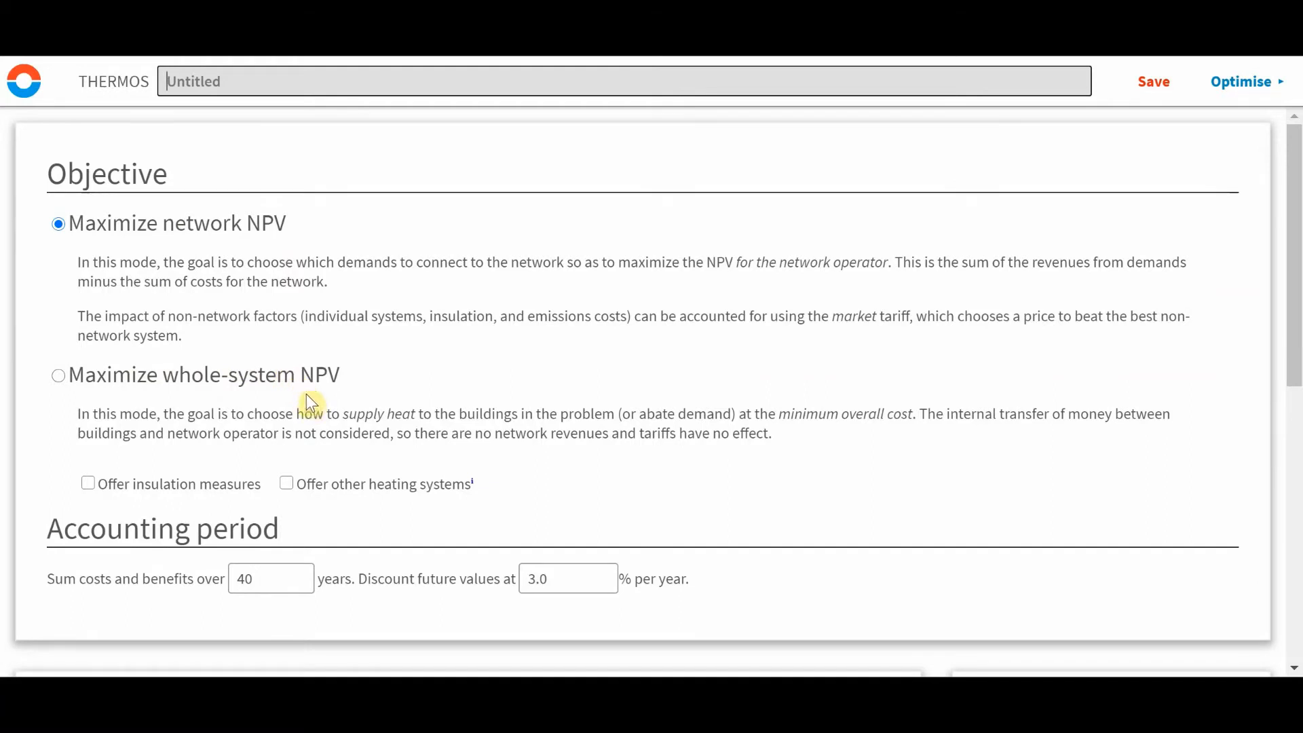
{"action": "mouse_move", "coordinate": [314, 391]}
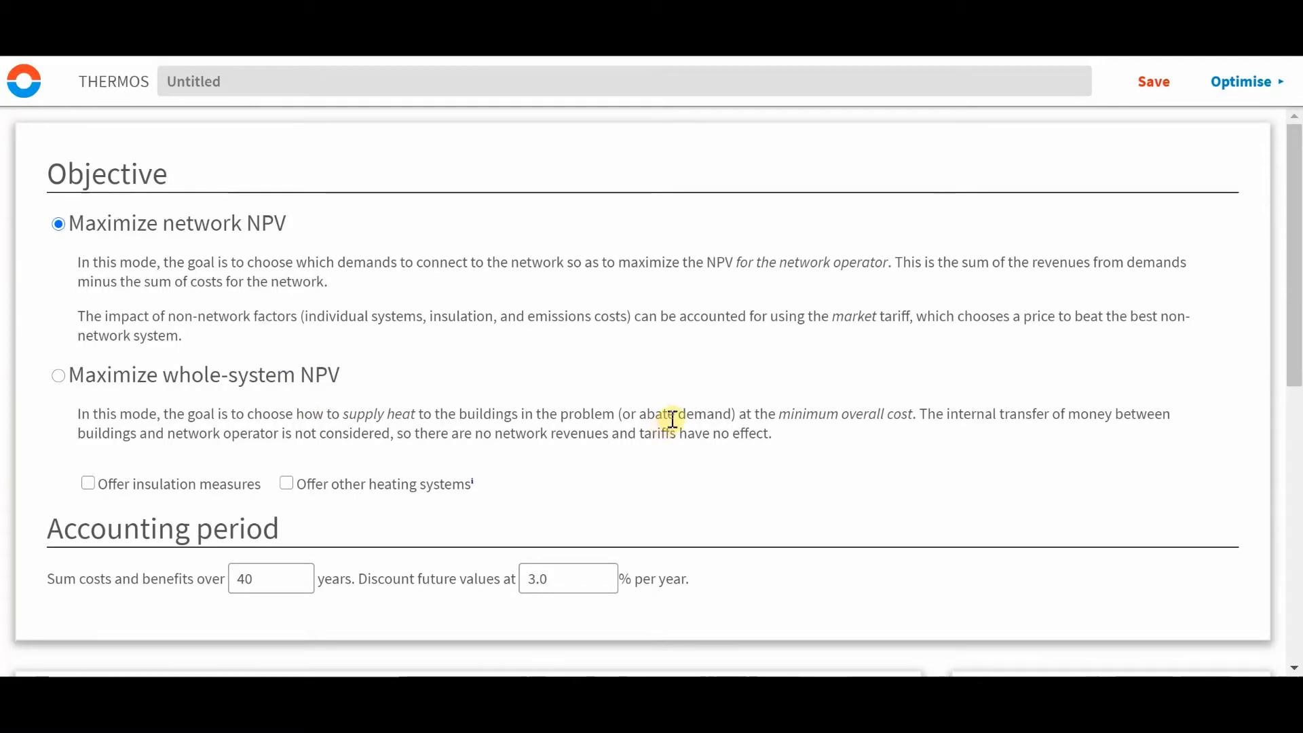
{"action": "left_click", "coordinate": [16, 80]}
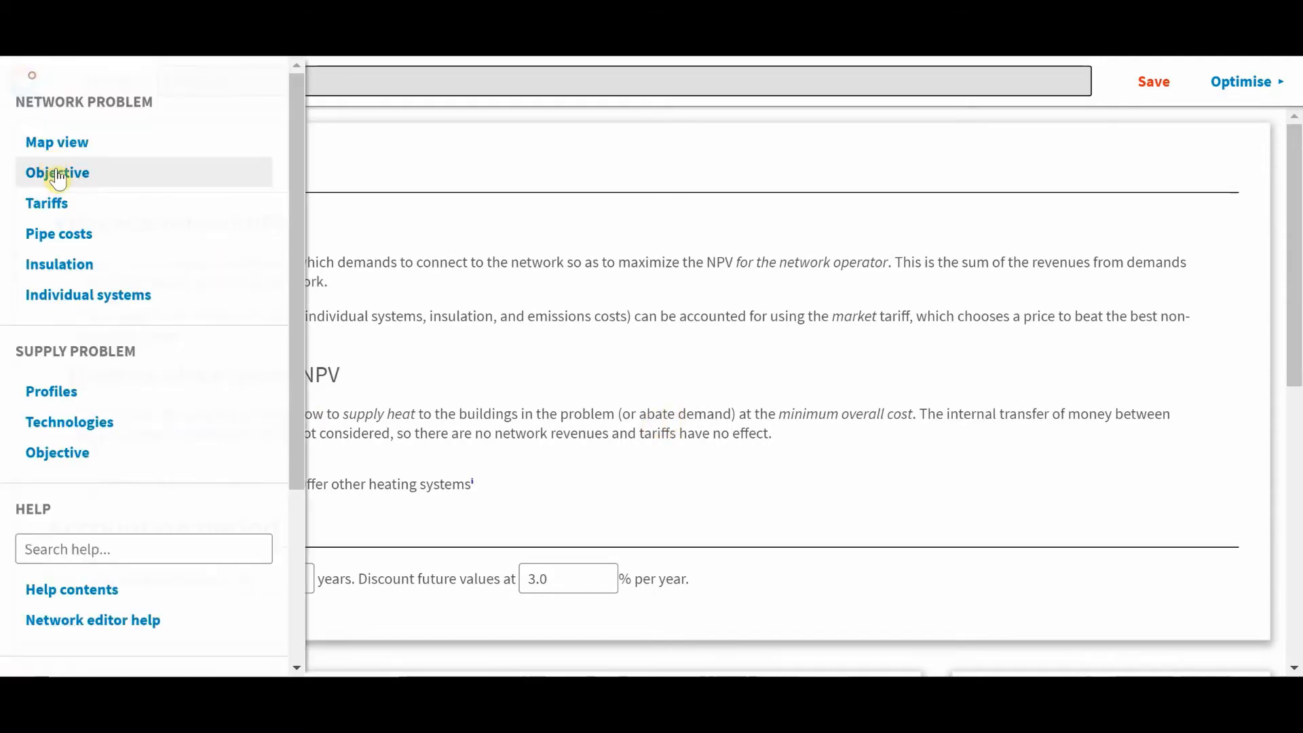
Return to the map and select the forbidden retail building with 200.28 MWh/yr heat demand.
{"action": "left_click", "coordinate": [57, 141]}
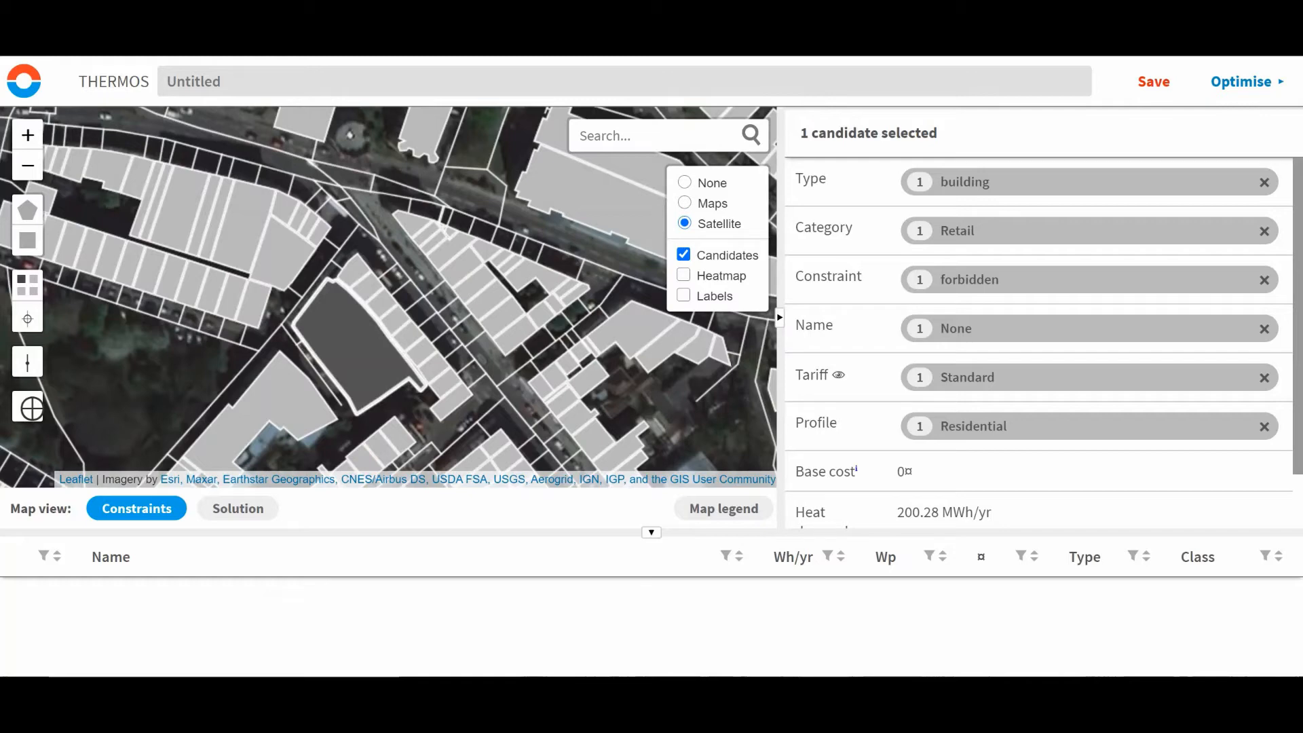
{"action": "mouse_move", "coordinate": [301, 356]}
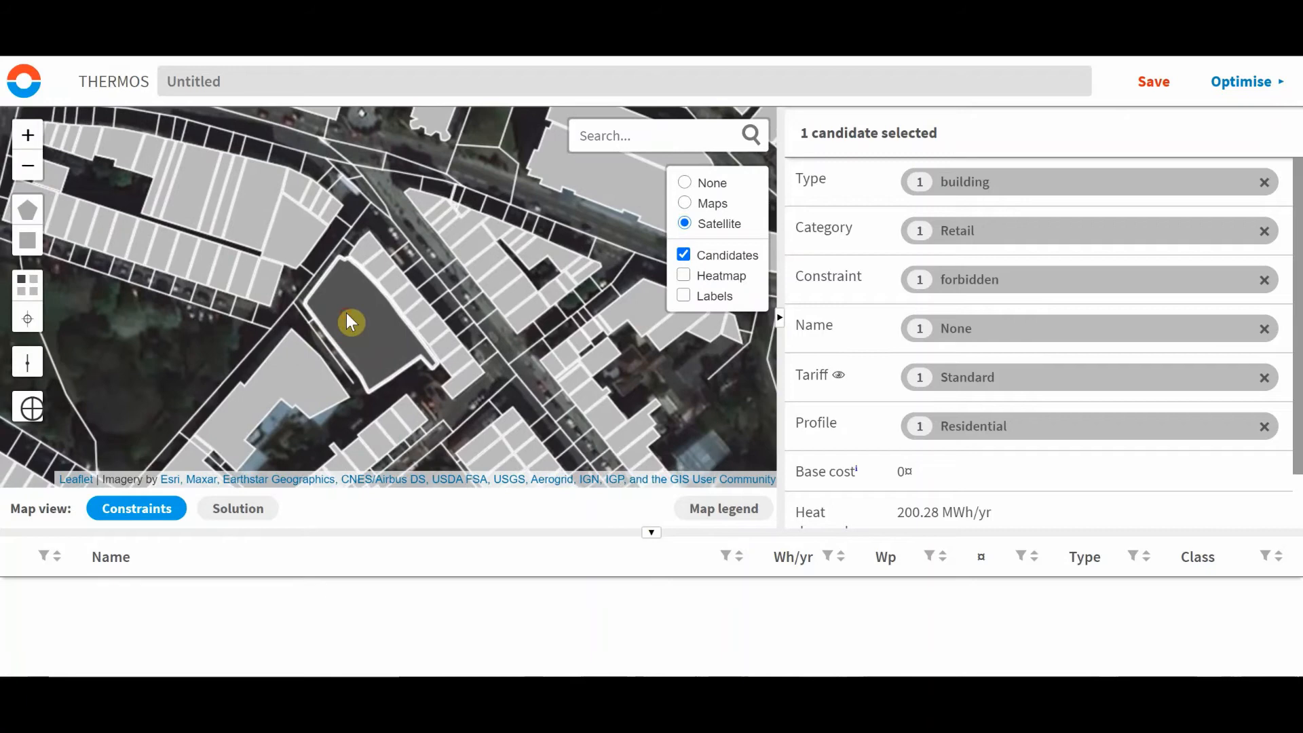
{"action": "left_click", "coordinate": [324, 274]}
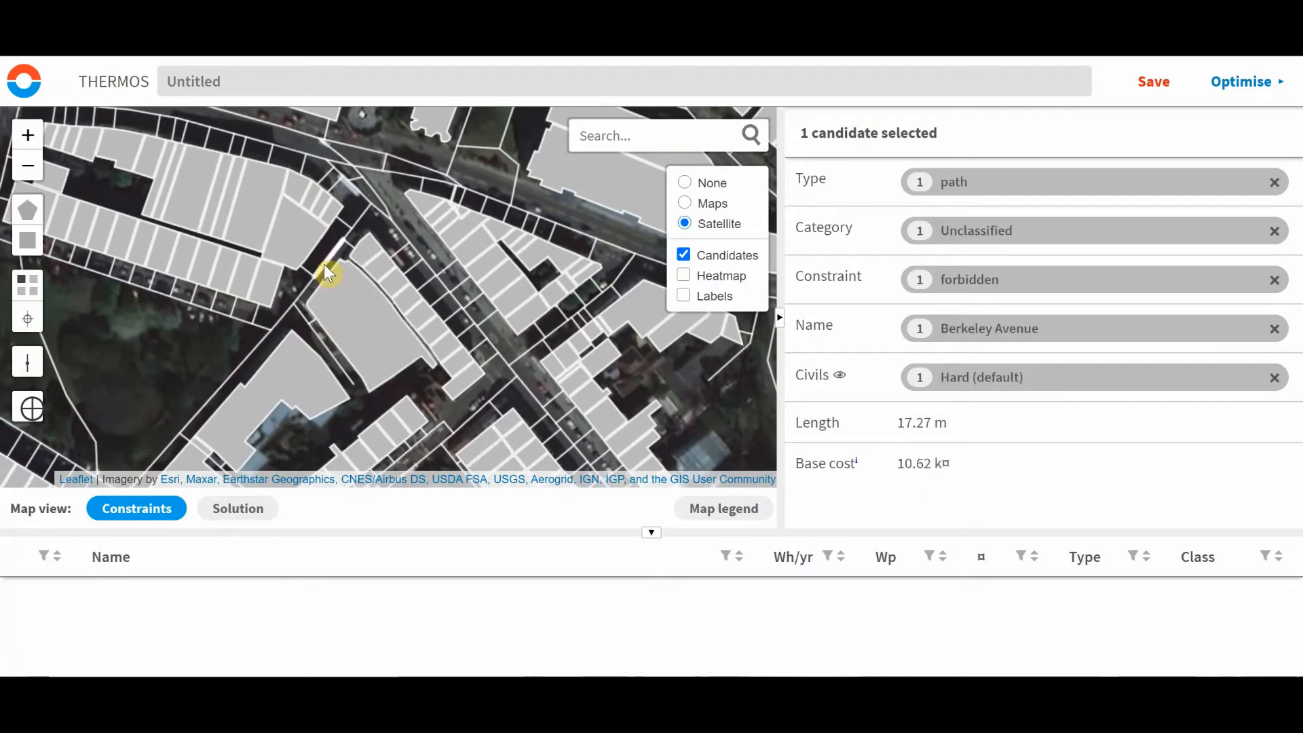
{"action": "mouse_move", "coordinate": [323, 276]}
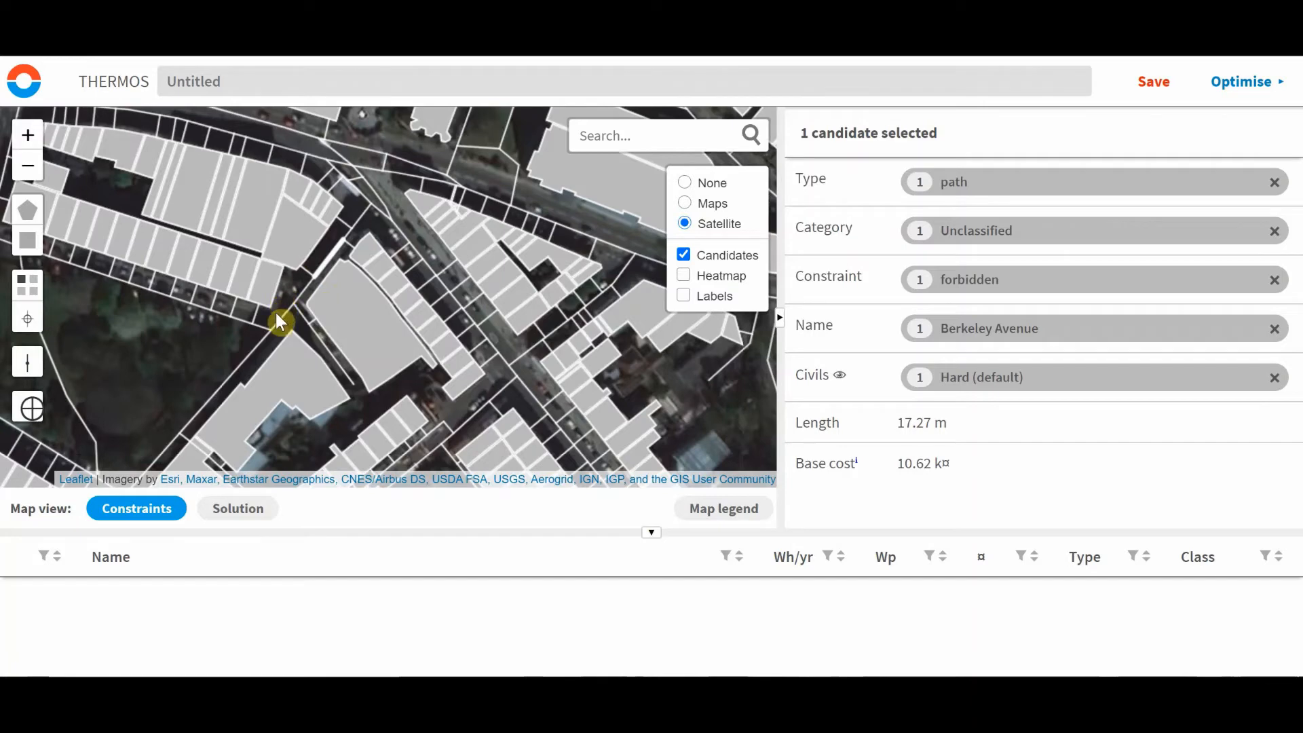
{"action": "mouse_move", "coordinate": [358, 337]}
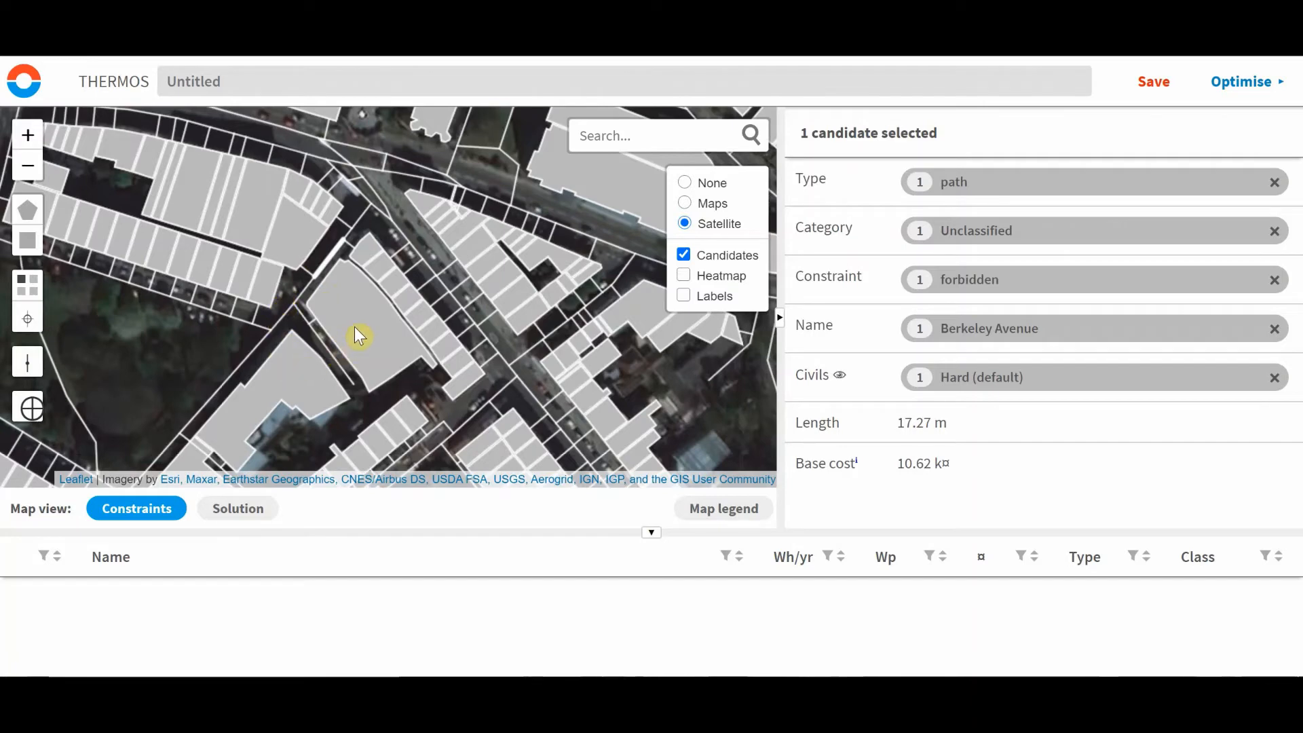
{"action": "mouse_move", "coordinate": [385, 339]}
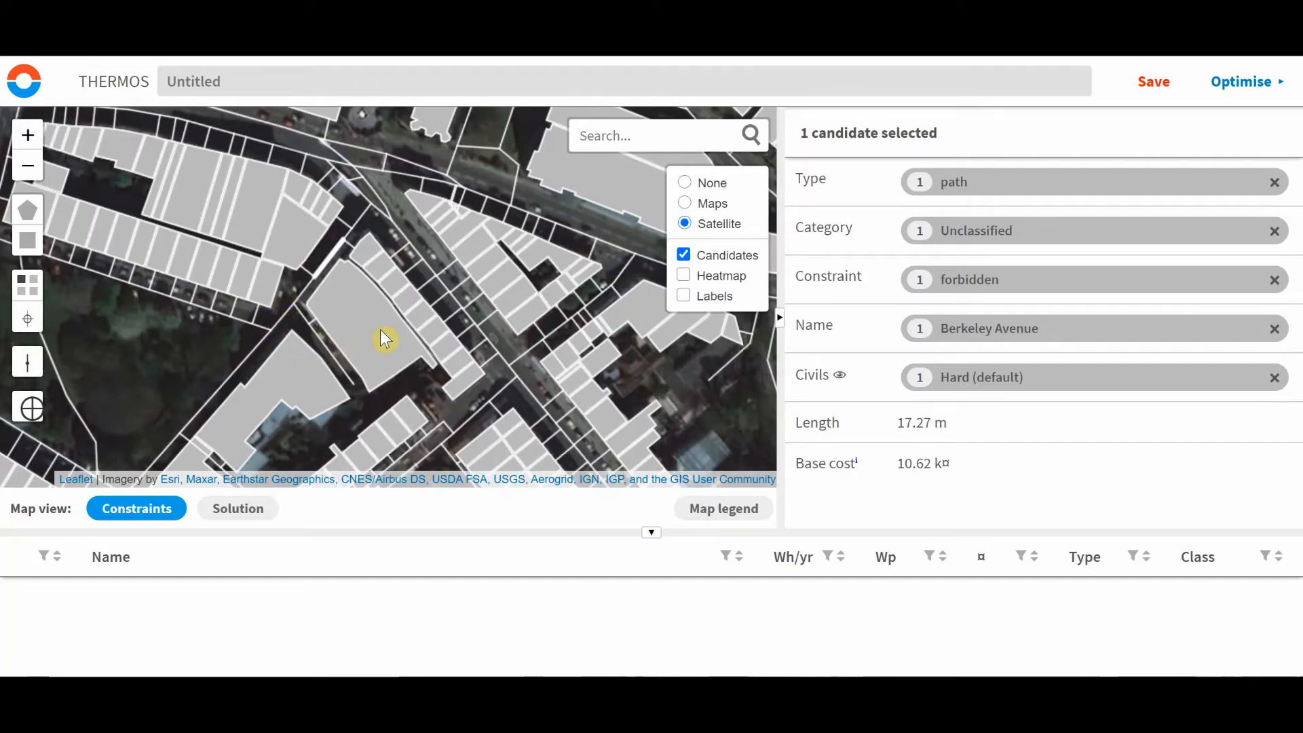
{"action": "left_click", "coordinate": [378, 341]}
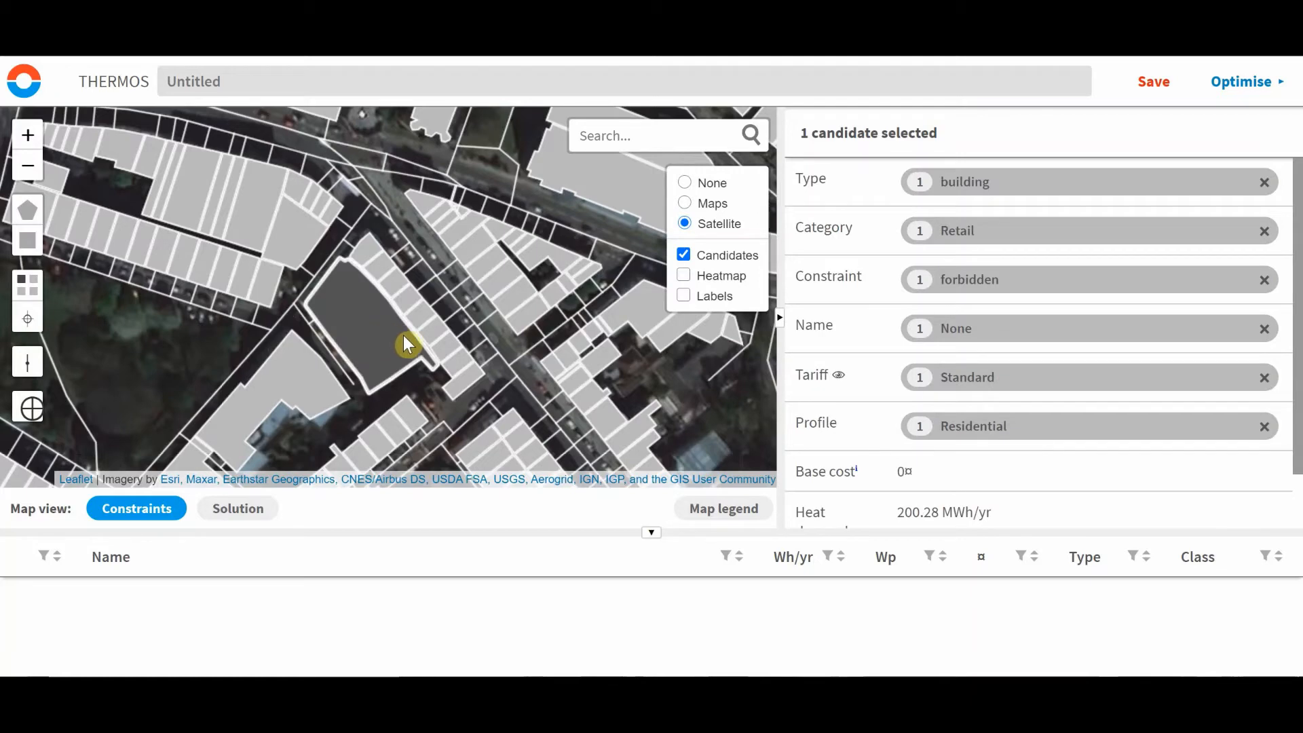
{"action": "mouse_move", "coordinate": [415, 353]}
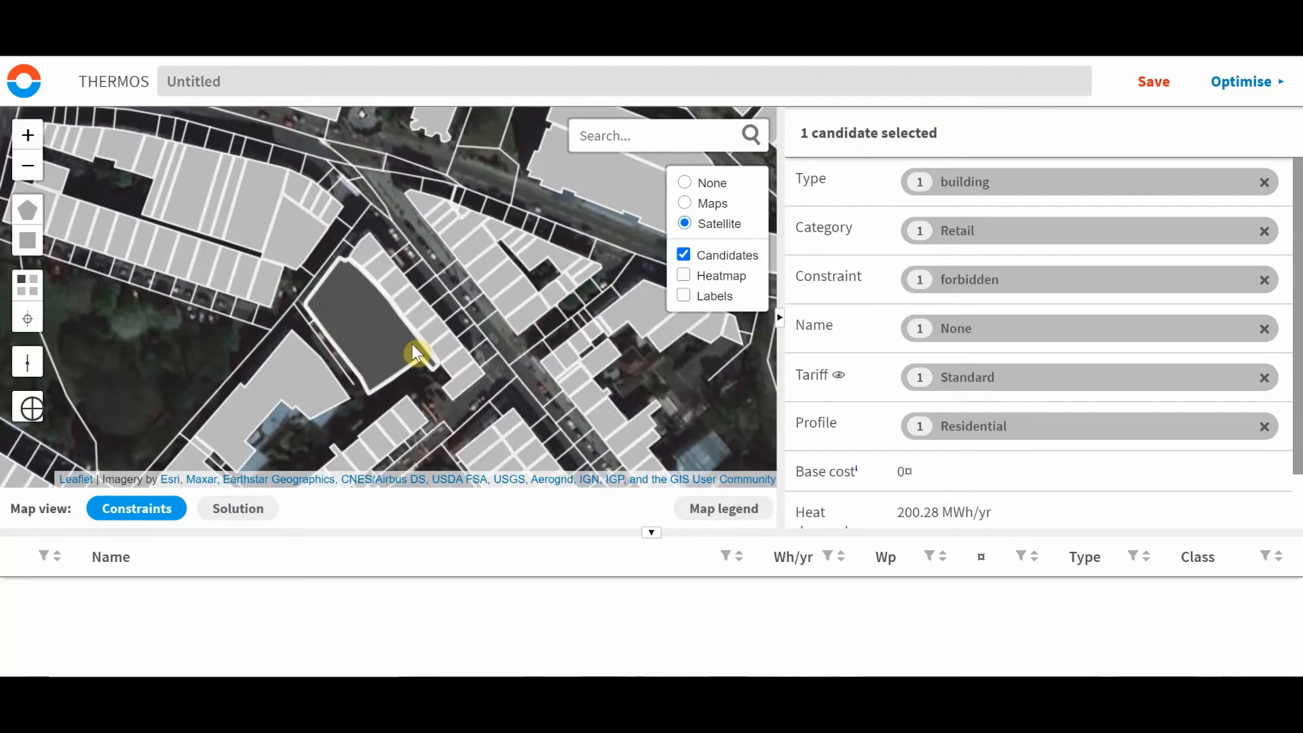
{"action": "mouse_move", "coordinate": [384, 340]}
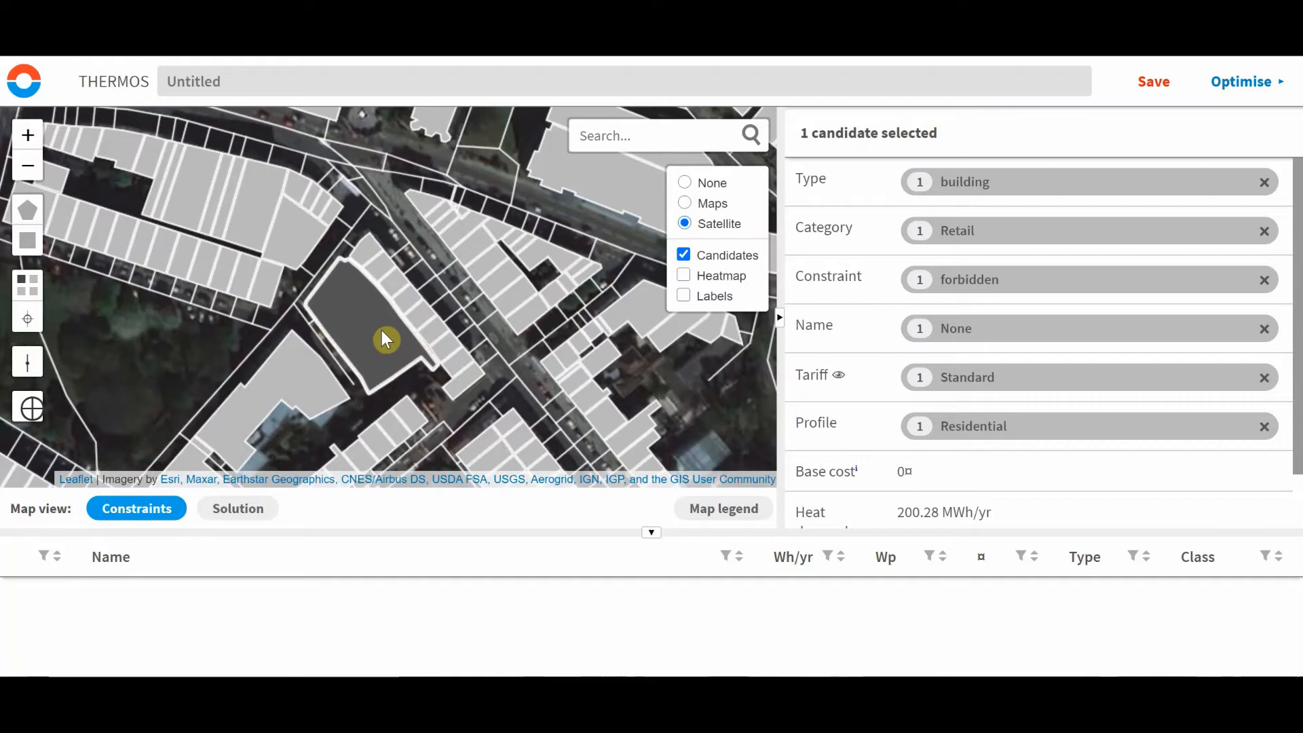
{"action": "mouse_move", "coordinate": [384, 325]}
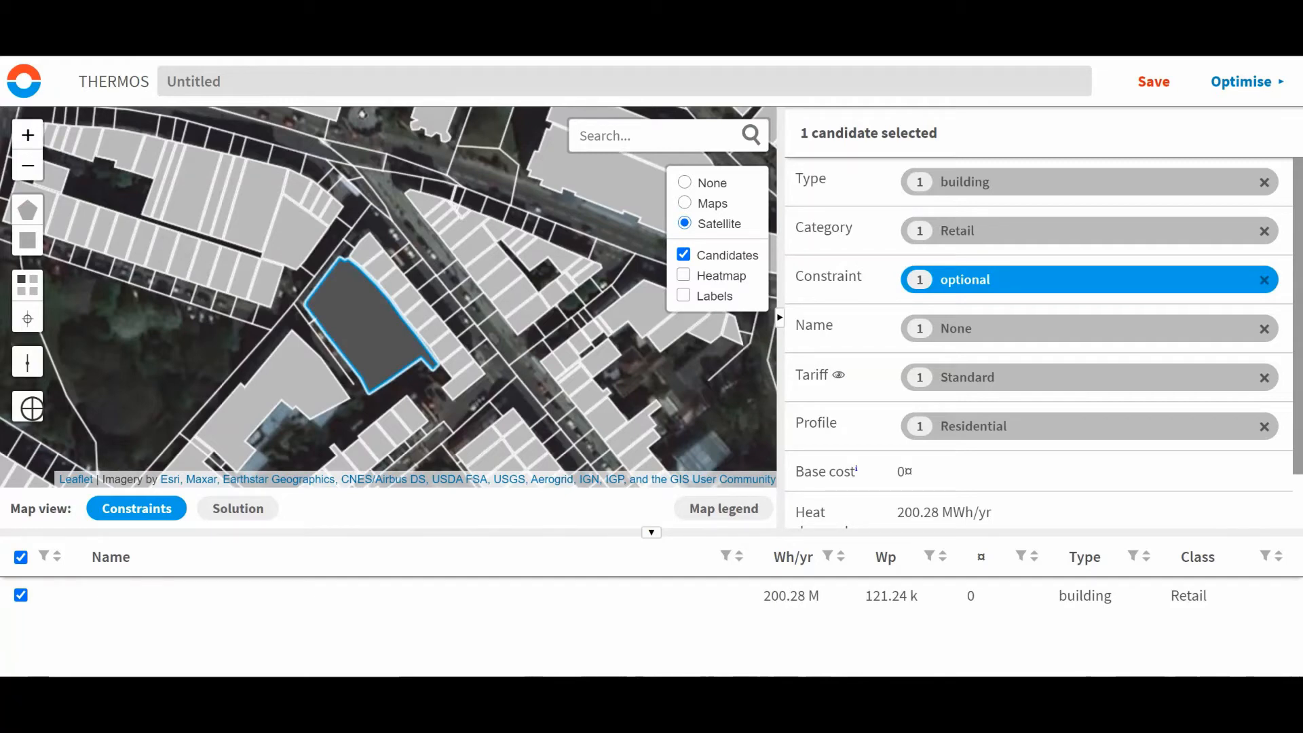
{"action": "mouse_move", "coordinate": [568, 376]}
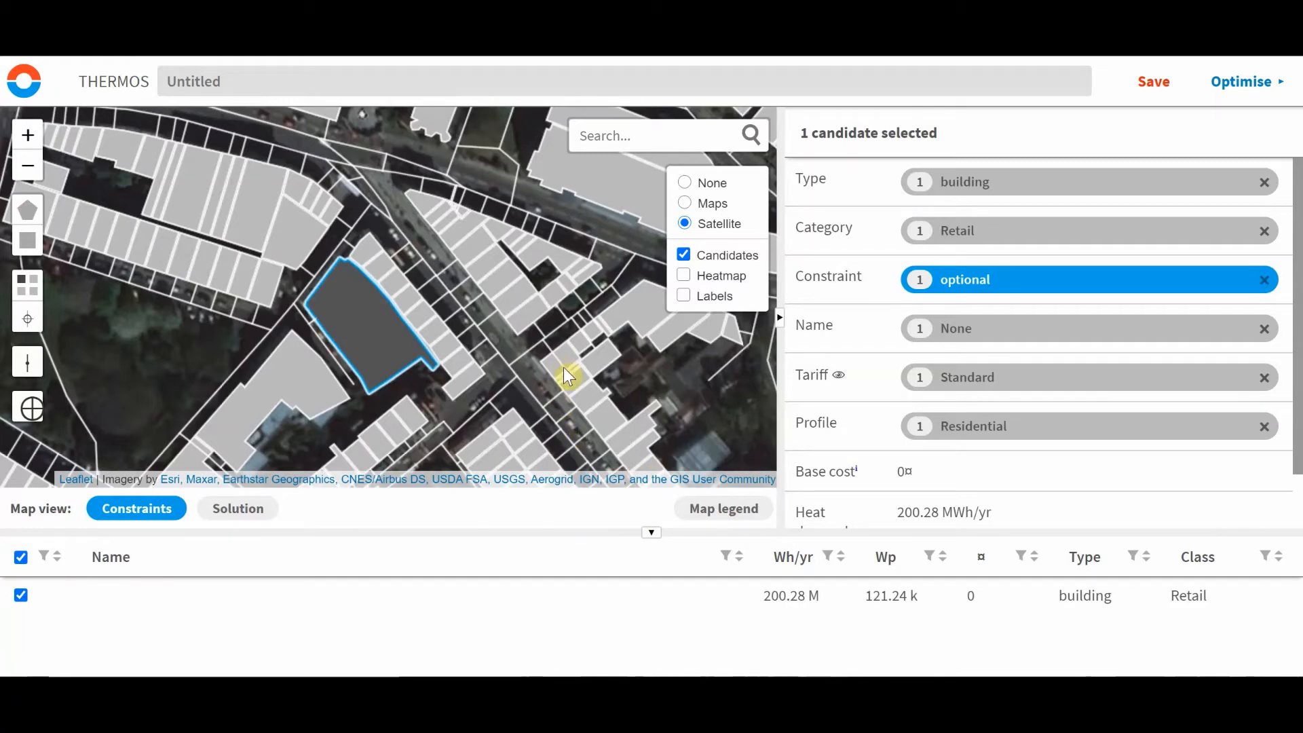
{"action": "mouse_move", "coordinate": [466, 369]}
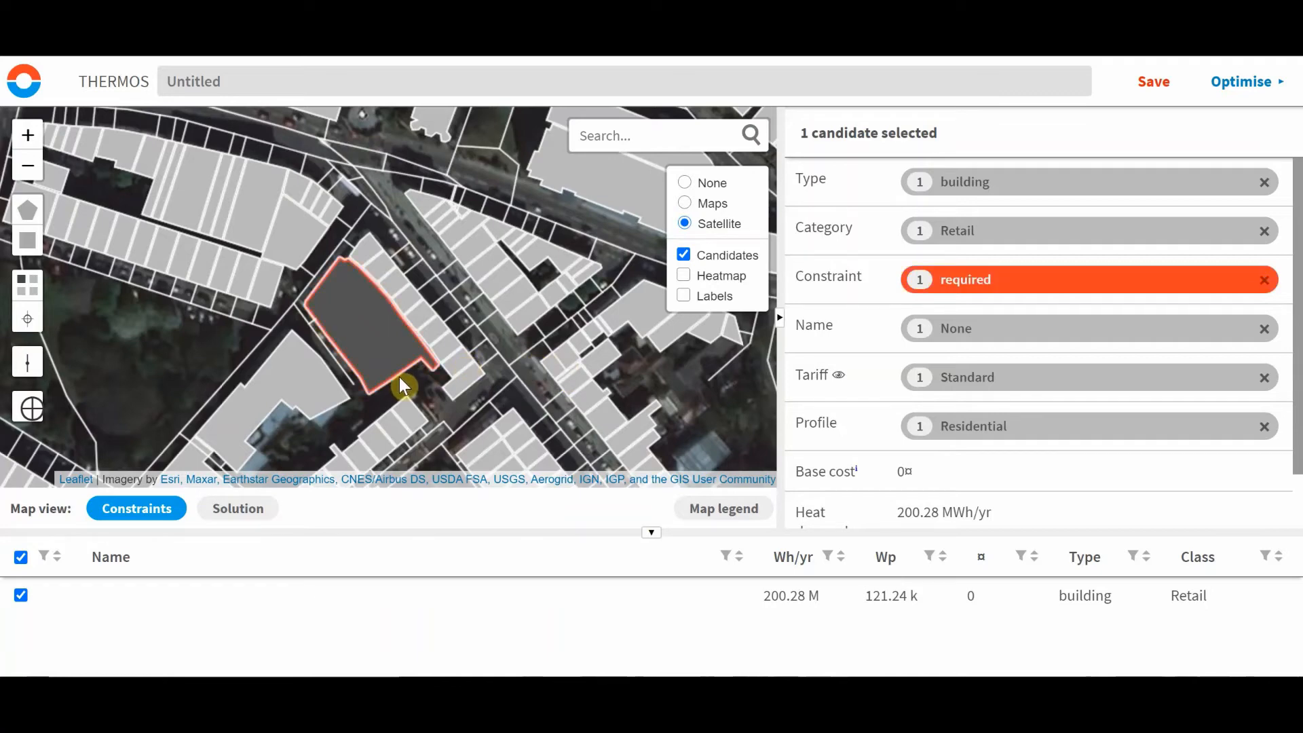
{"action": "mouse_move", "coordinate": [395, 332]}
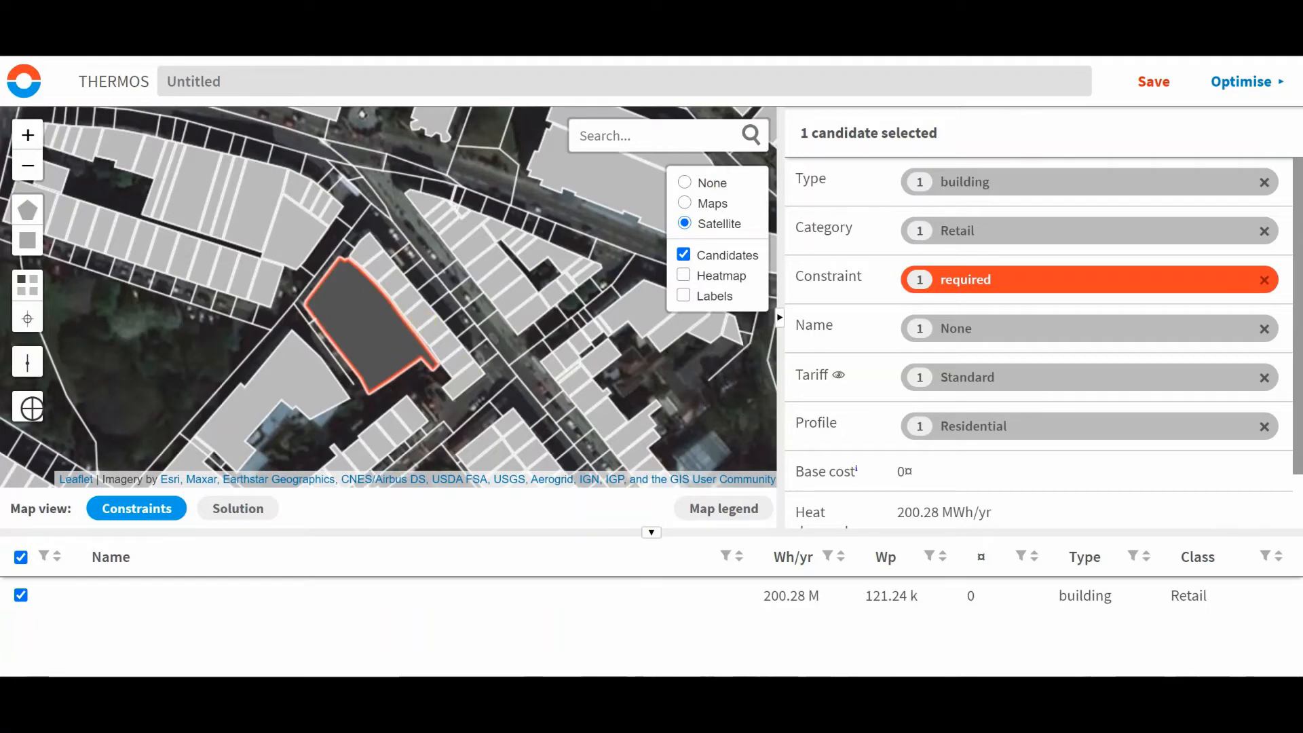
{"action": "mouse_move", "coordinate": [399, 347]}
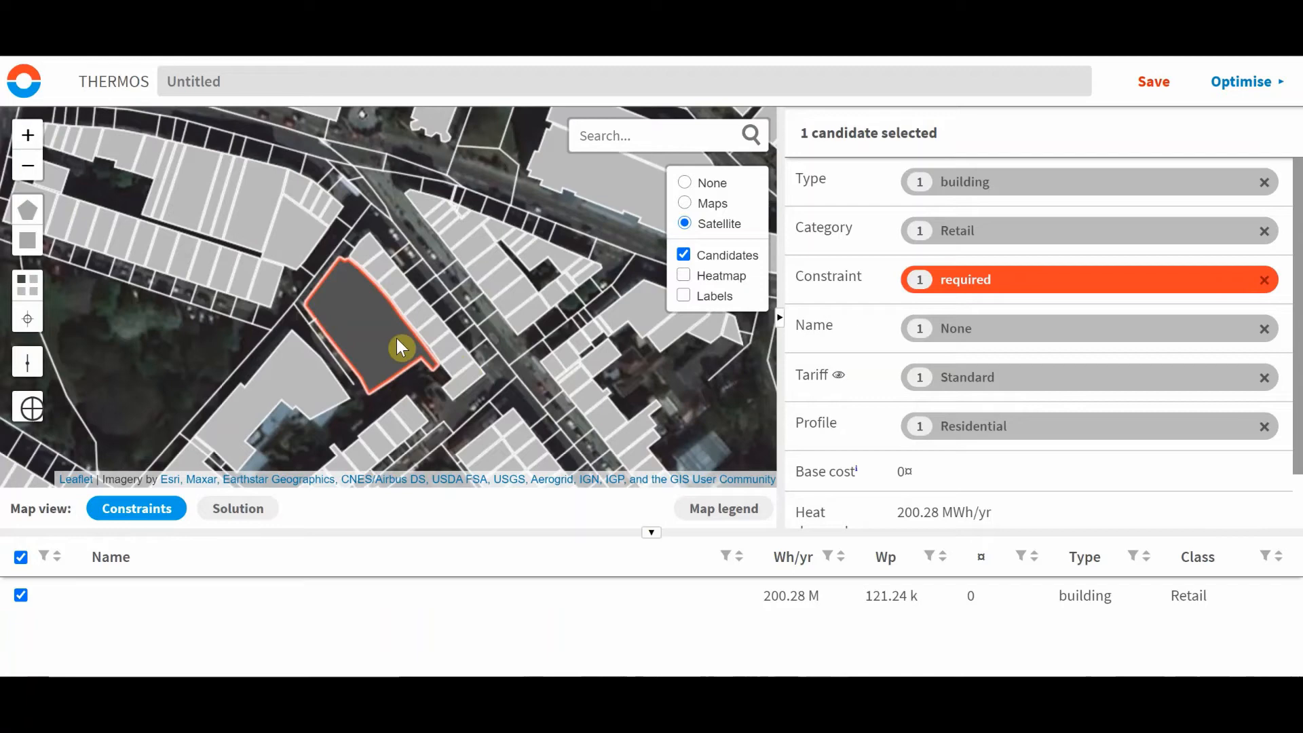
{"action": "mouse_move", "coordinate": [391, 345]}
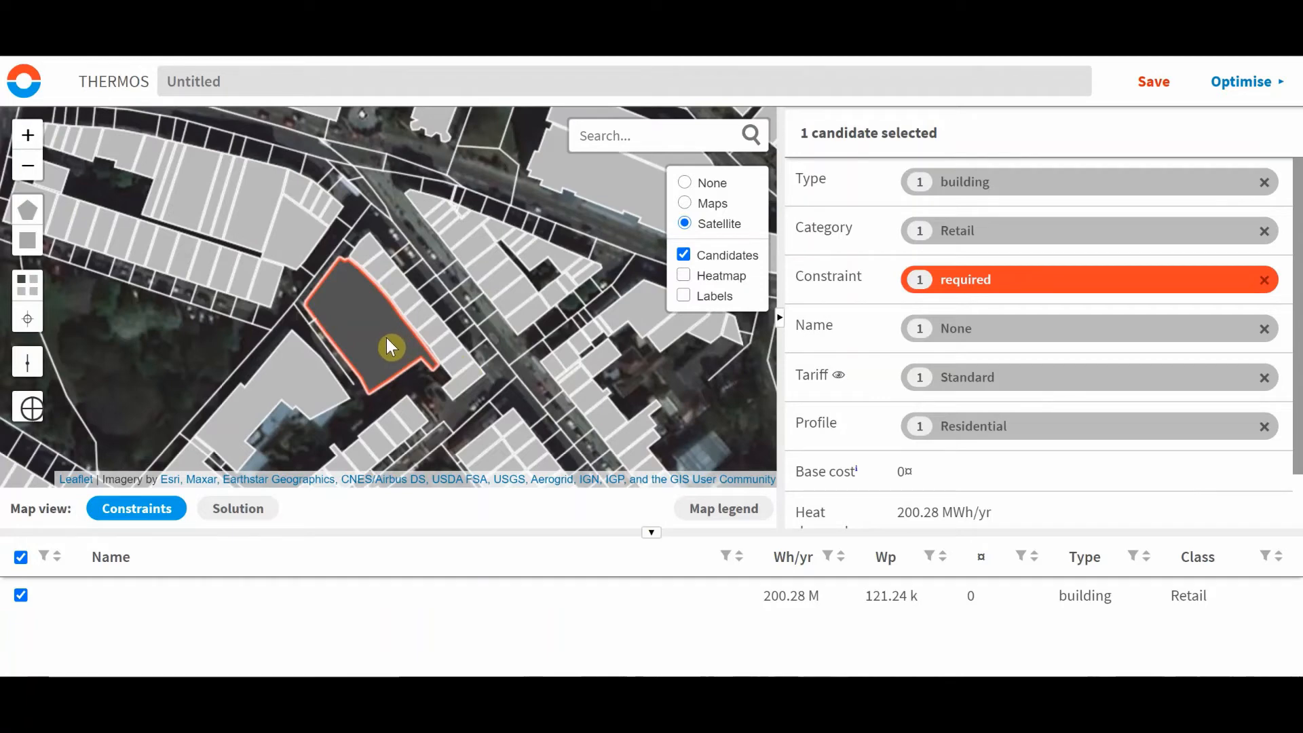
{"action": "mouse_move", "coordinate": [398, 339]}
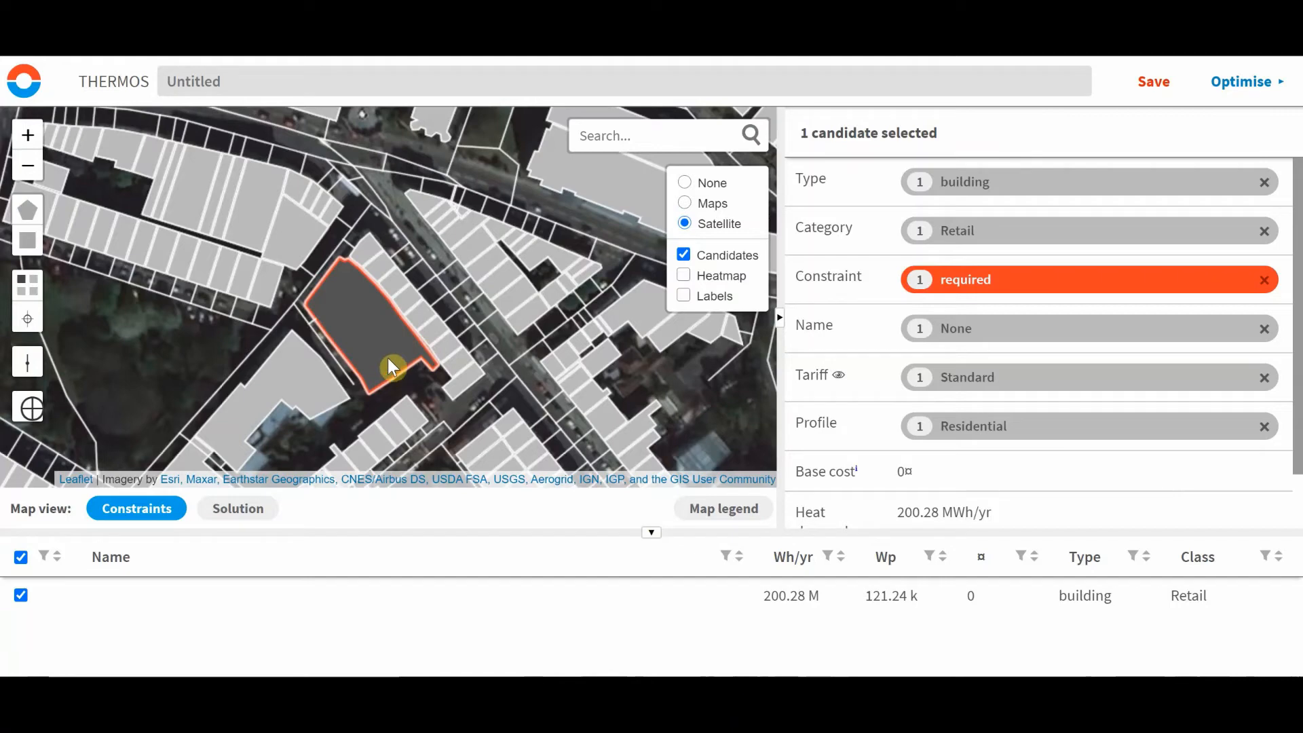
{"action": "mouse_move", "coordinate": [407, 345]}
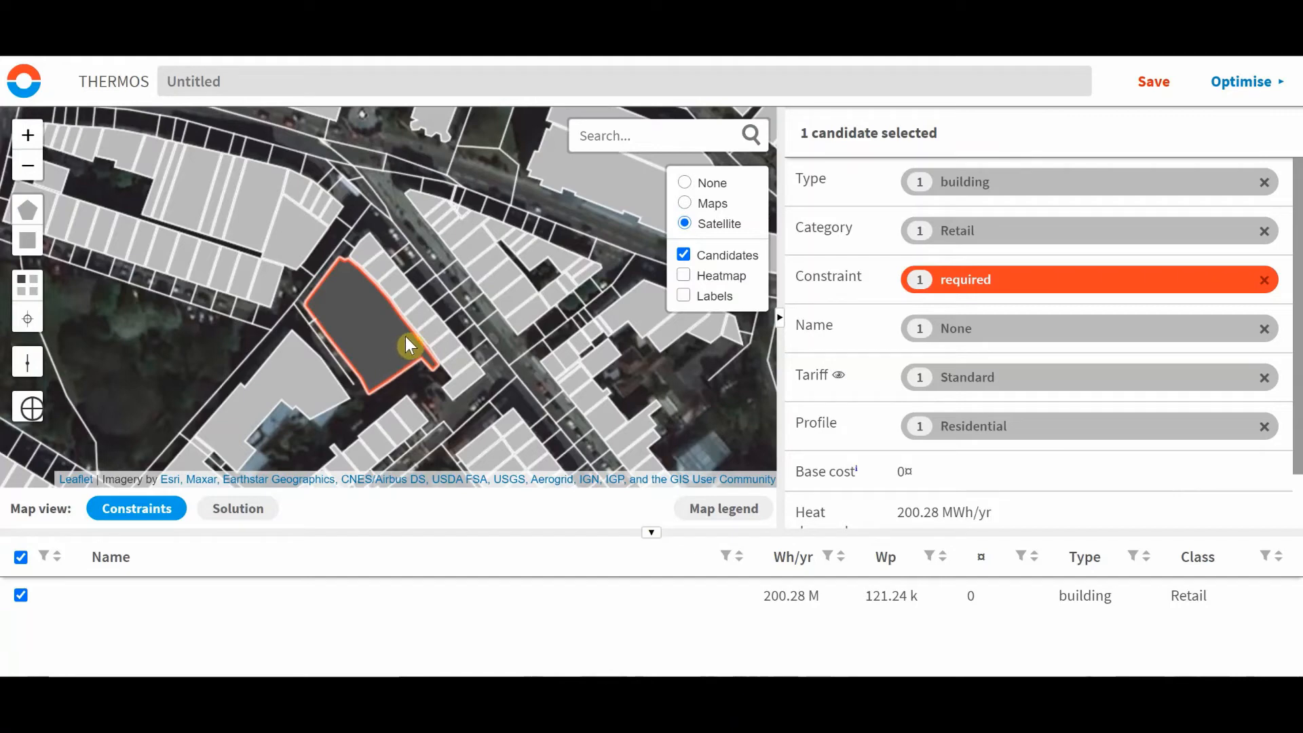
{"action": "mouse_move", "coordinate": [357, 344]}
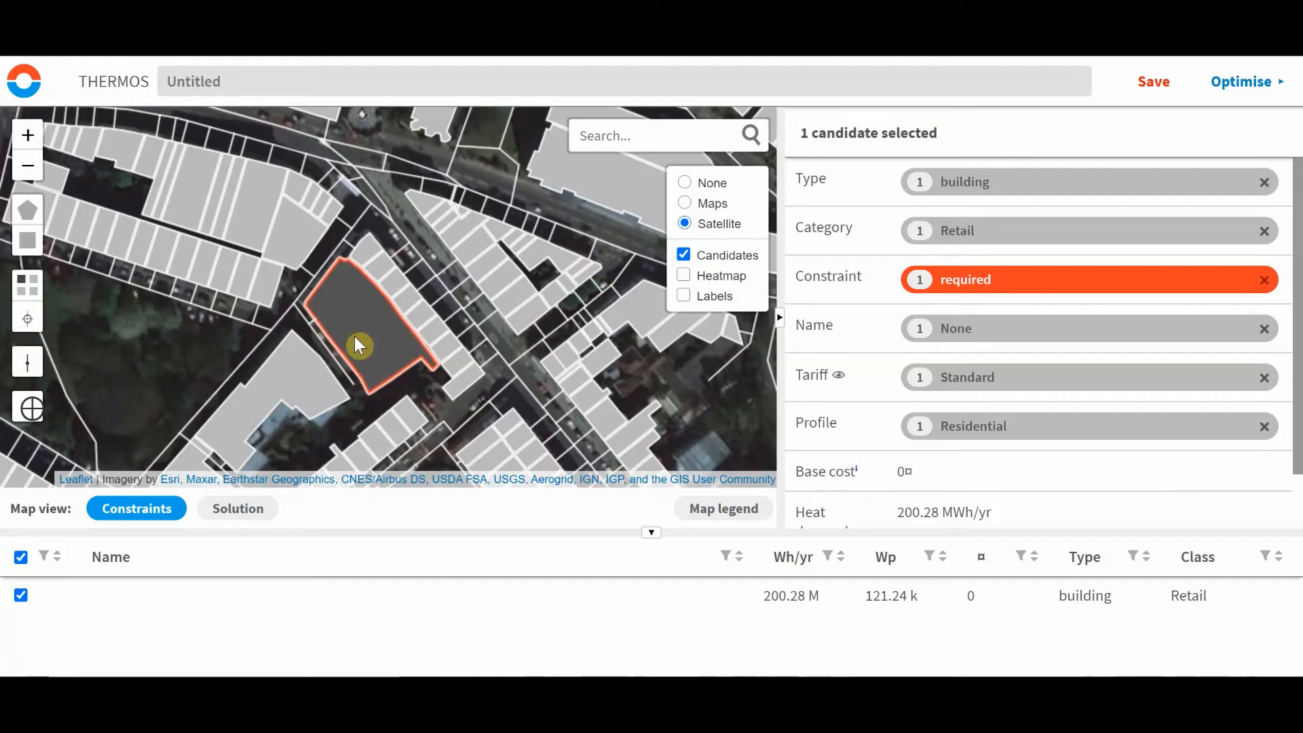
{"action": "mouse_move", "coordinate": [380, 345]}
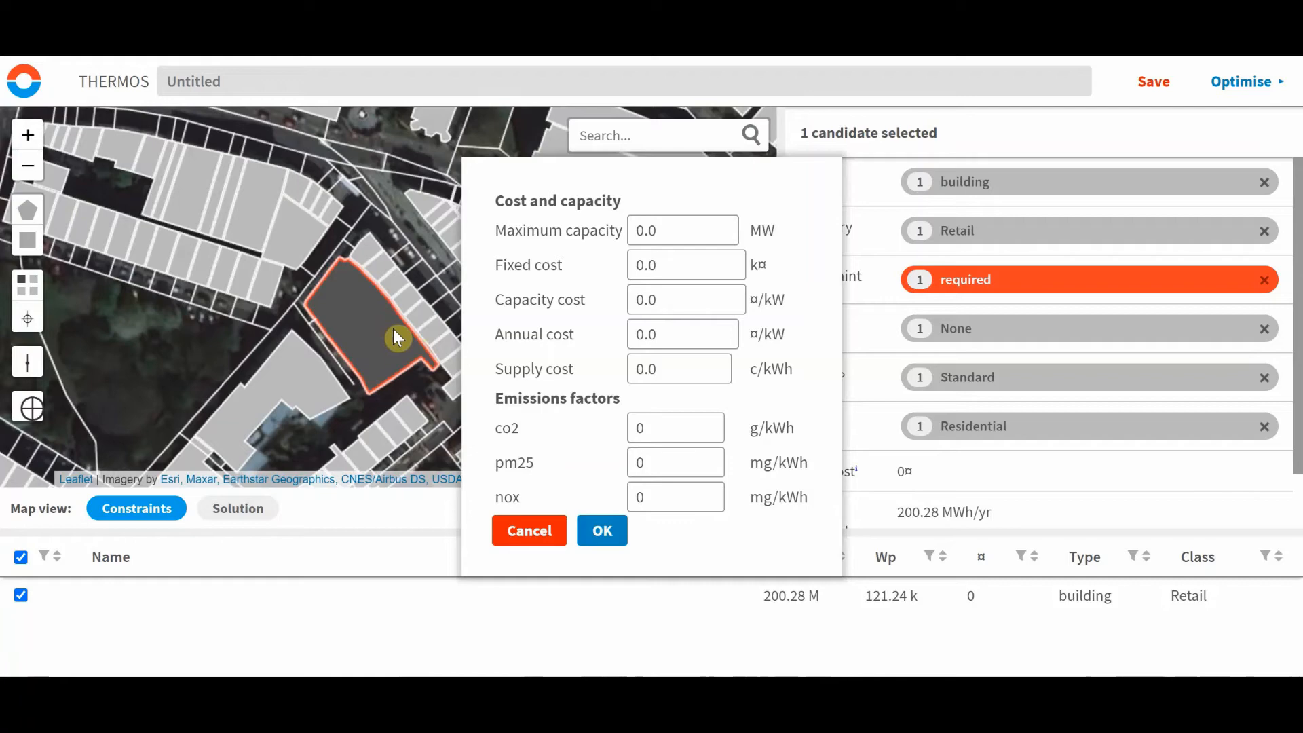
{"action": "mouse_move", "coordinate": [443, 310]}
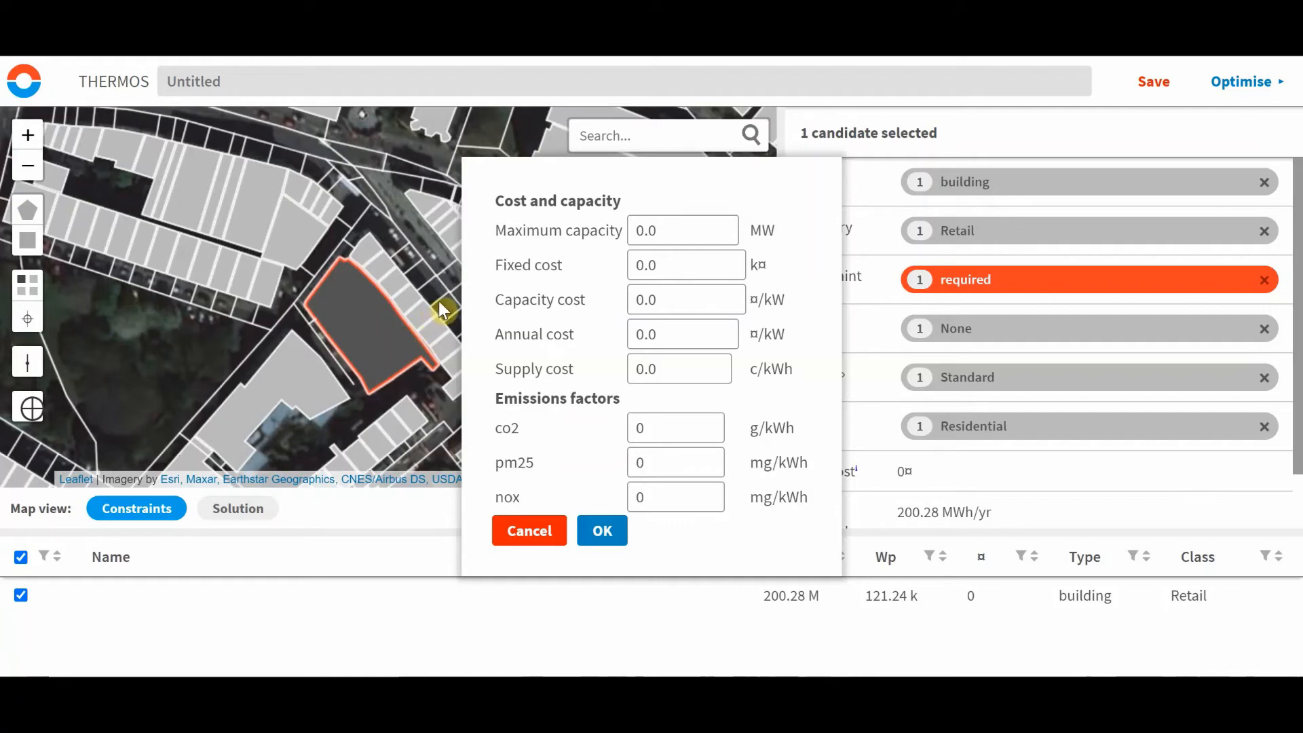
{"action": "mouse_move", "coordinate": [531, 267]}
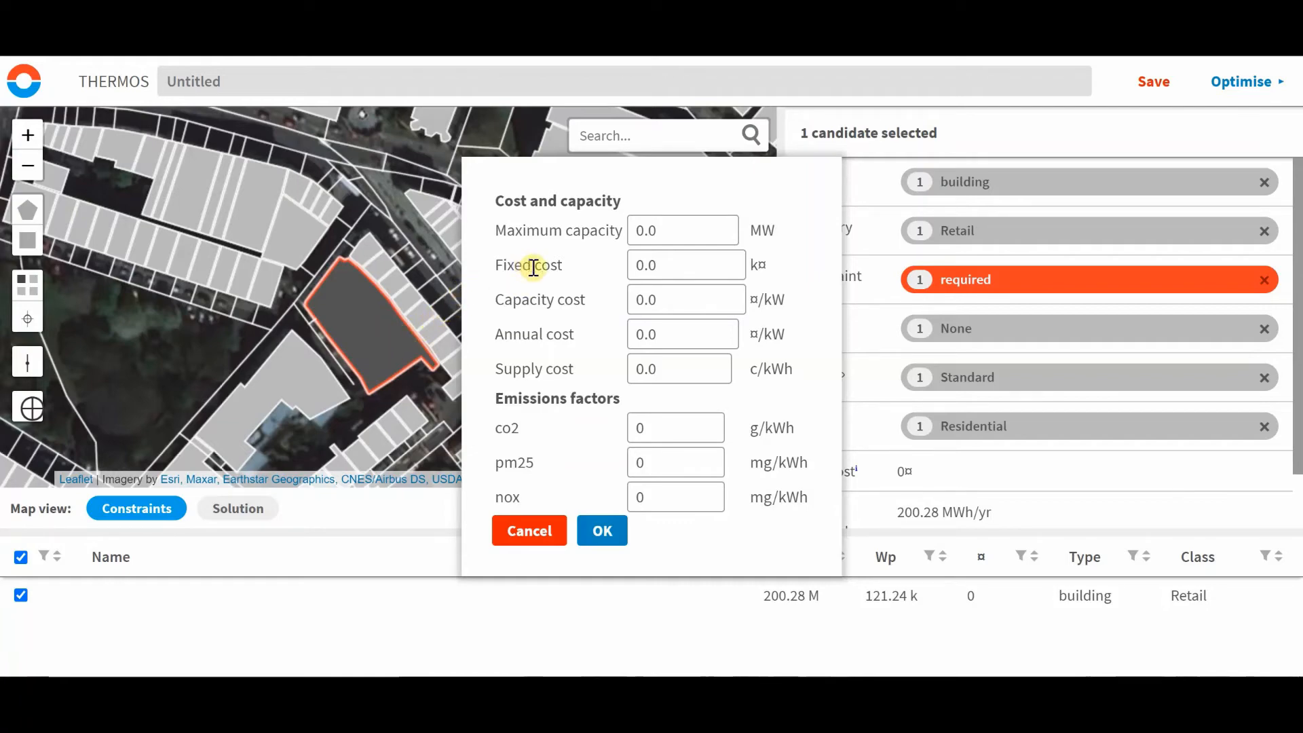
{"action": "mouse_move", "coordinate": [632, 264]}
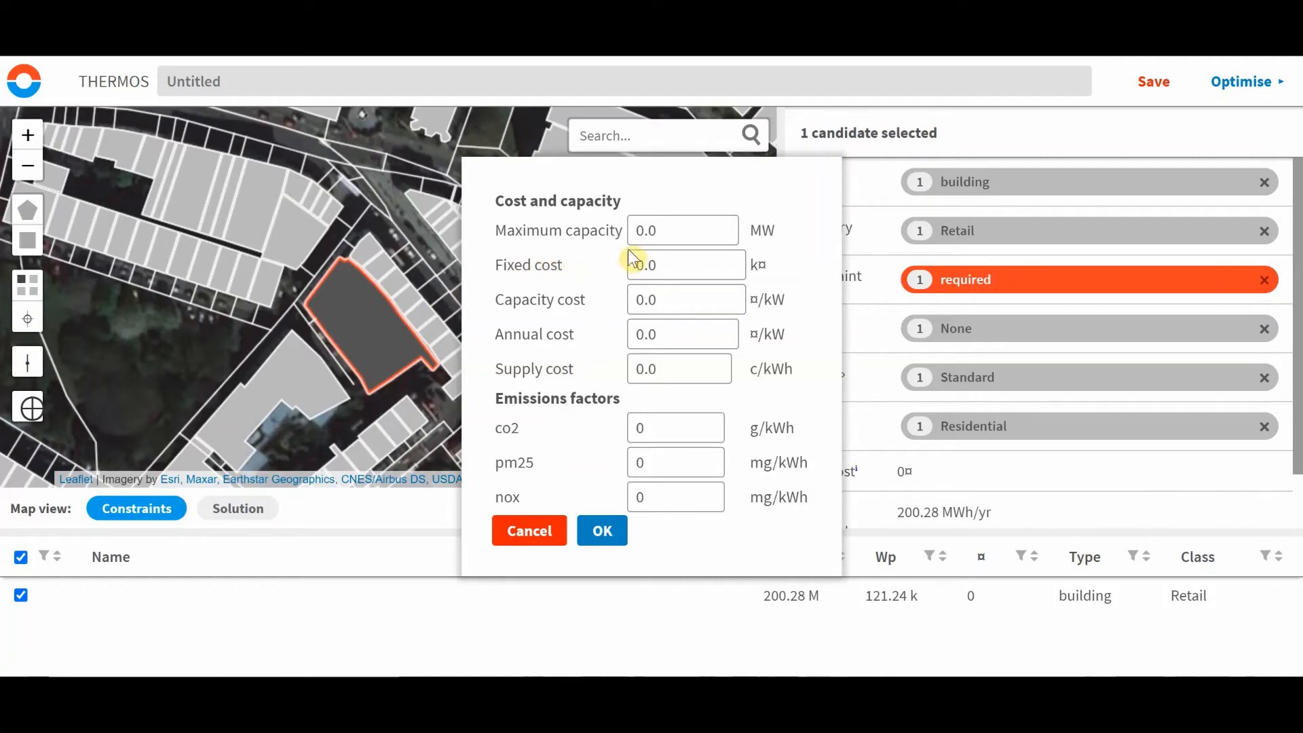
Begin editing the supply's maximum capacity in MW for the selected building.
{"action": "left_click", "coordinate": [682, 231]}
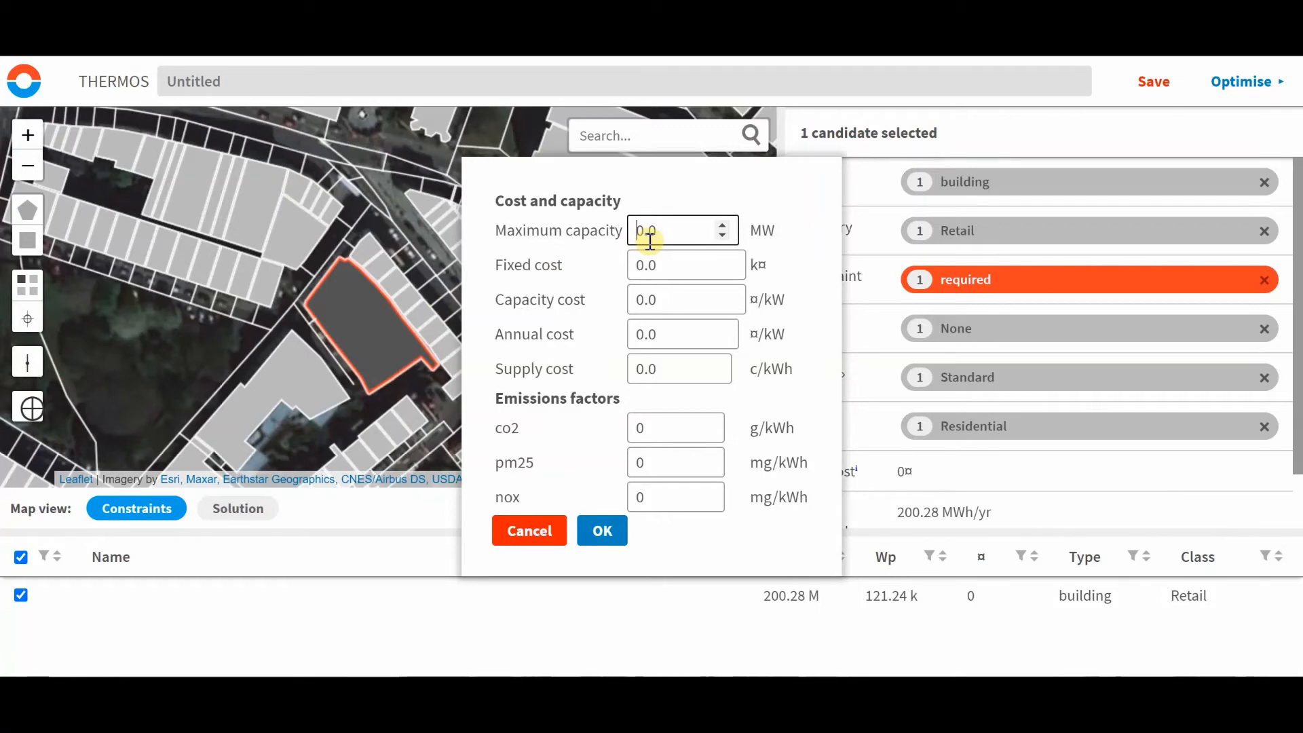
{"action": "mouse_move", "coordinate": [639, 209]}
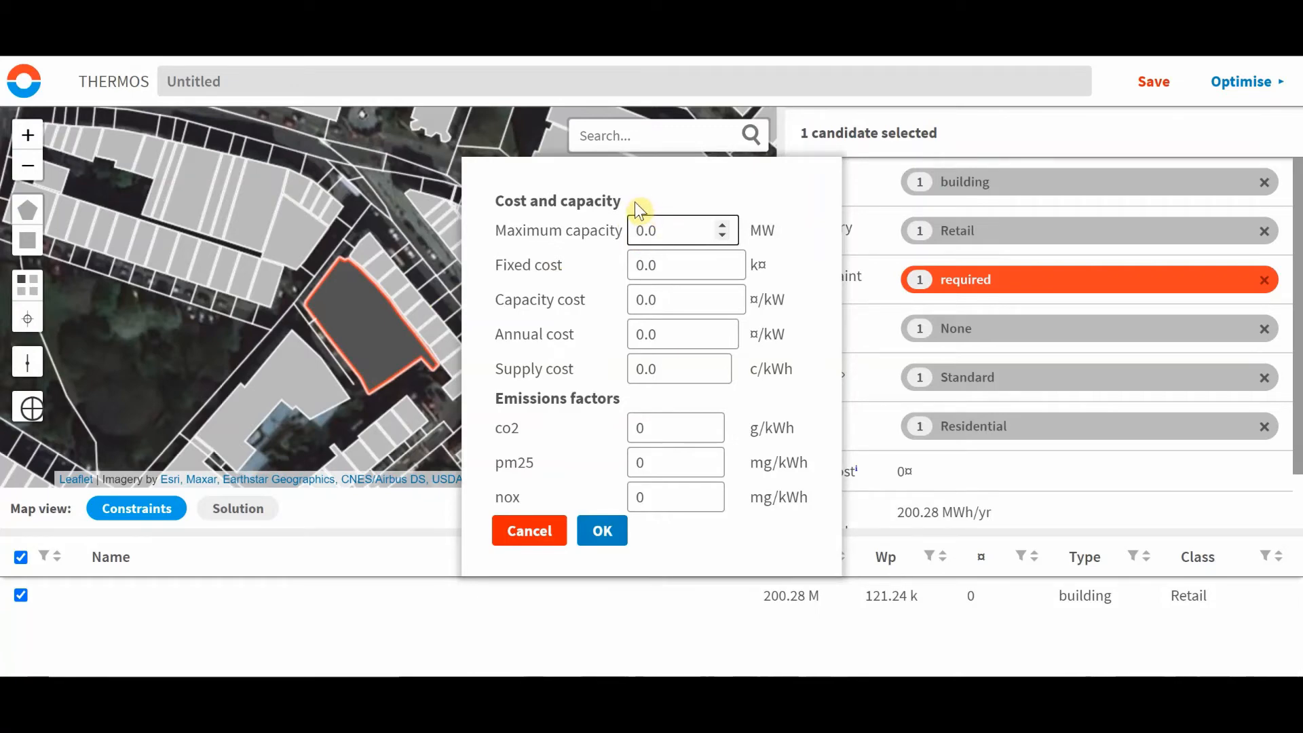
{"action": "mouse_move", "coordinate": [638, 224]}
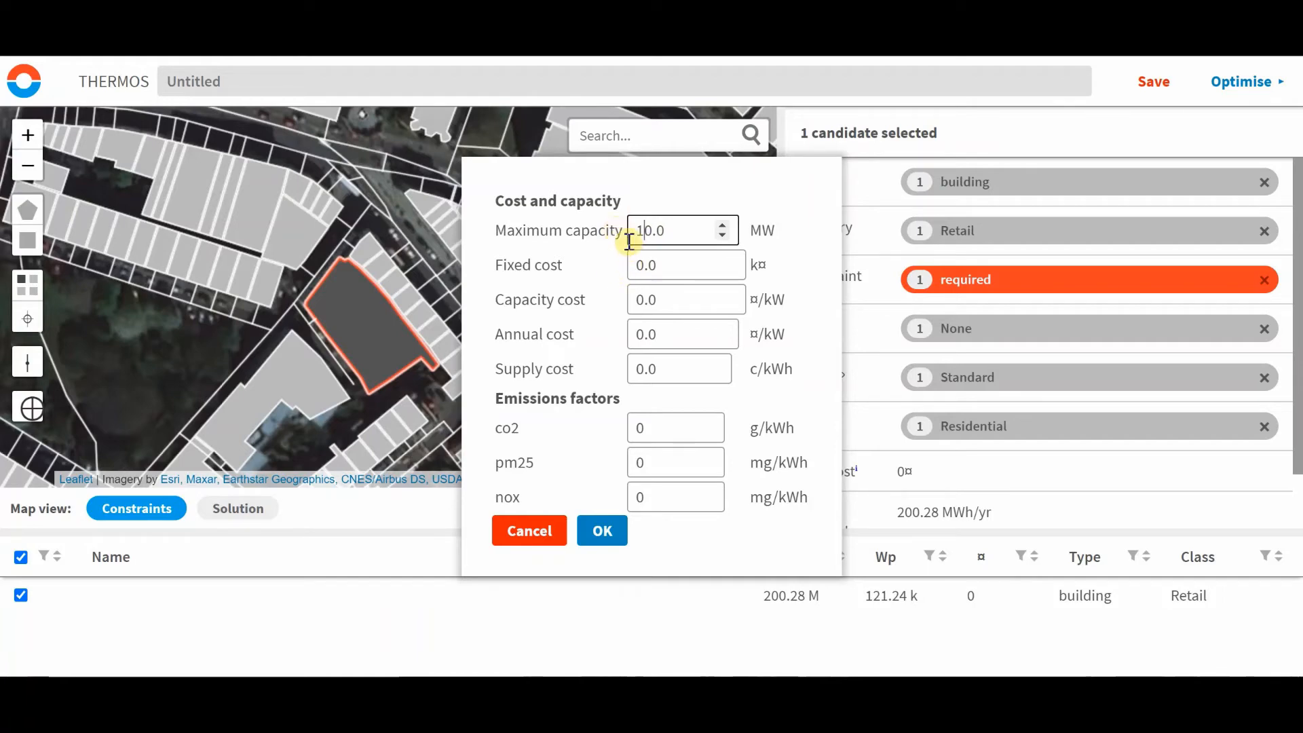
{"action": "mouse_move", "coordinate": [587, 398]}
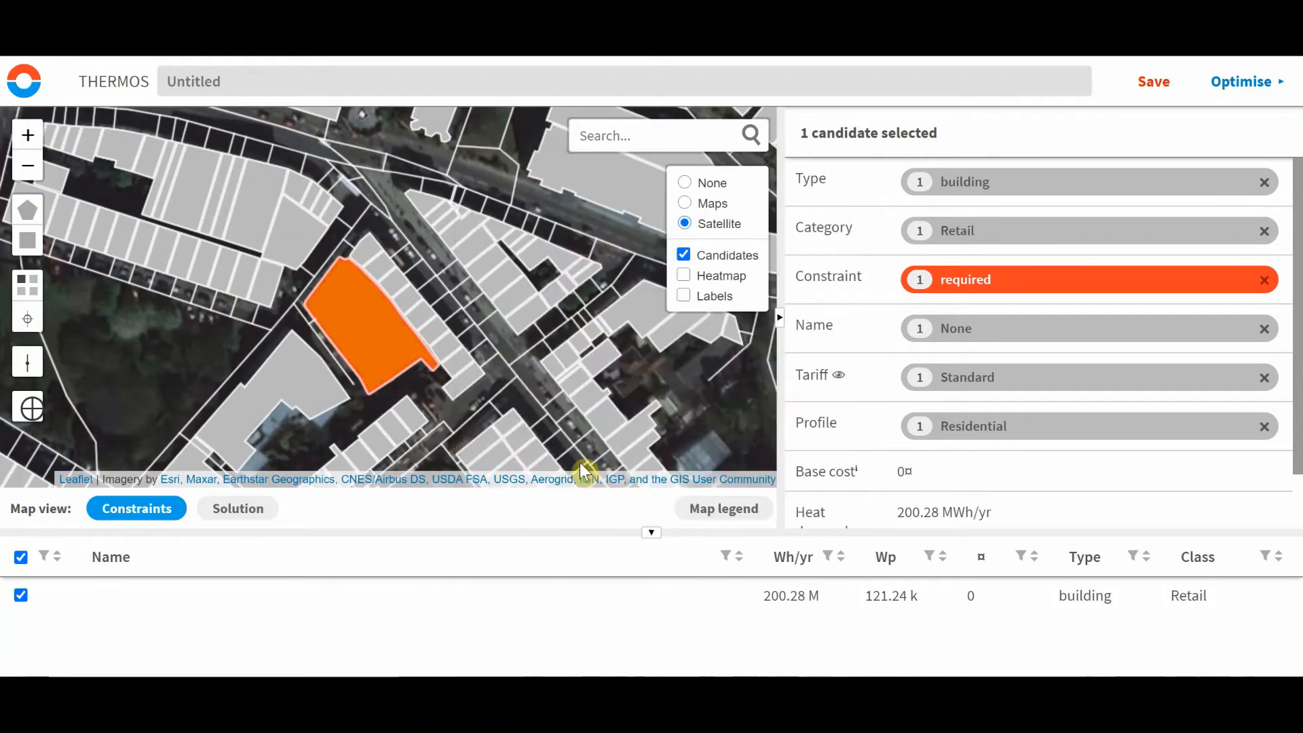
{"action": "mouse_move", "coordinate": [391, 396]}
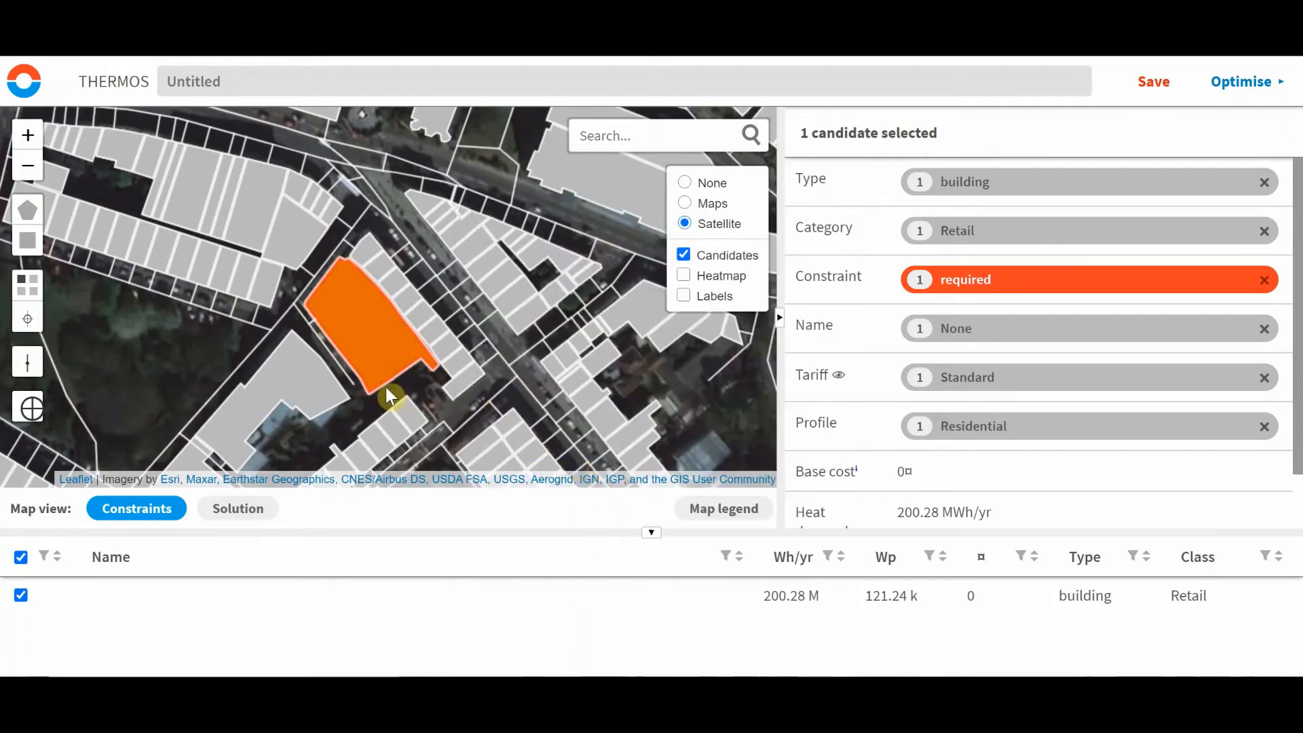
{"action": "mouse_move", "coordinate": [415, 357]}
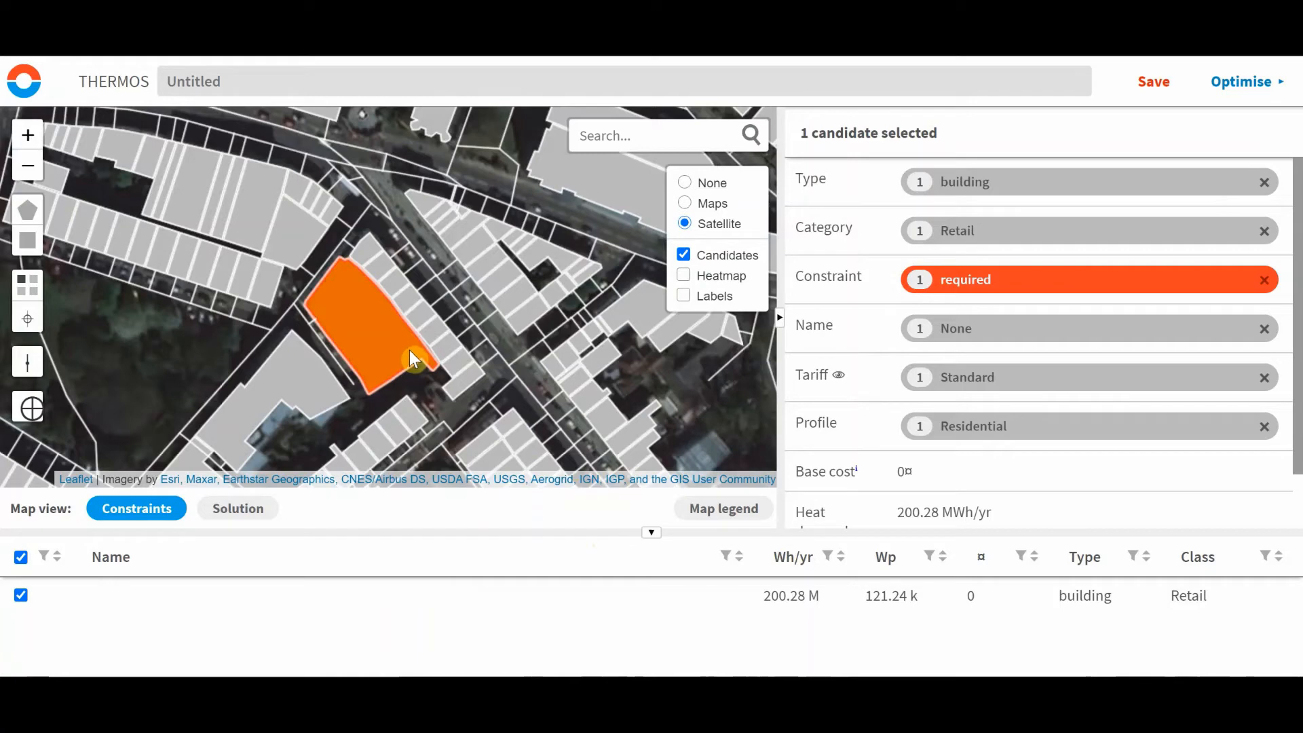
{"action": "mouse_move", "coordinate": [398, 387]}
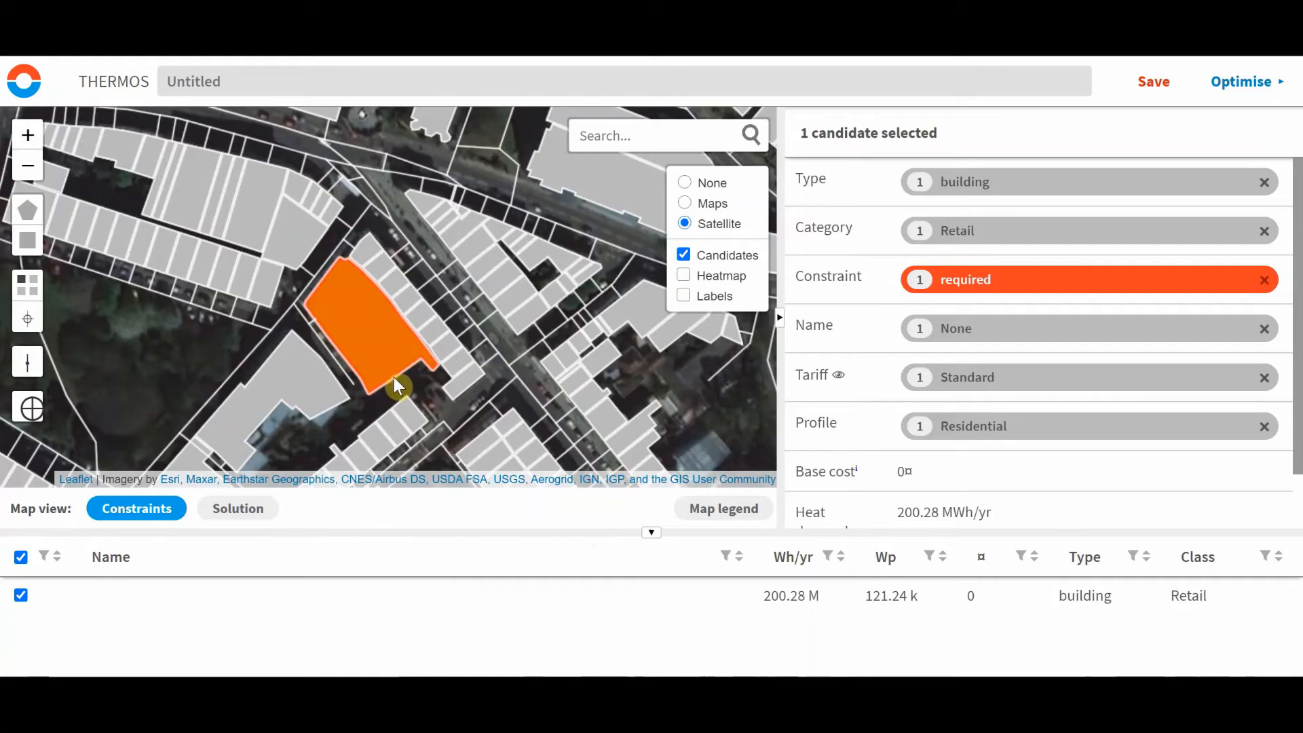
{"action": "left_click_drag", "start_coordinate": [396, 387], "coordinate": [453, 310]}
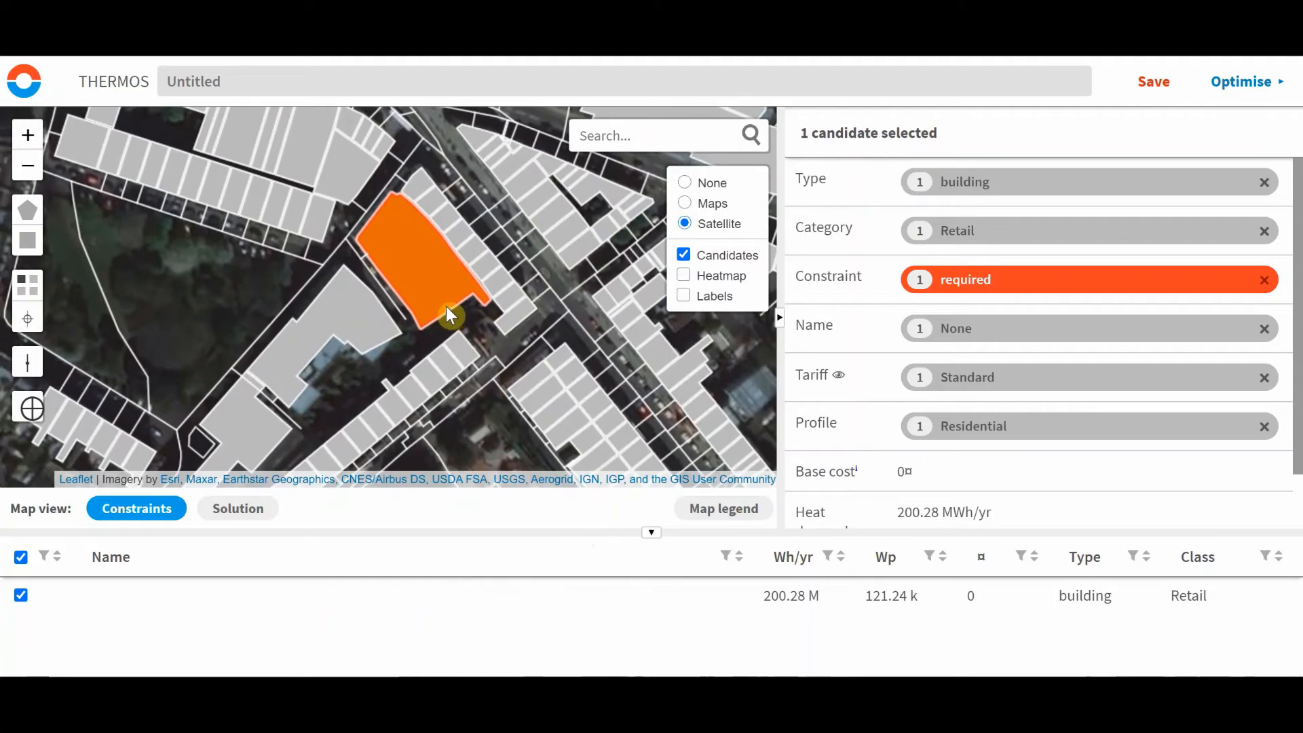
{"action": "mouse_move", "coordinate": [435, 321]}
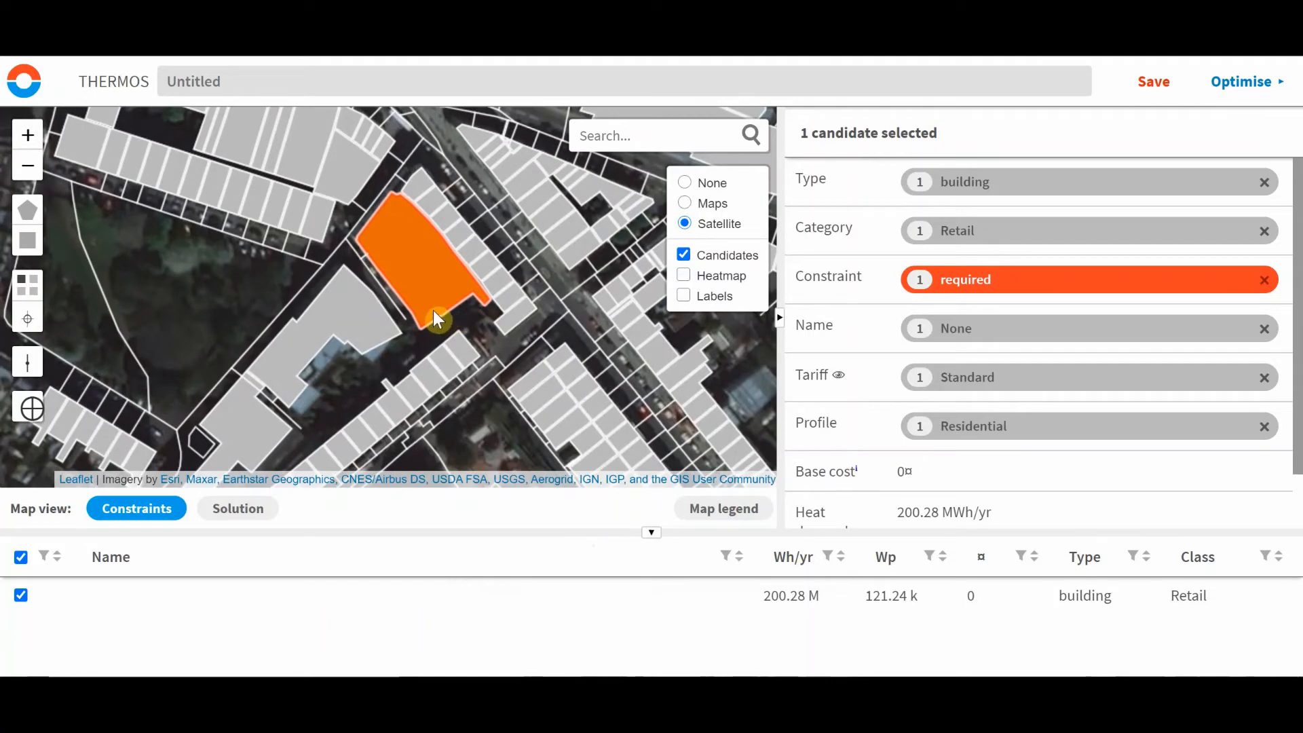
{"action": "mouse_move", "coordinate": [603, 337]}
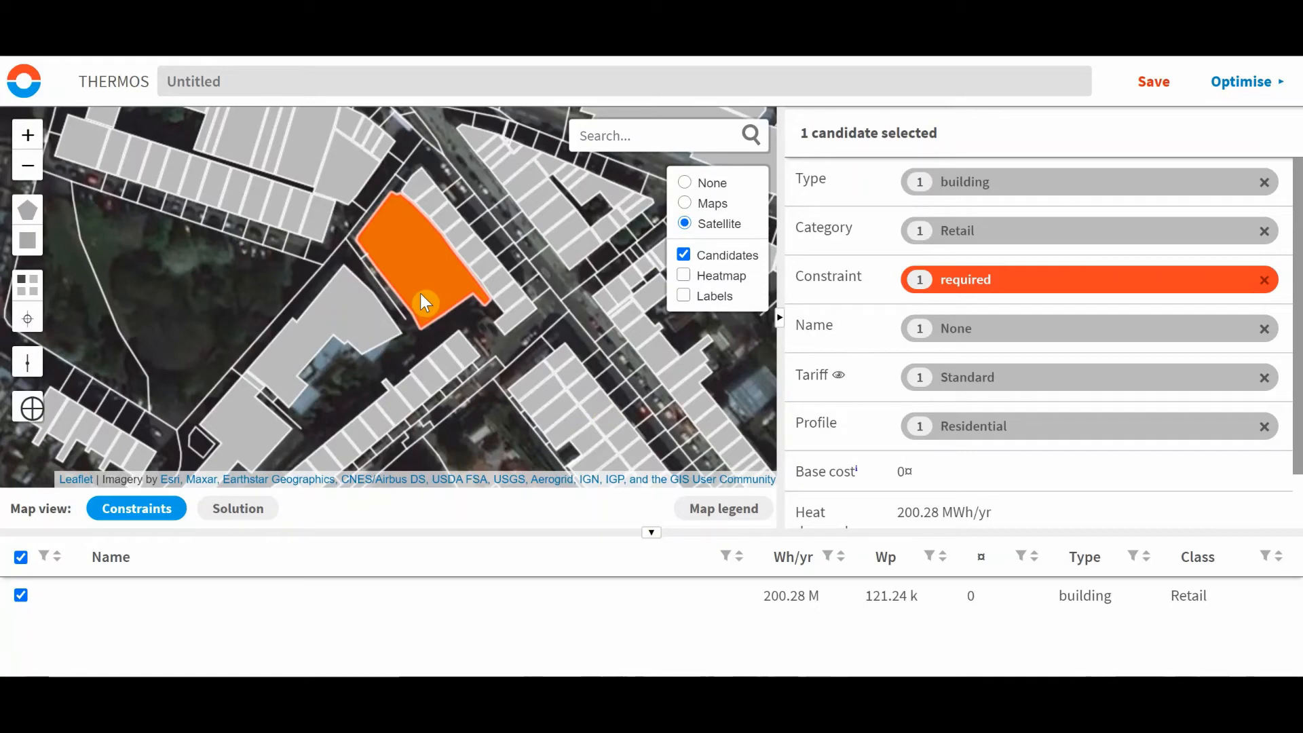
{"action": "mouse_move", "coordinate": [436, 306]}
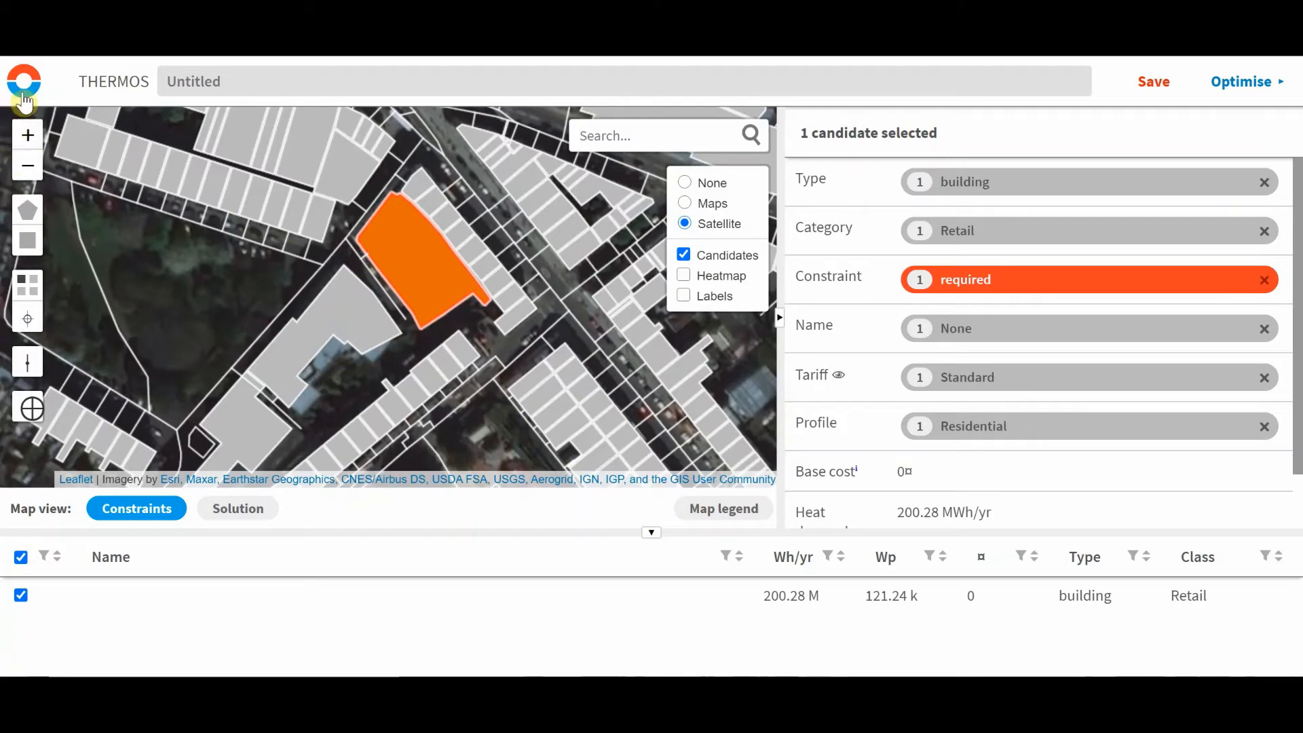
Navigate via Insulation to the Individual Systems page listing the Gas CH system.
{"action": "left_click", "coordinate": [24, 80]}
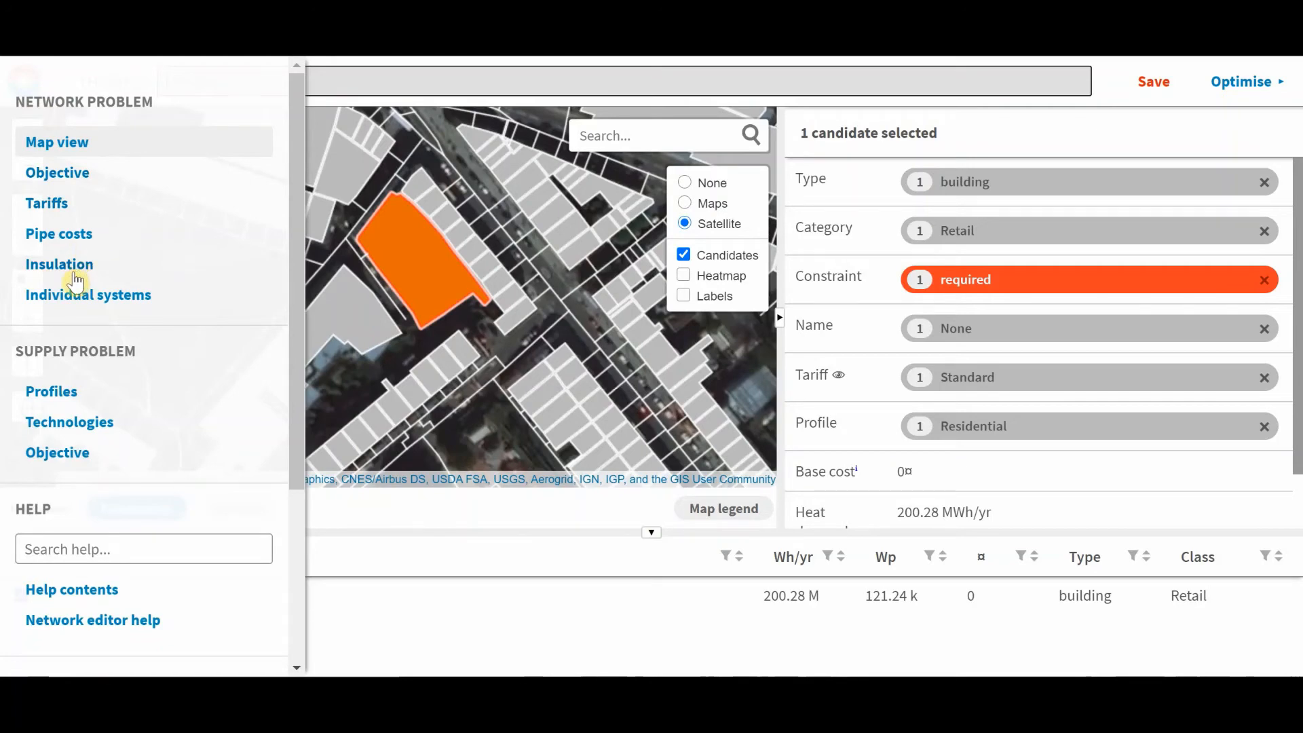
{"action": "left_click", "coordinate": [58, 264]}
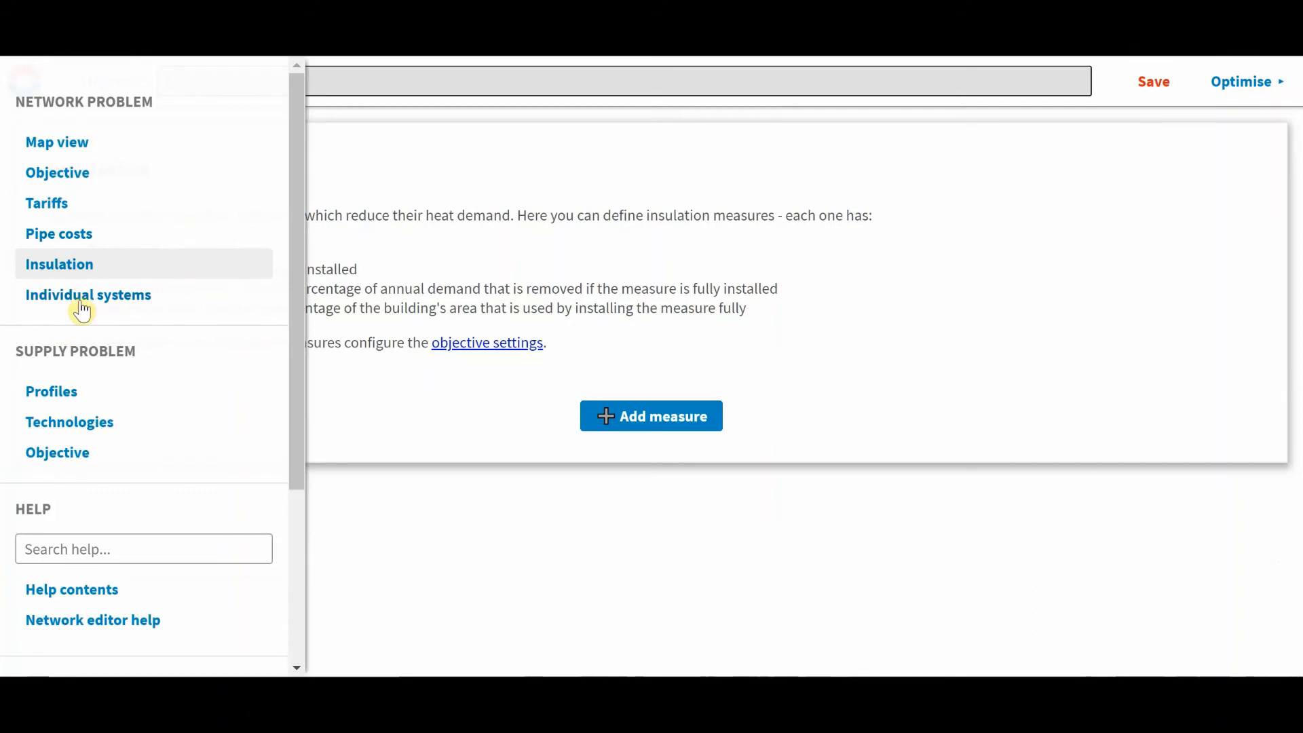
{"action": "left_click", "coordinate": [88, 295]}
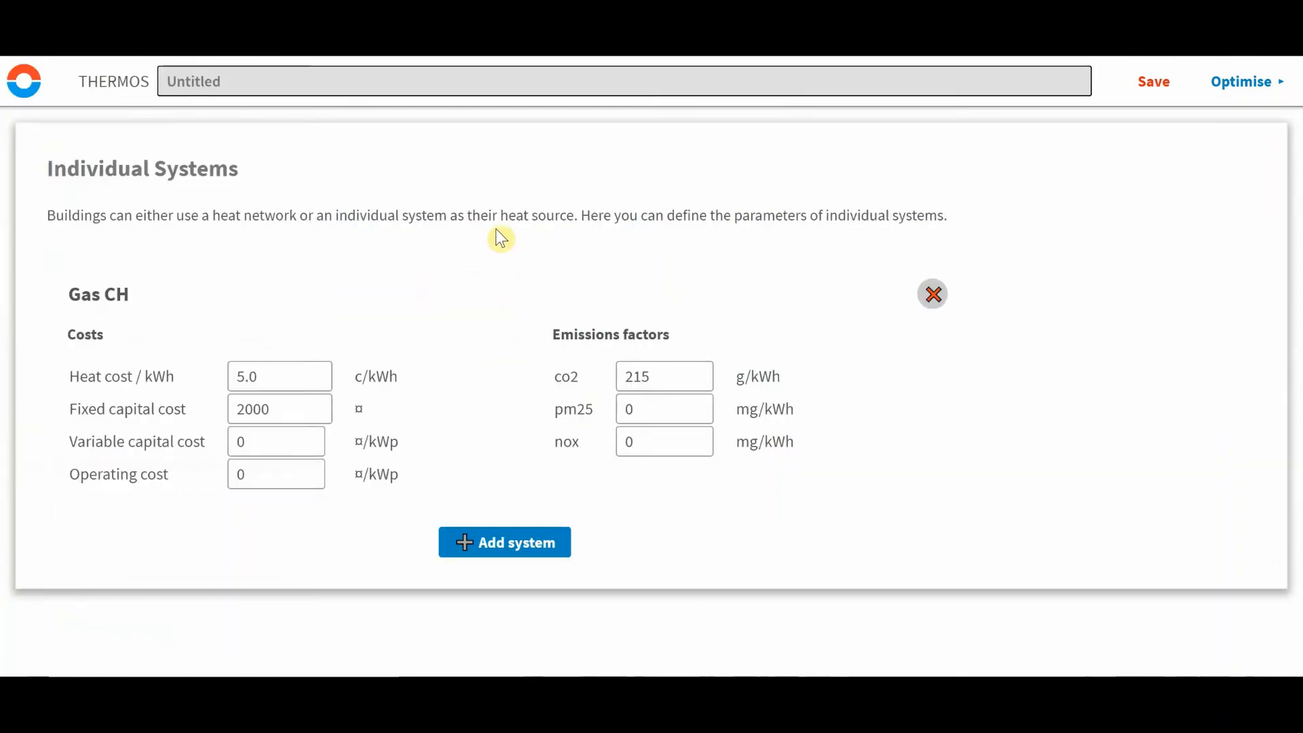
{"action": "mouse_move", "coordinate": [286, 210]}
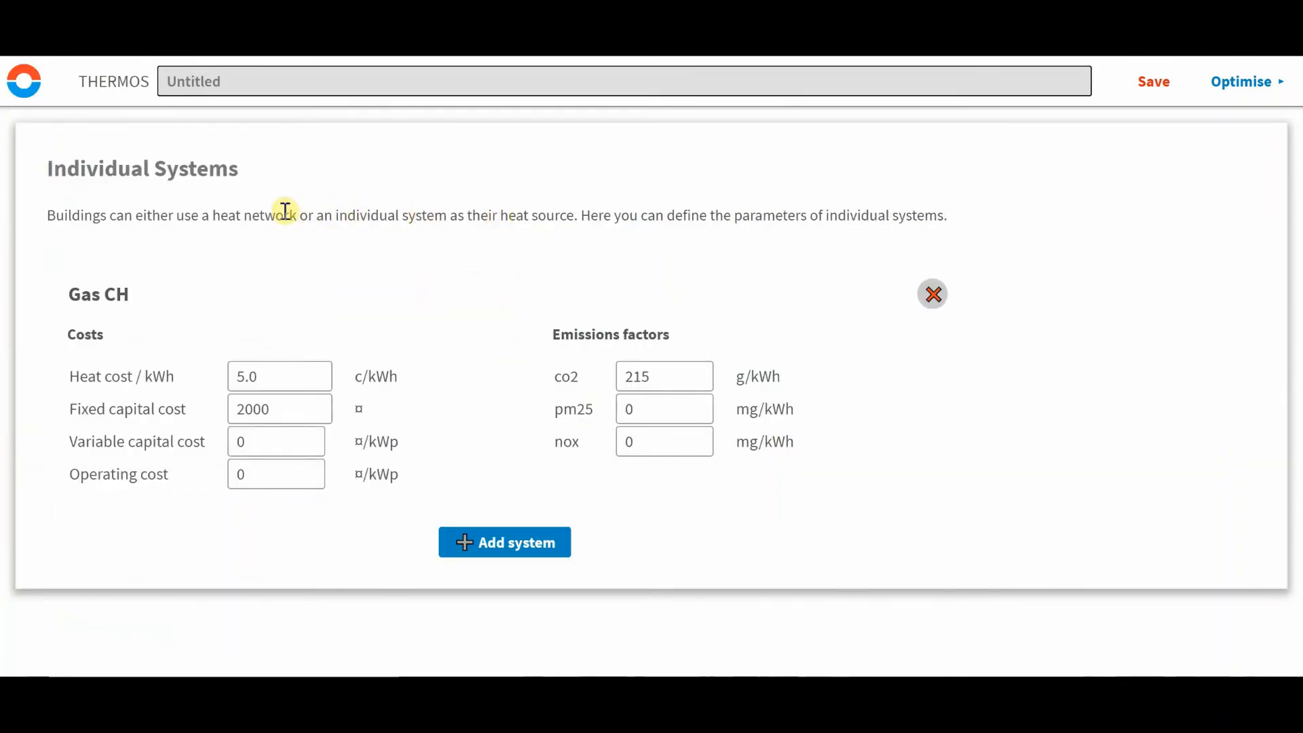
{"action": "mouse_move", "coordinate": [291, 220]}
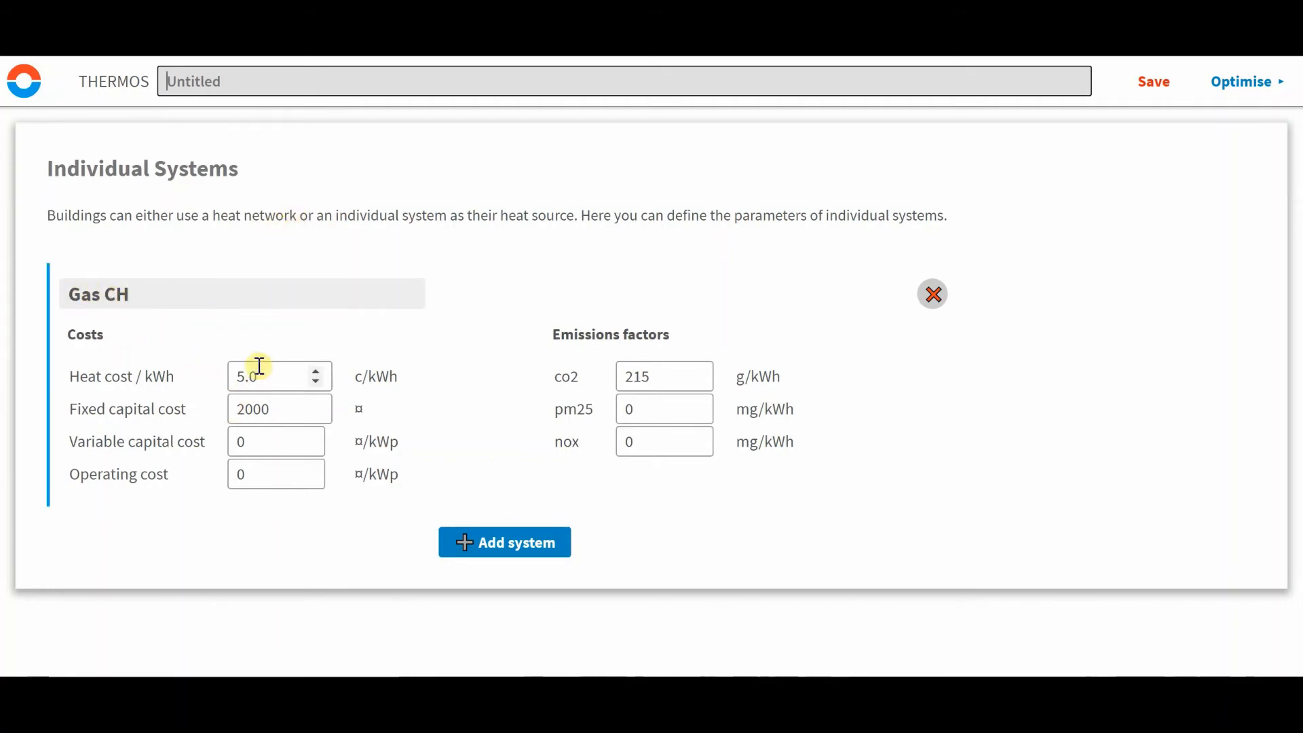
{"action": "mouse_move", "coordinate": [275, 408]}
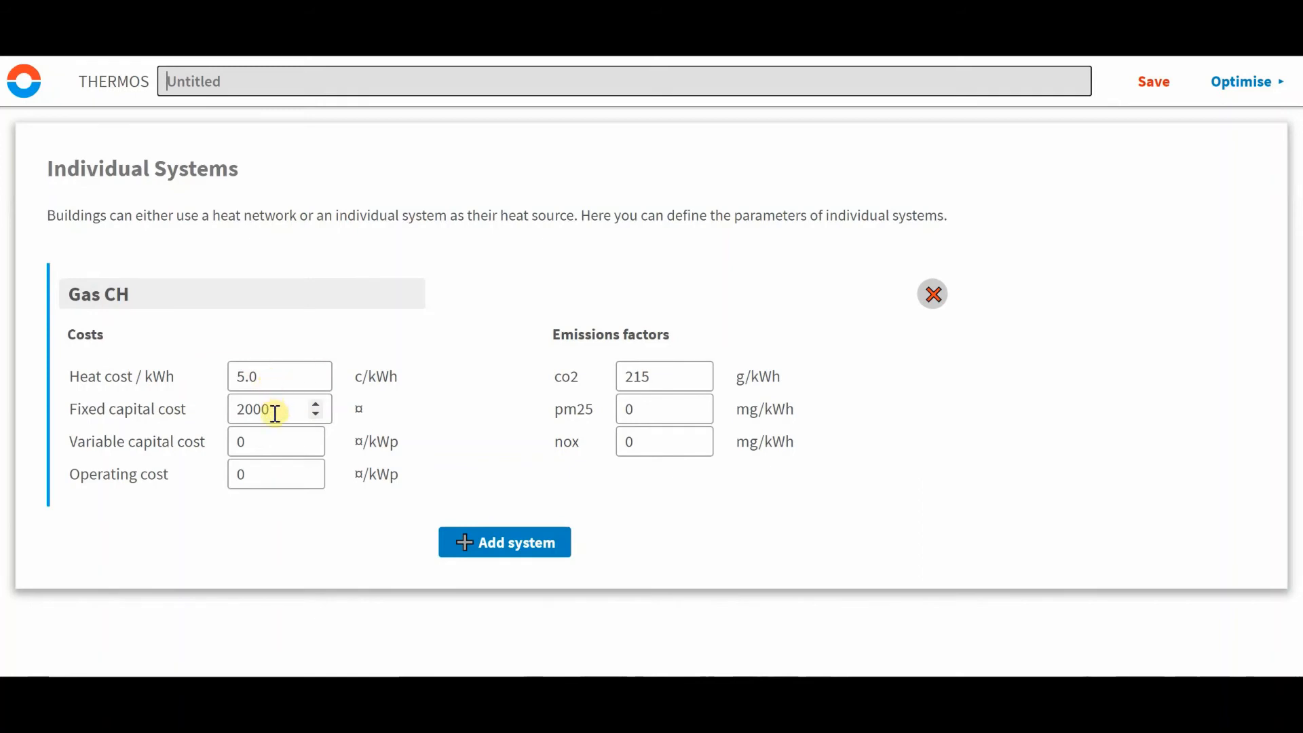
{"action": "mouse_move", "coordinate": [280, 442]}
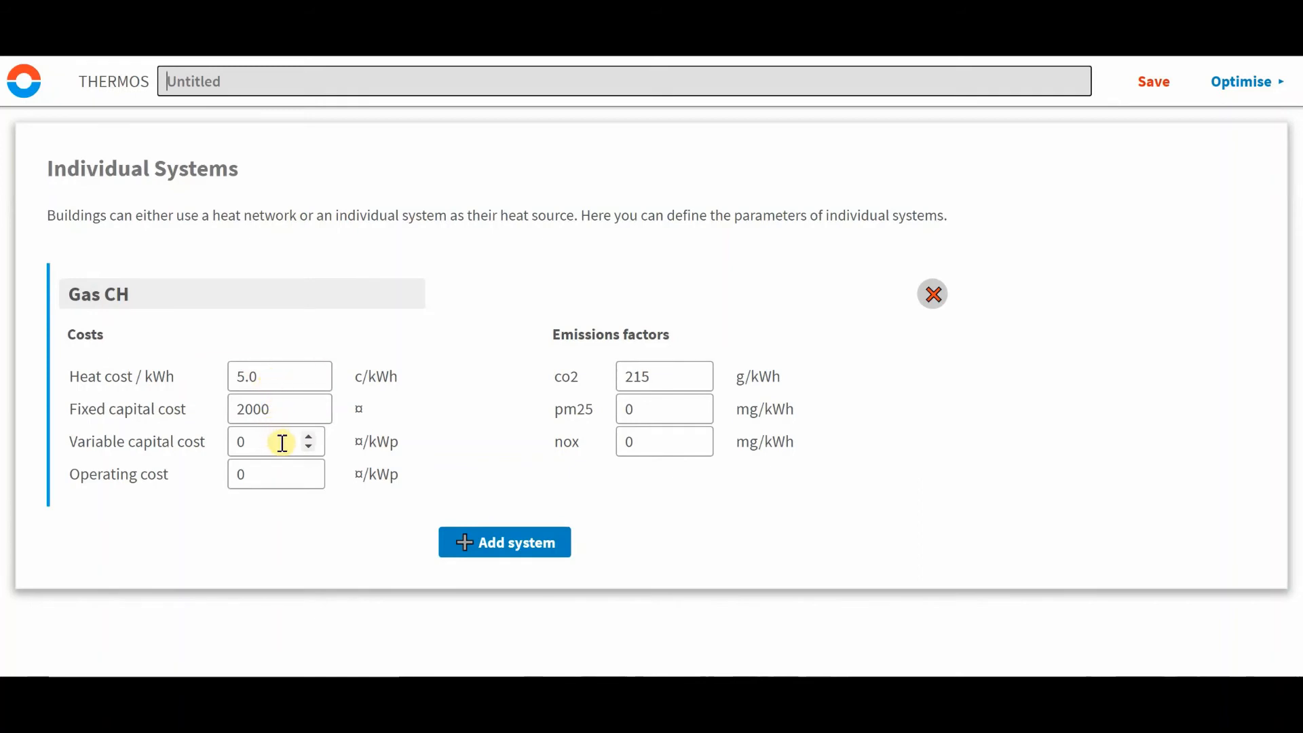
{"action": "mouse_move", "coordinate": [347, 443]}
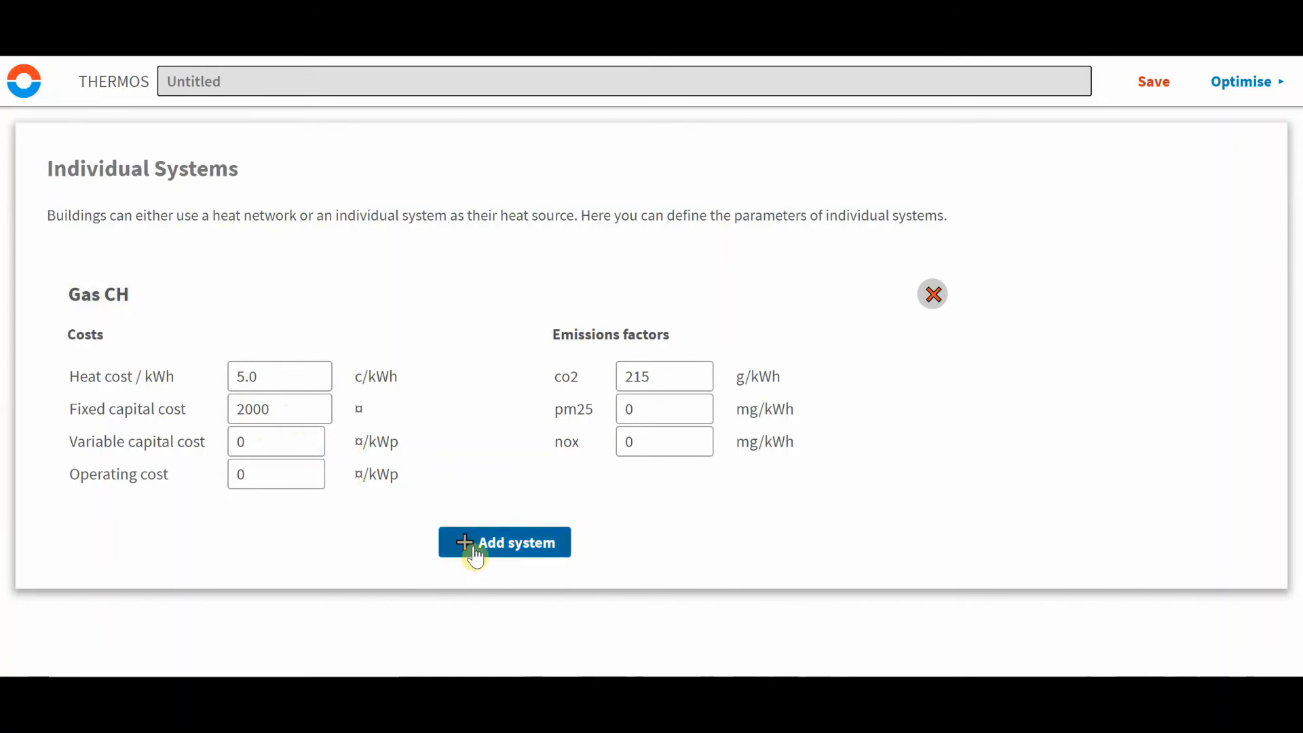
Add a new individual system named GSHP and start filling its cost values.
{"action": "left_click", "coordinate": [504, 541]}
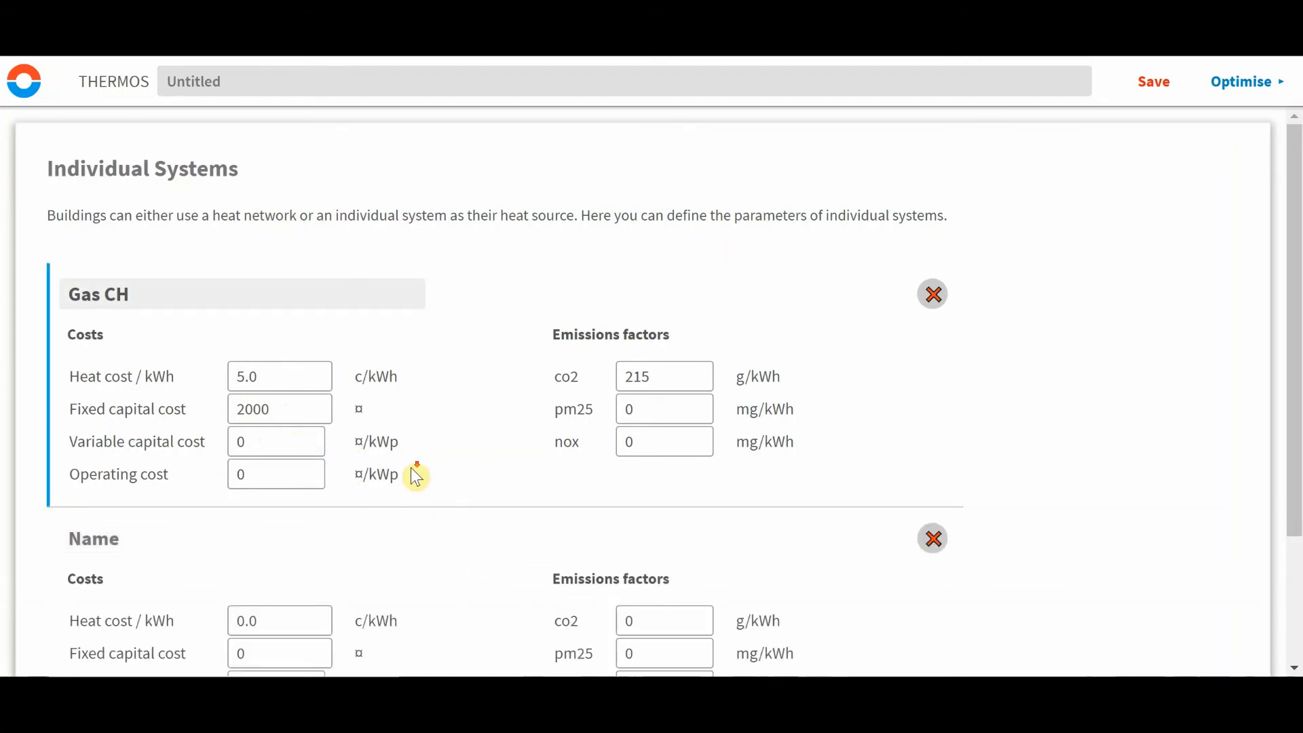
{"action": "scroll", "scroll_direction": "down", "scroll_amount": 3}
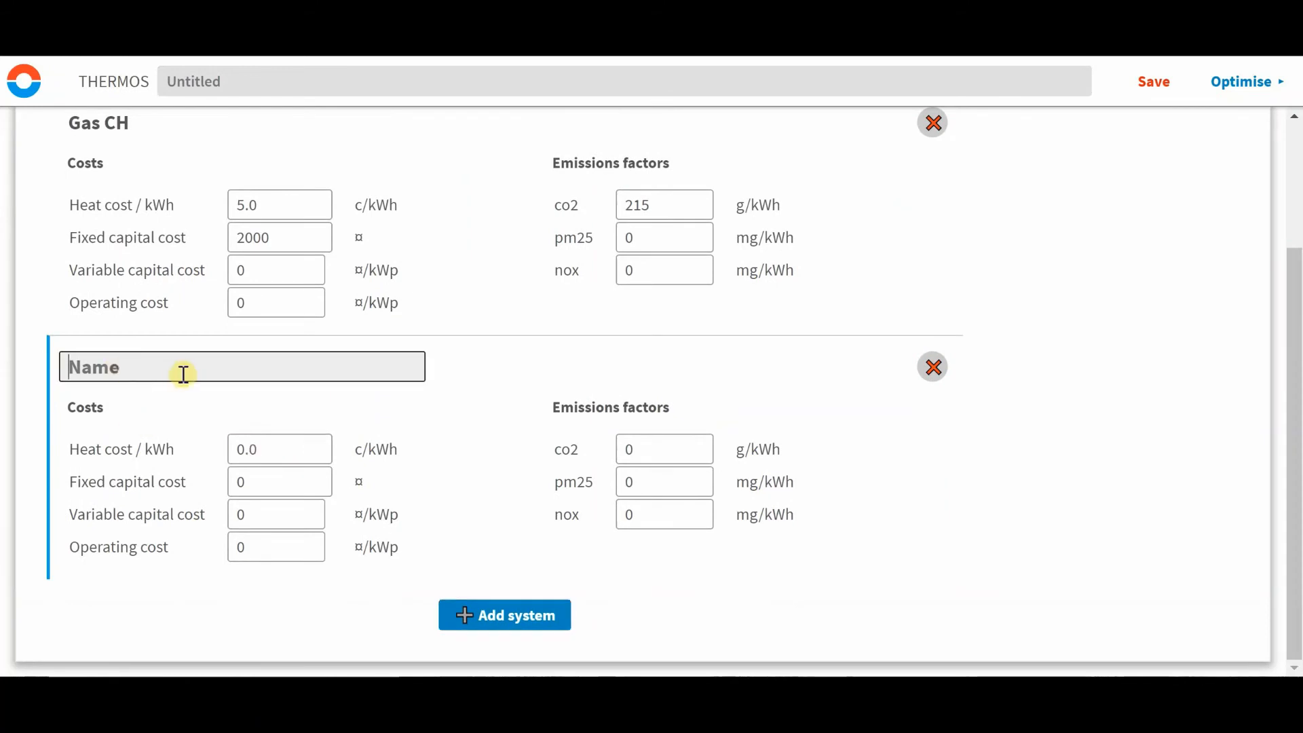
{"action": "type", "text": "GSH"}
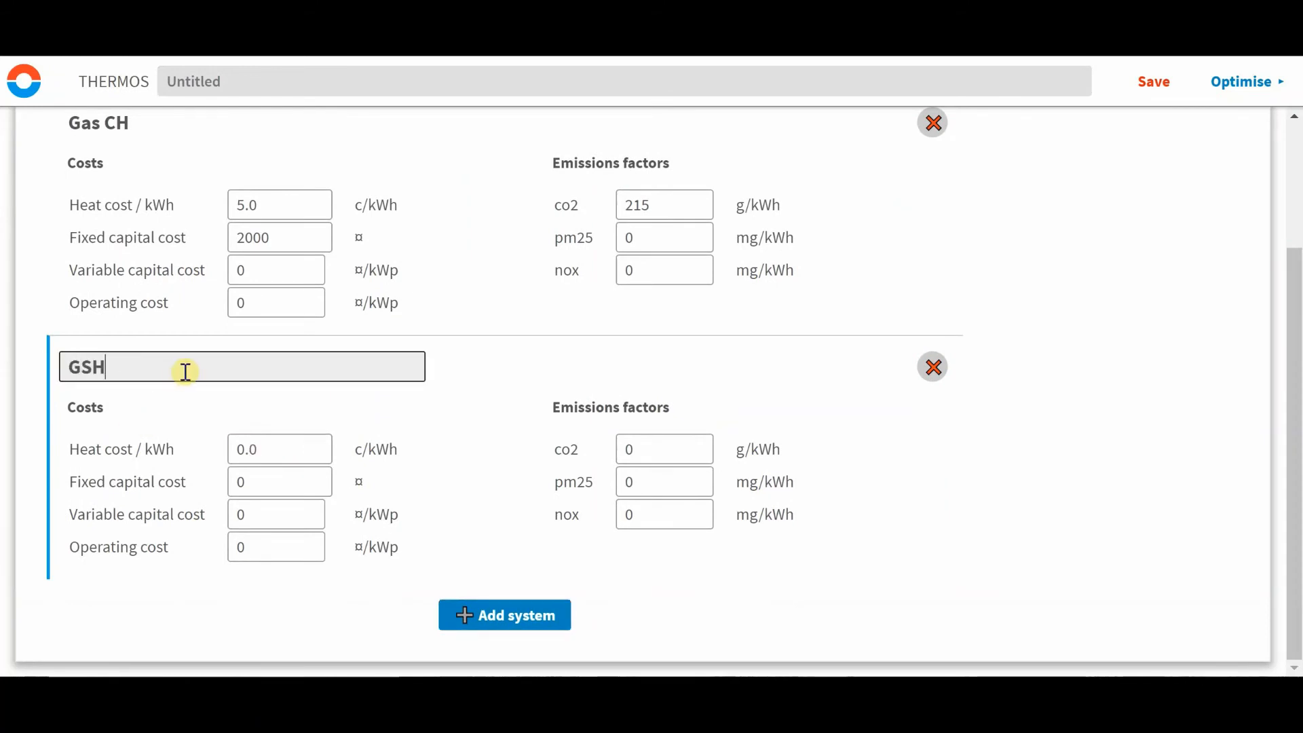
{"action": "type", "text": "P"}
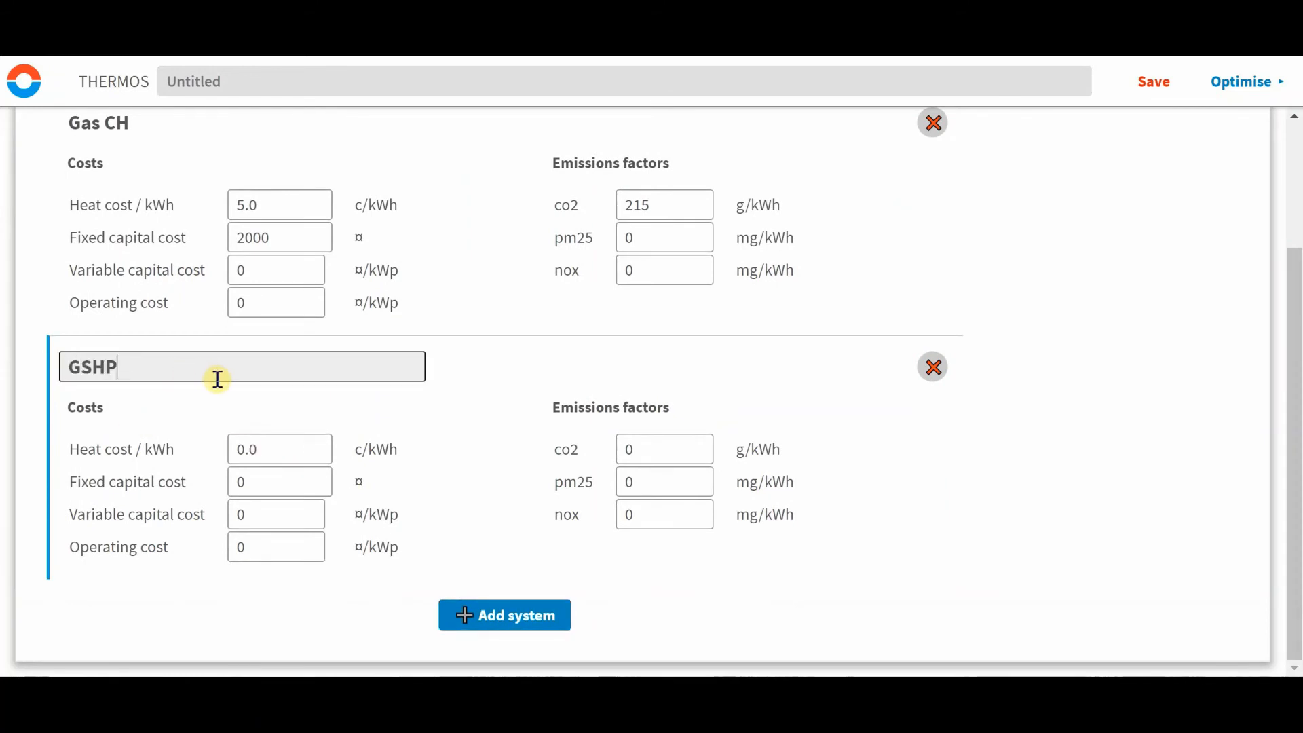
{"action": "left_click", "coordinate": [275, 449]}
{"action": "type", "text": "3"}
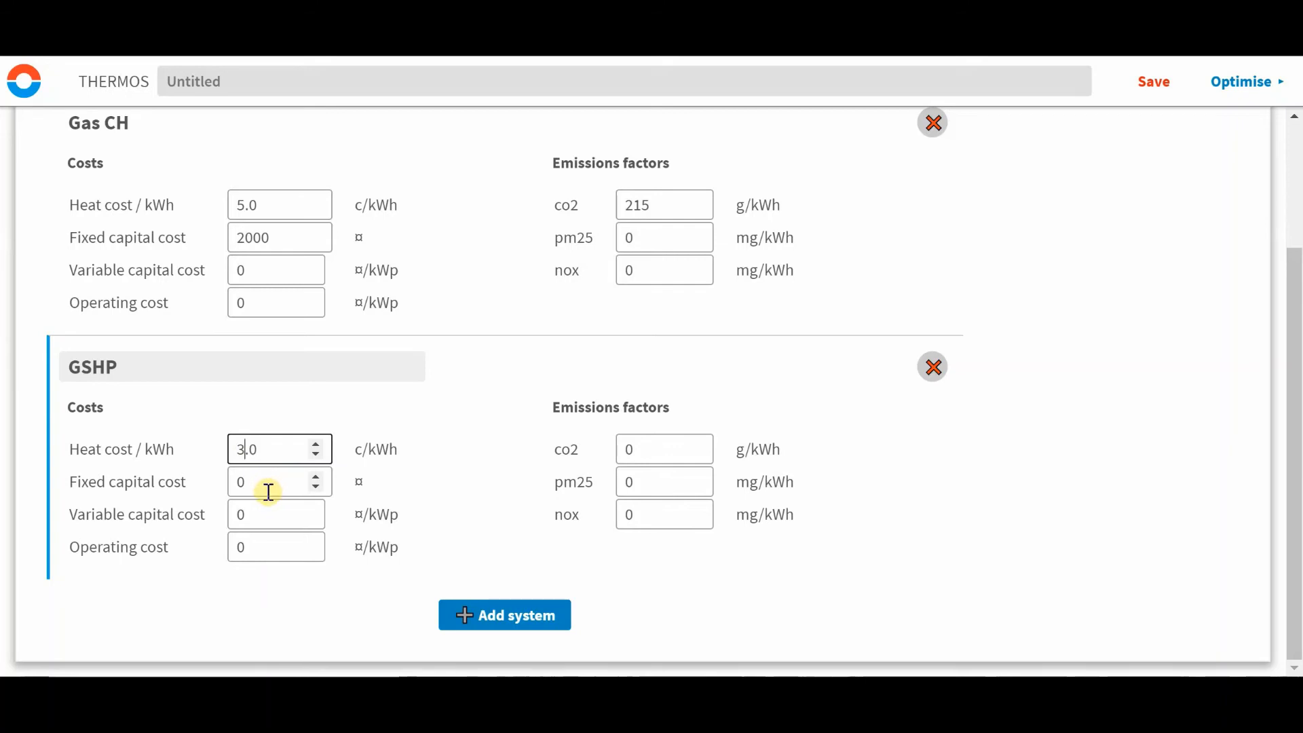
{"action": "type", "text": "5000"}
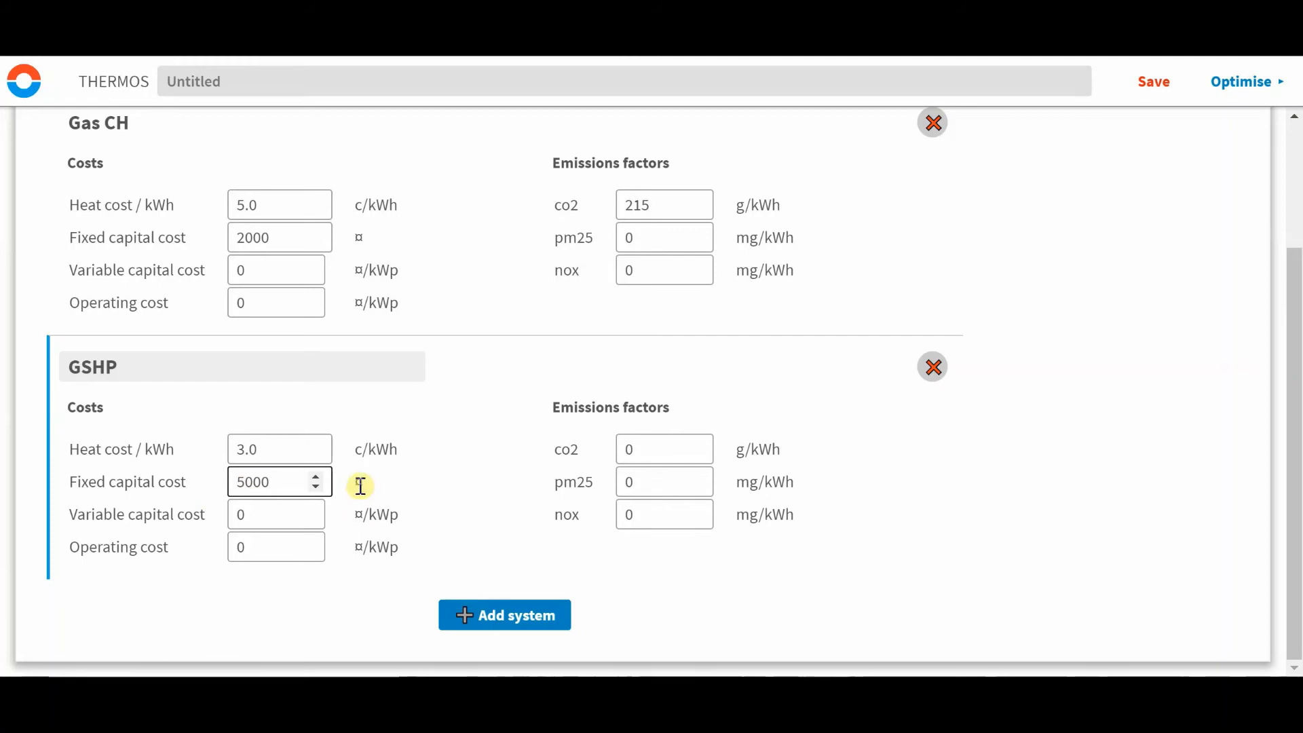
{"action": "mouse_move", "coordinate": [313, 506]}
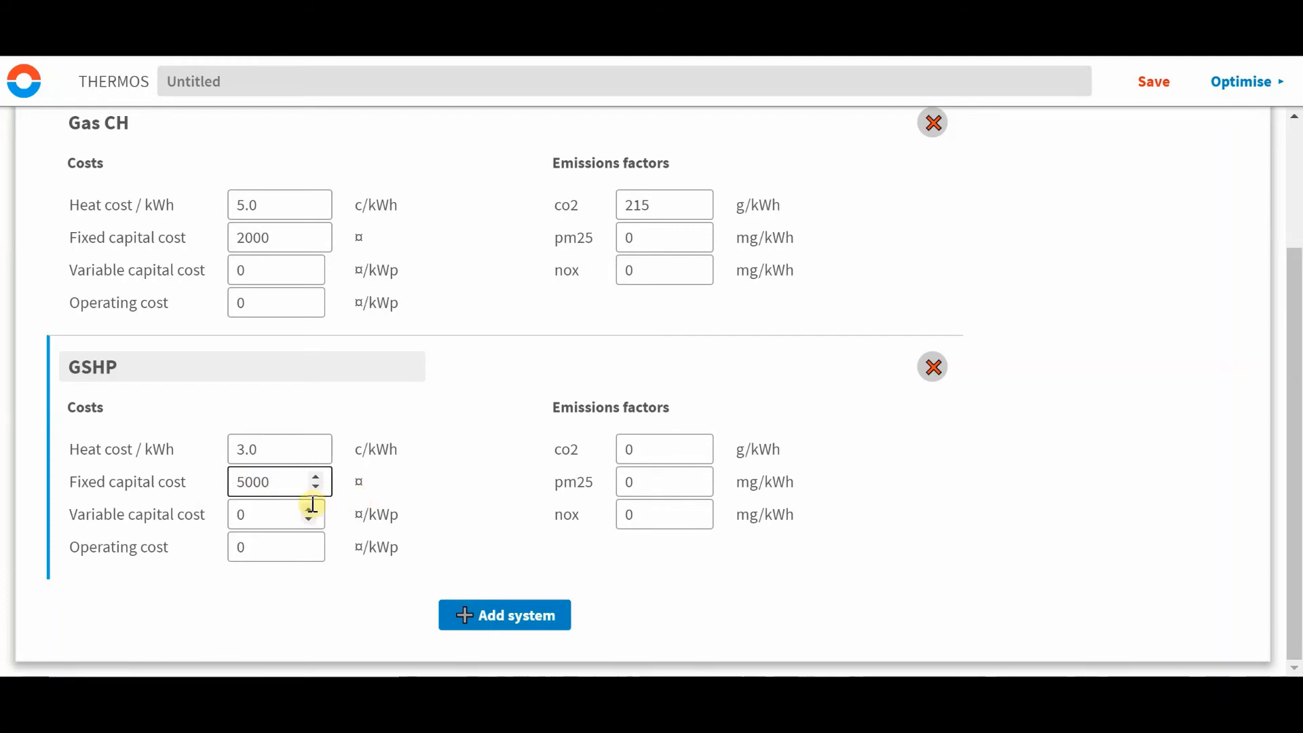
Give GSHP a variable capital cost of 15 and CO2 emissions of 50 g/kWh.
{"action": "left_click", "coordinate": [275, 514]}
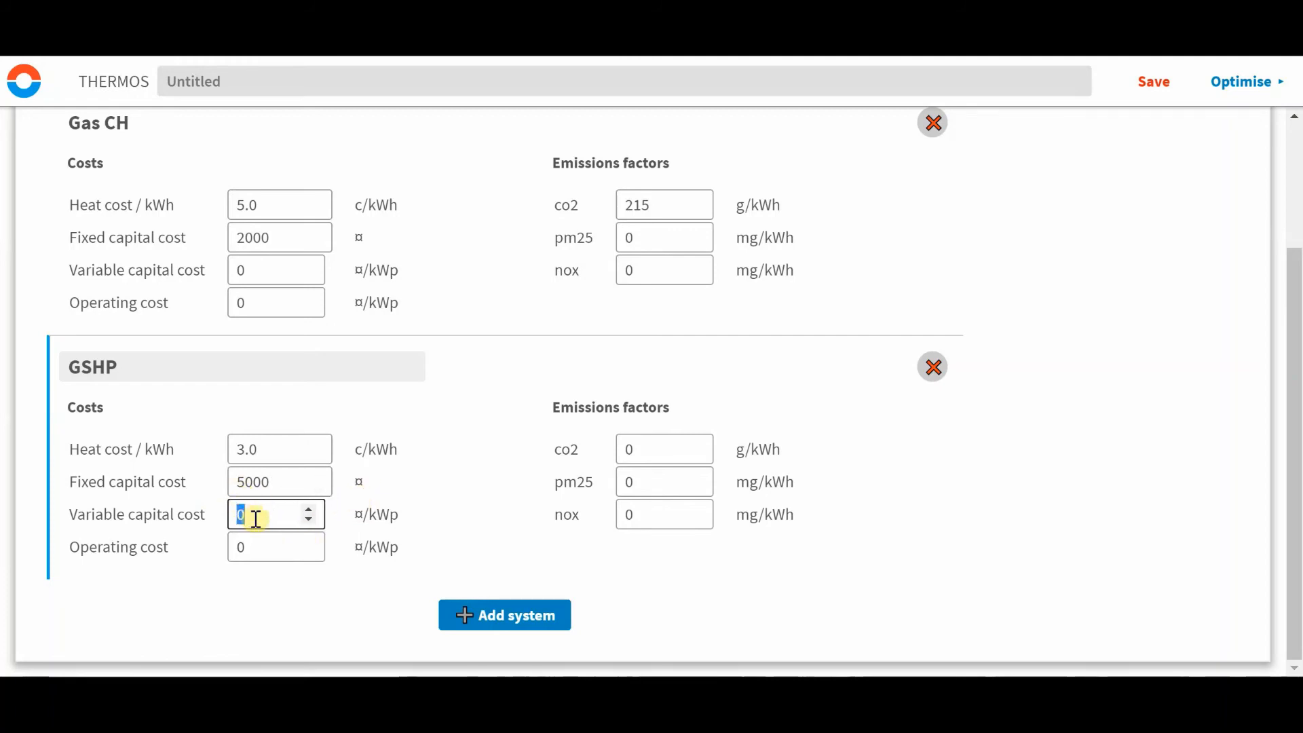
{"action": "type", "text": "15"}
{"action": "left_click", "coordinate": [276, 546]}
{"action": "type", "text": "10"}
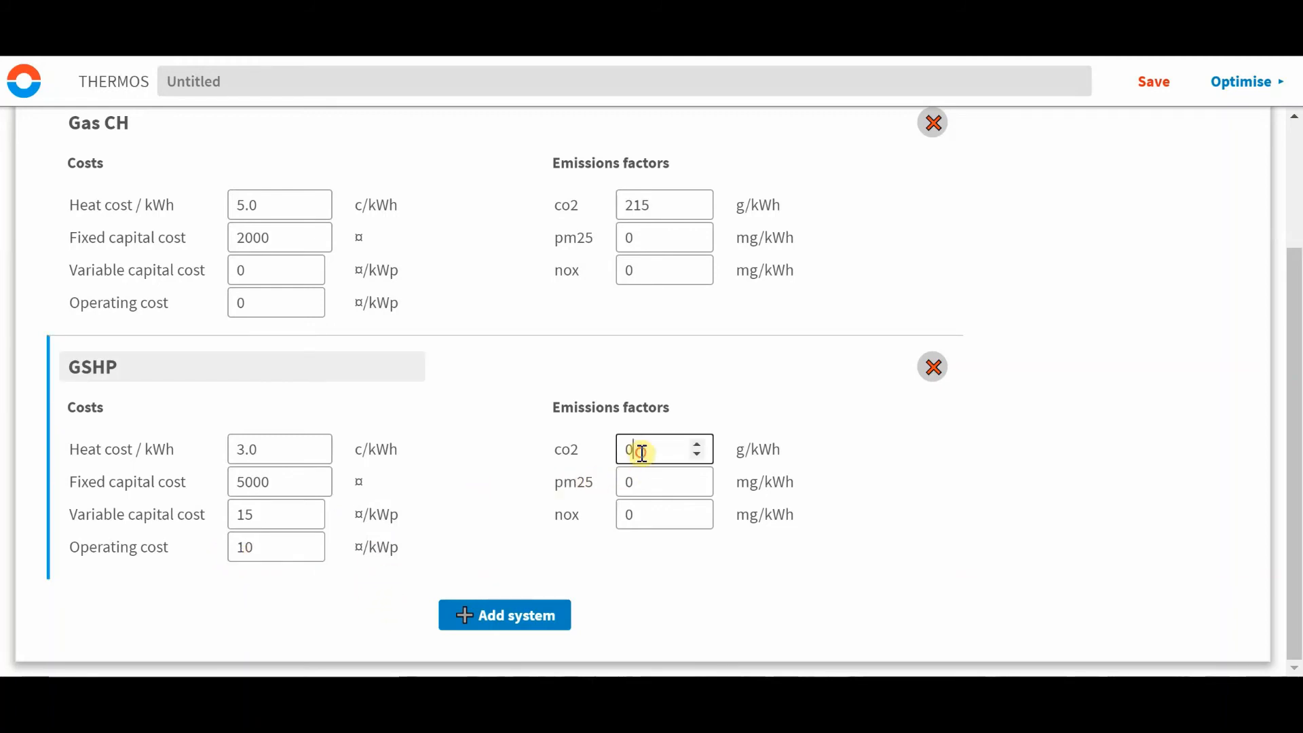
{"action": "triple_click", "coordinate": [657, 449]}
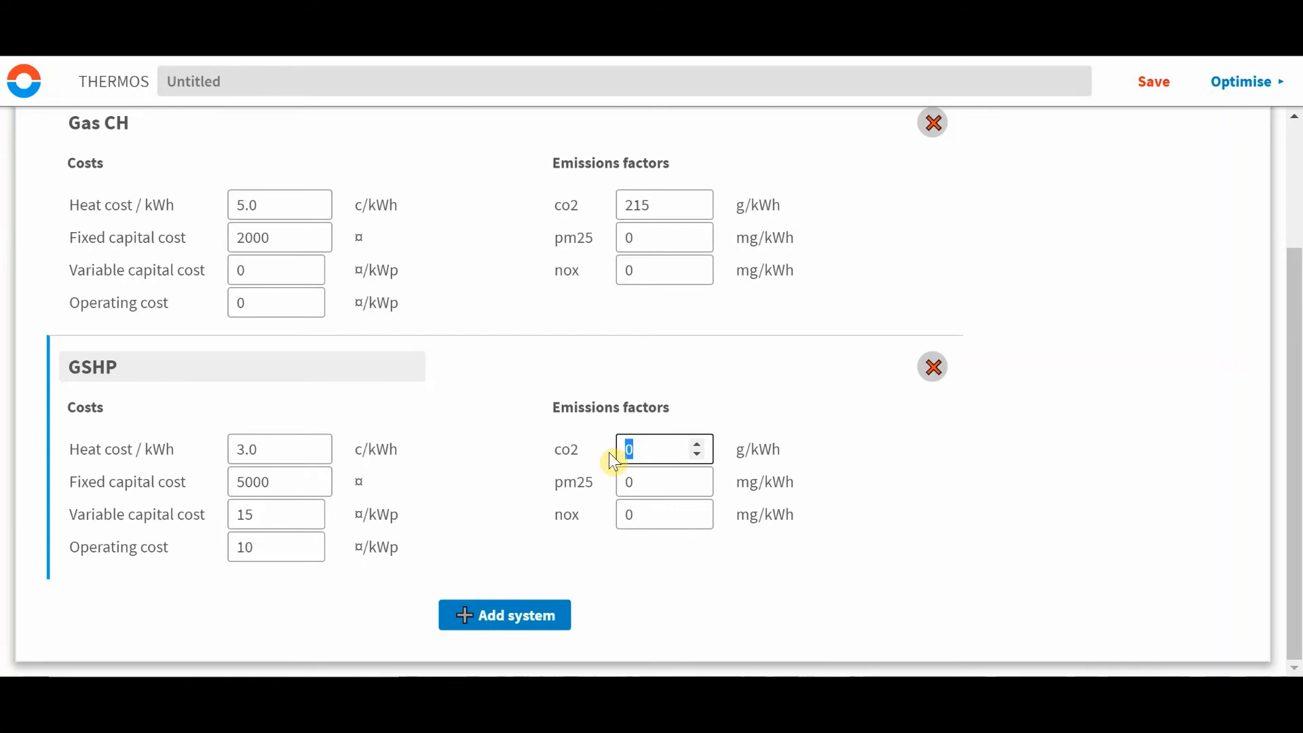
{"action": "type", "text": "50"}
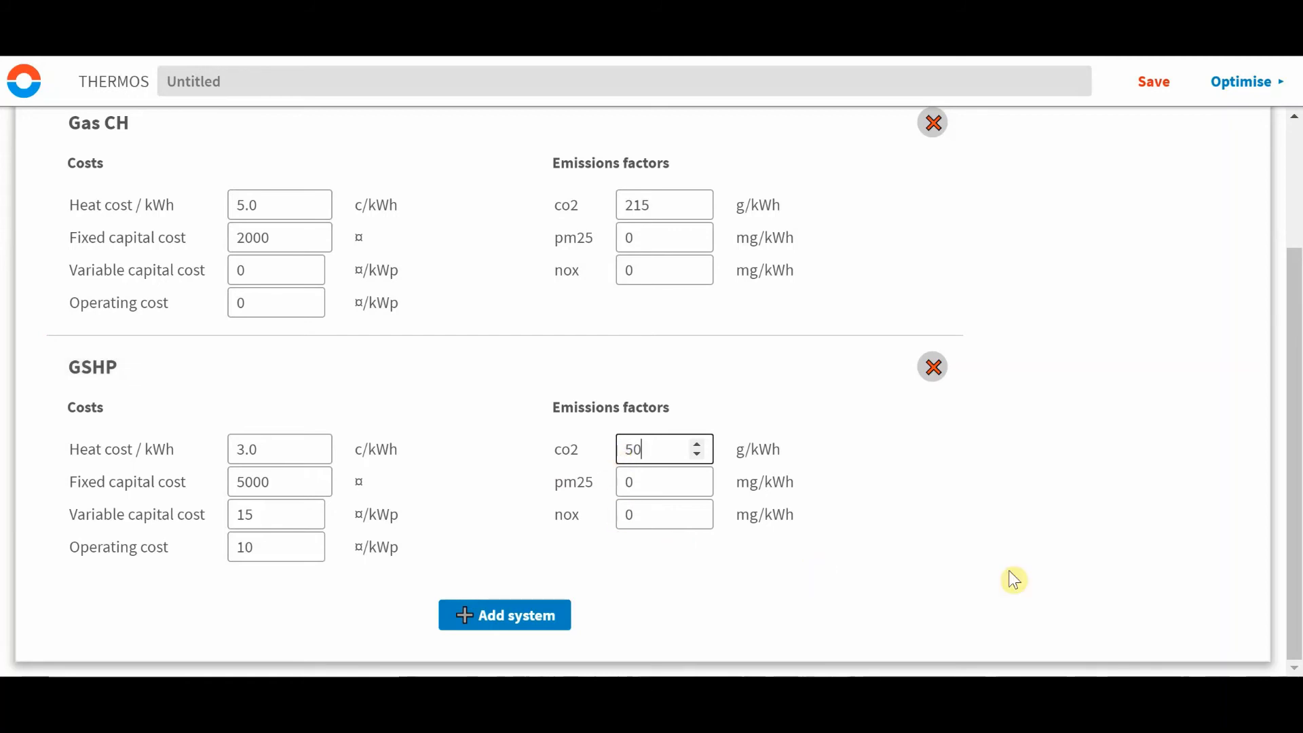
{"action": "mouse_move", "coordinate": [1034, 466]}
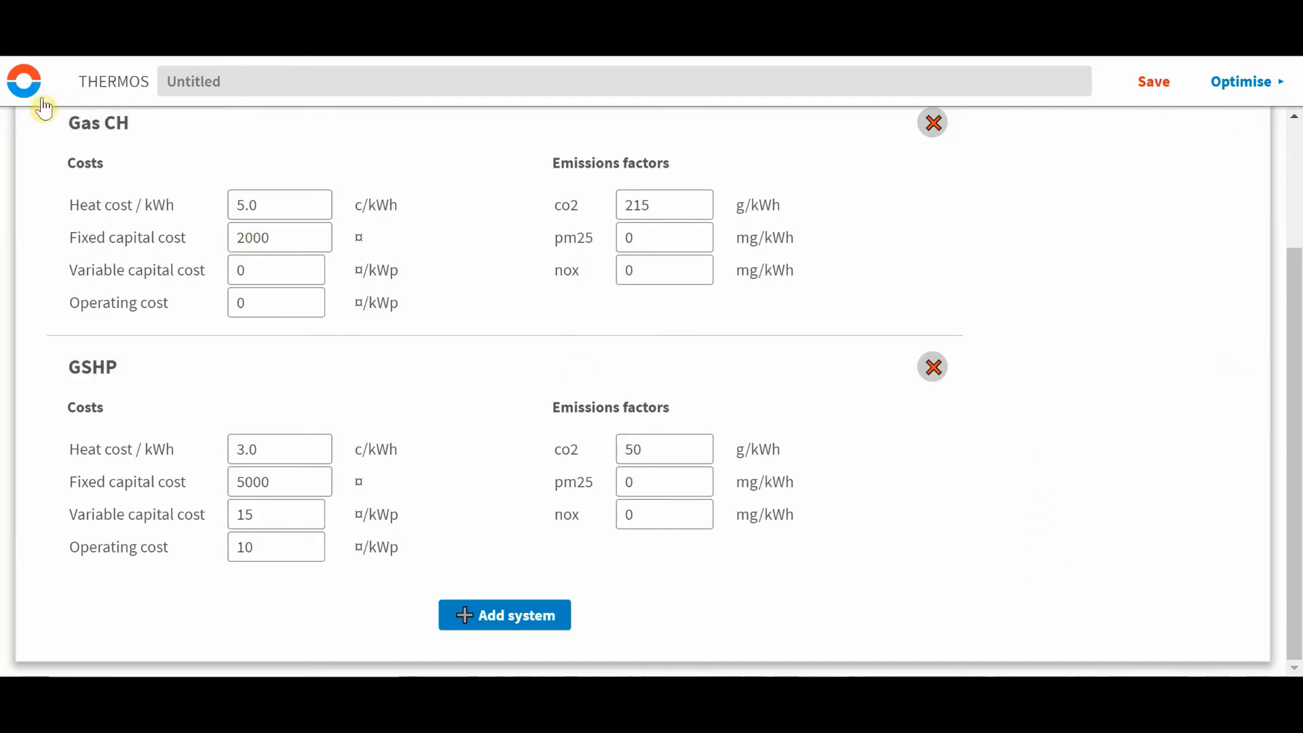
Add a wall insulation measure named Solid wall with fixed cost 1000.
{"action": "left_click", "coordinate": [23, 80]}
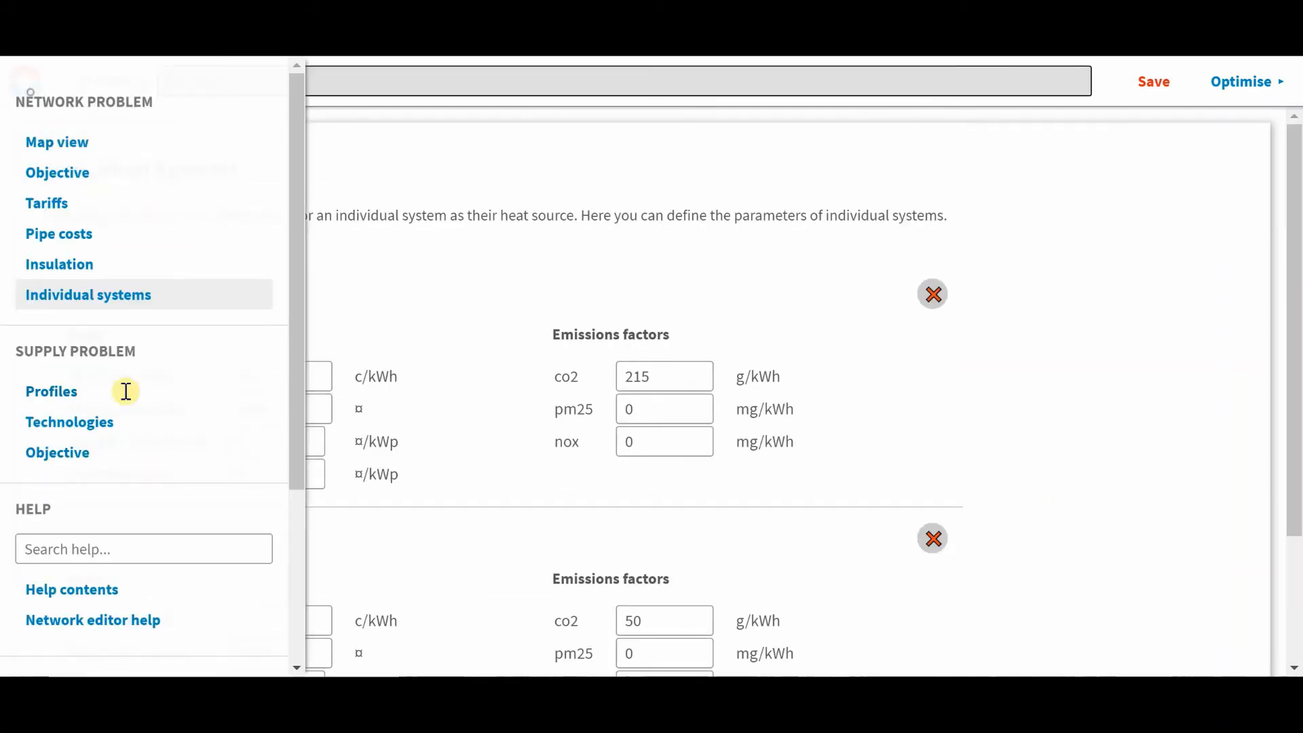
{"action": "left_click", "coordinate": [58, 263]}
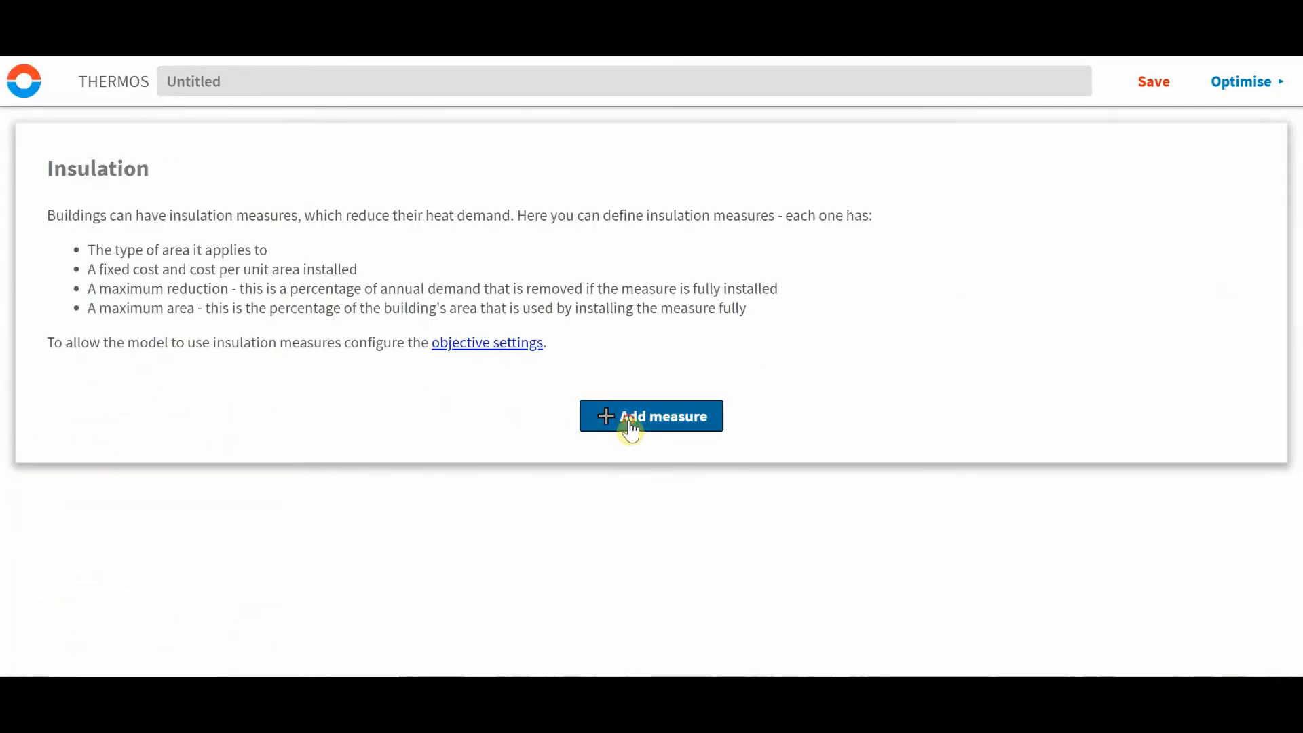
{"action": "left_click", "coordinate": [650, 416]}
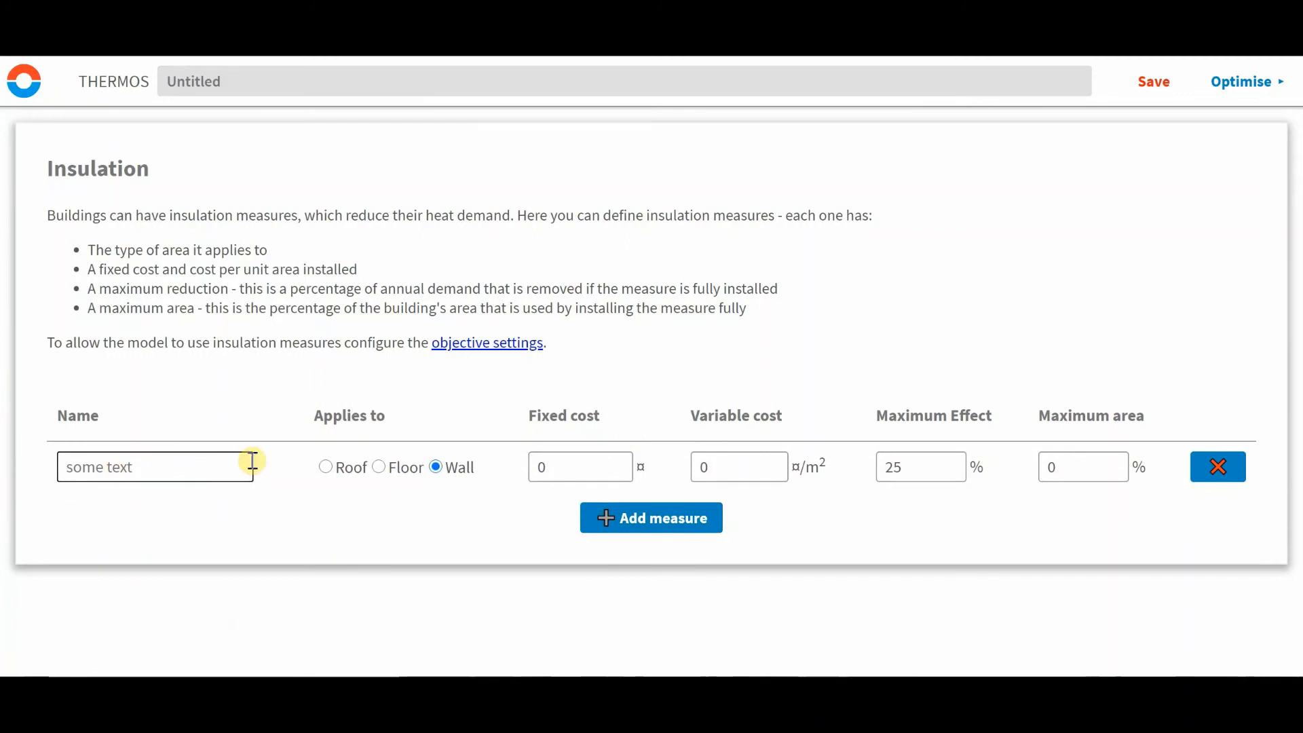
{"action": "type", "text": "Wa"}
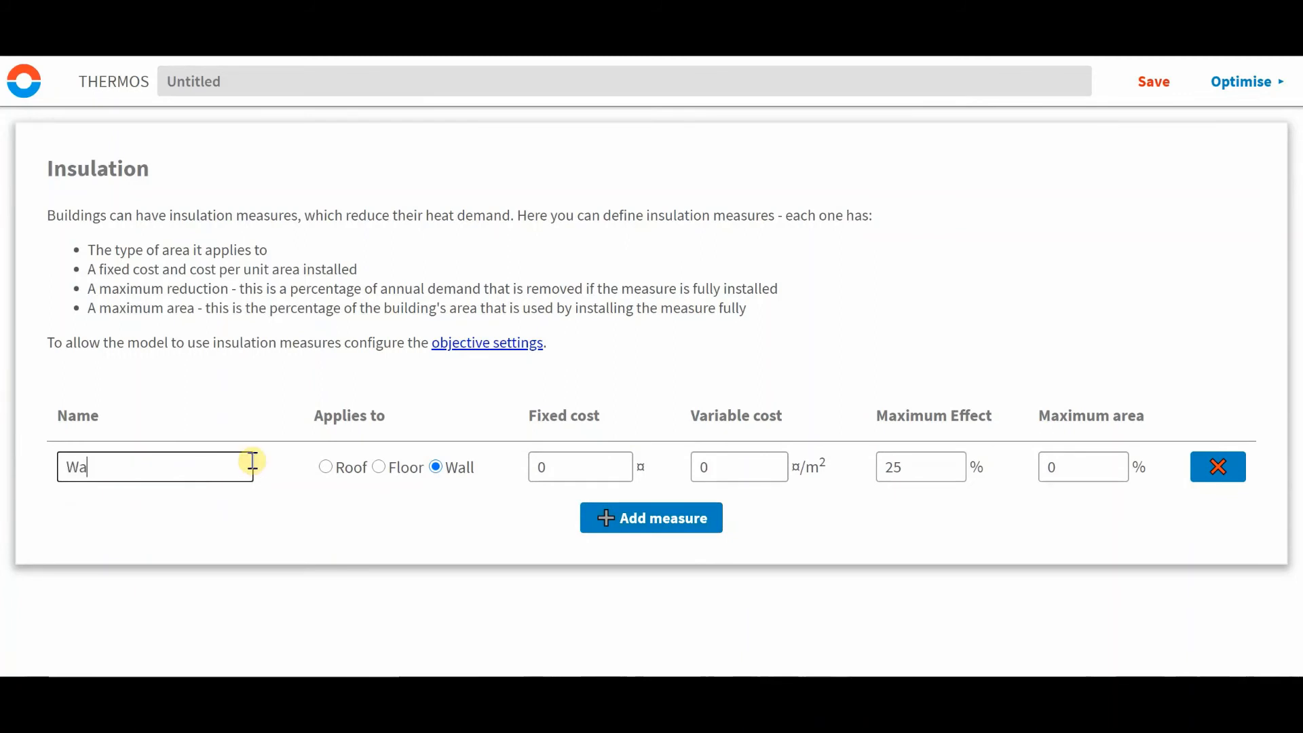
{"action": "type", "text": "Solid a"}
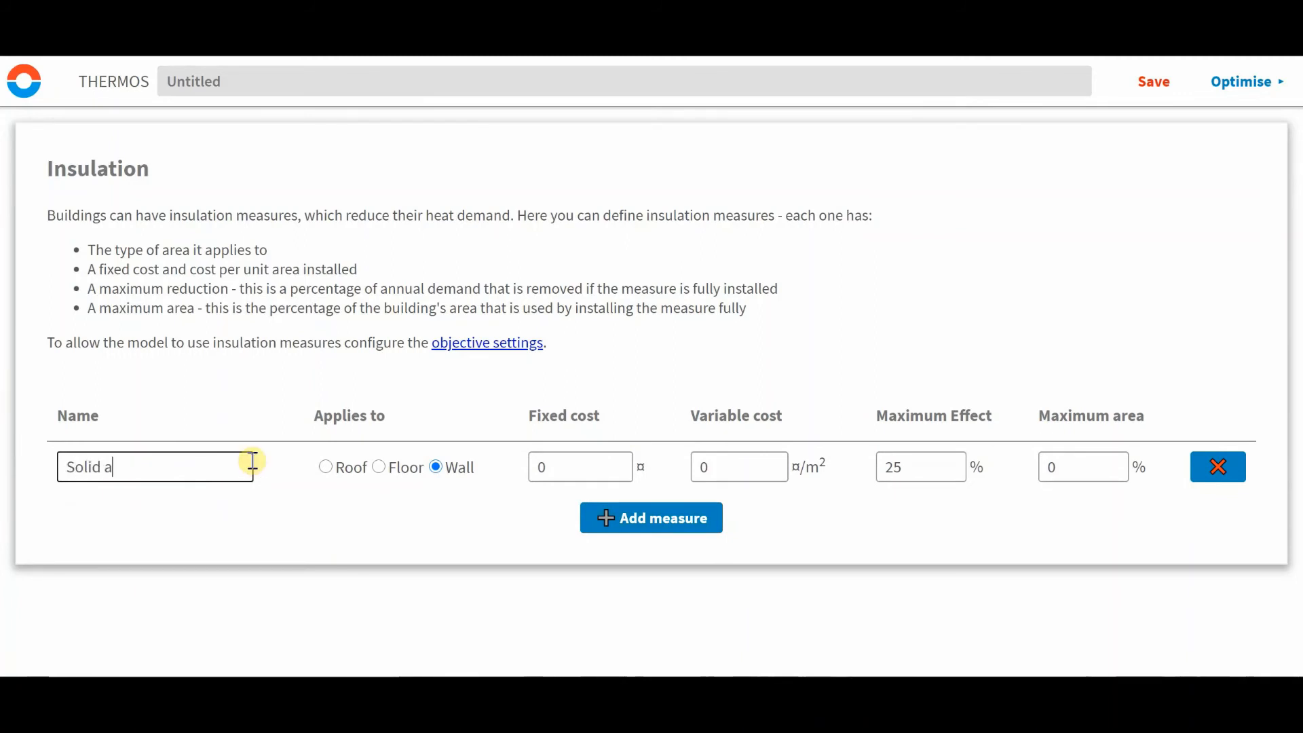
{"action": "type", "text": "wall"}
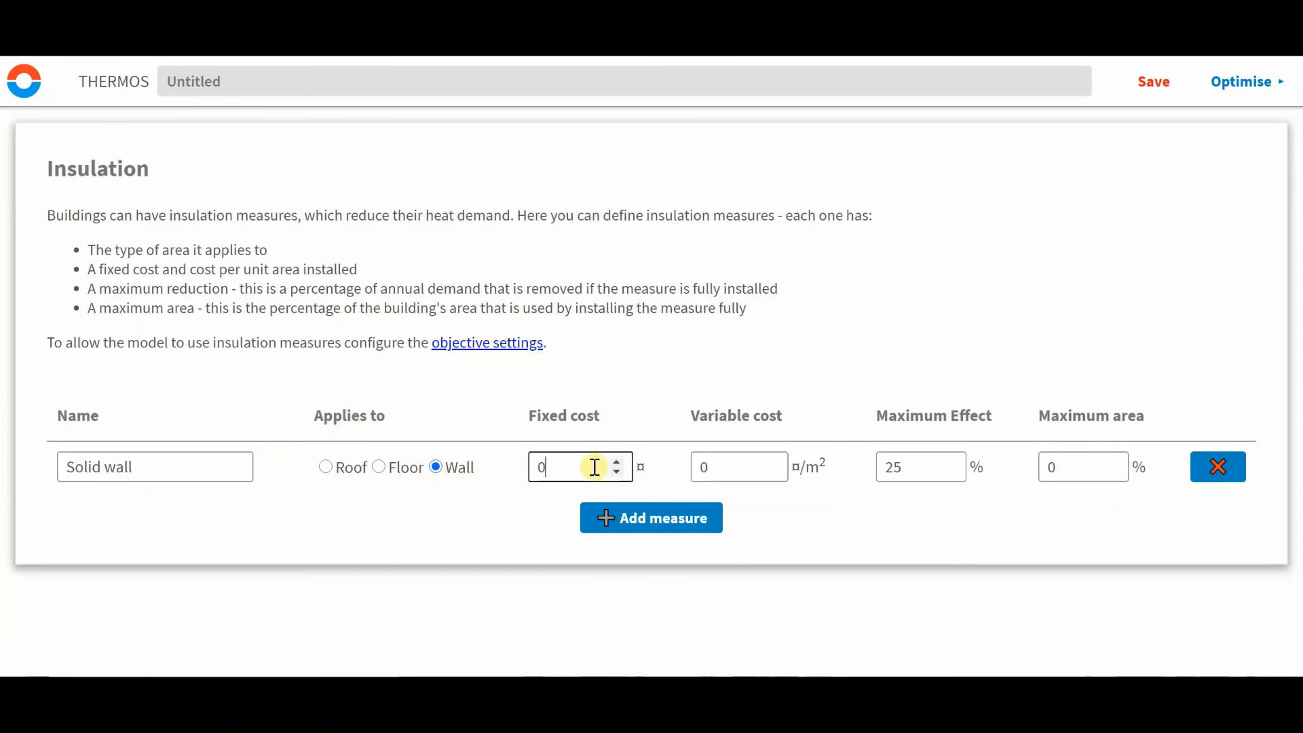
{"action": "type", "text": "1000"}
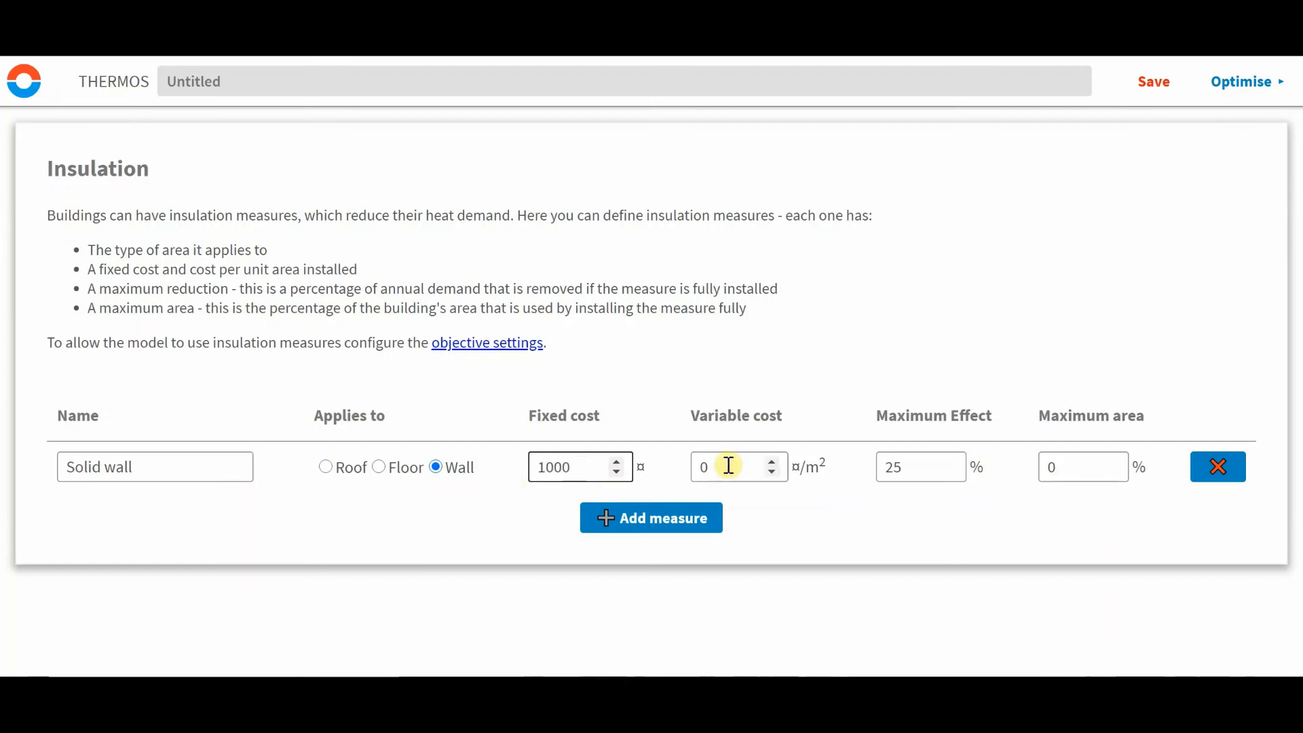
Give the Solid wall measure a variable cost of 5 per m² and 30% maximum area.
{"action": "left_click", "coordinate": [736, 466]}
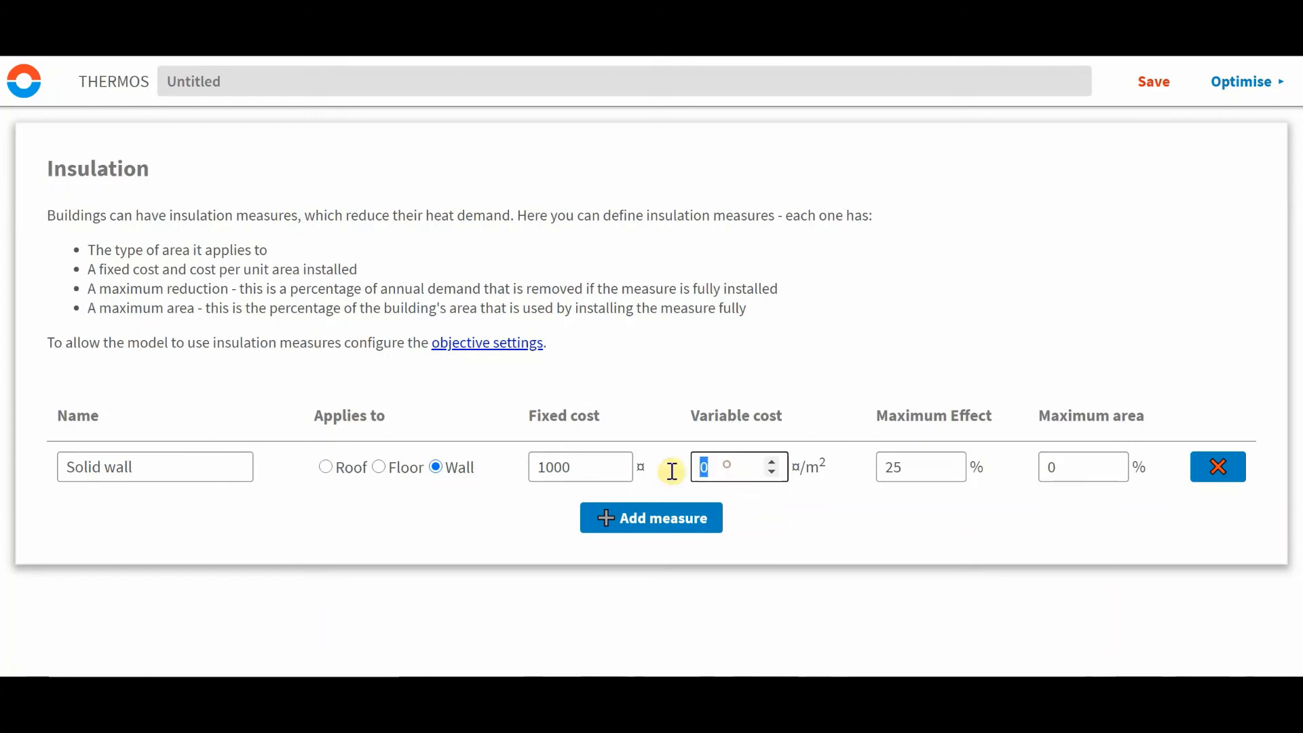
{"action": "type", "text": "5"}
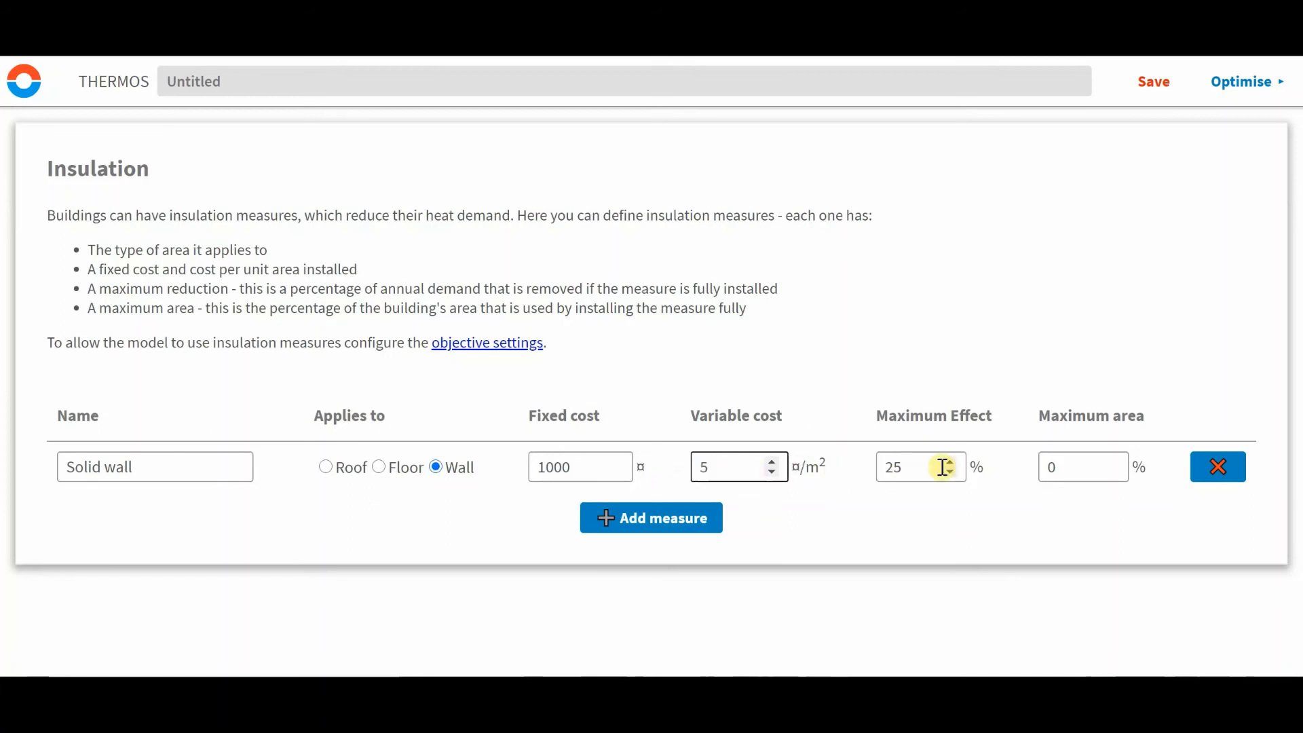
{"action": "mouse_move", "coordinate": [913, 461]}
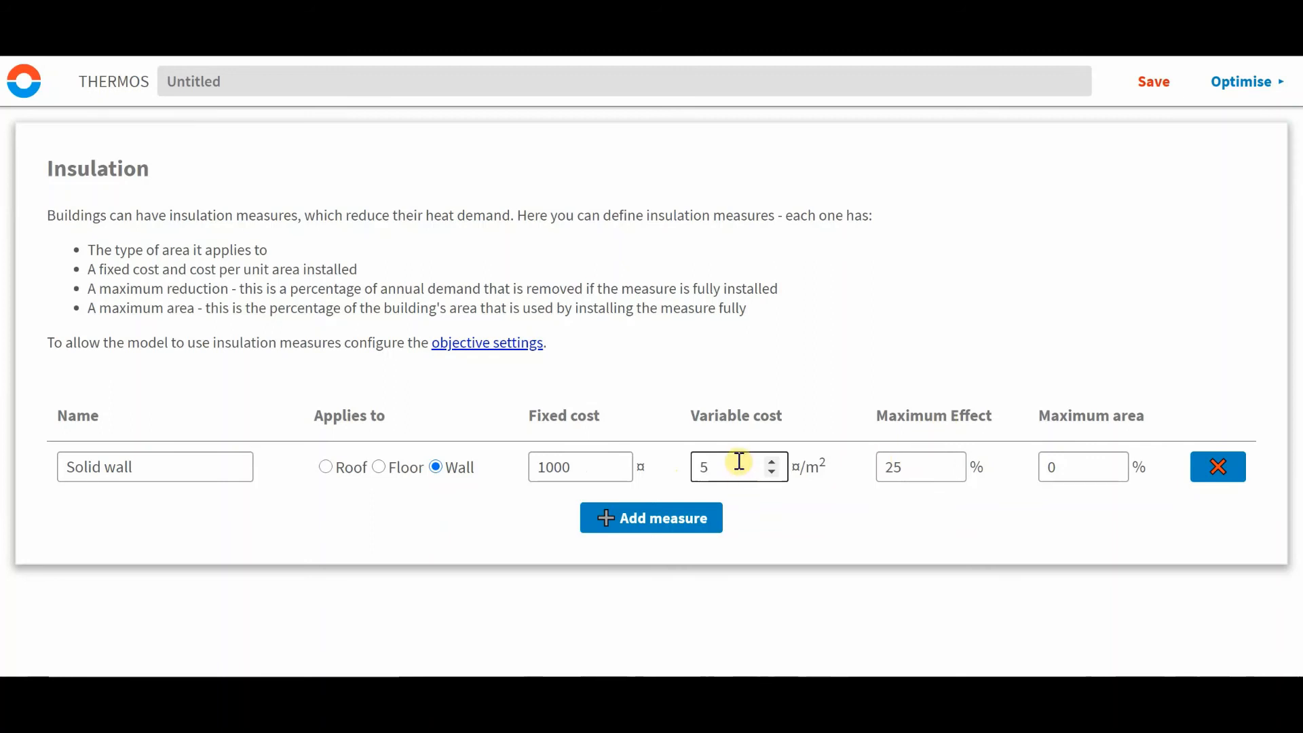
{"action": "left_click", "coordinate": [736, 466]}
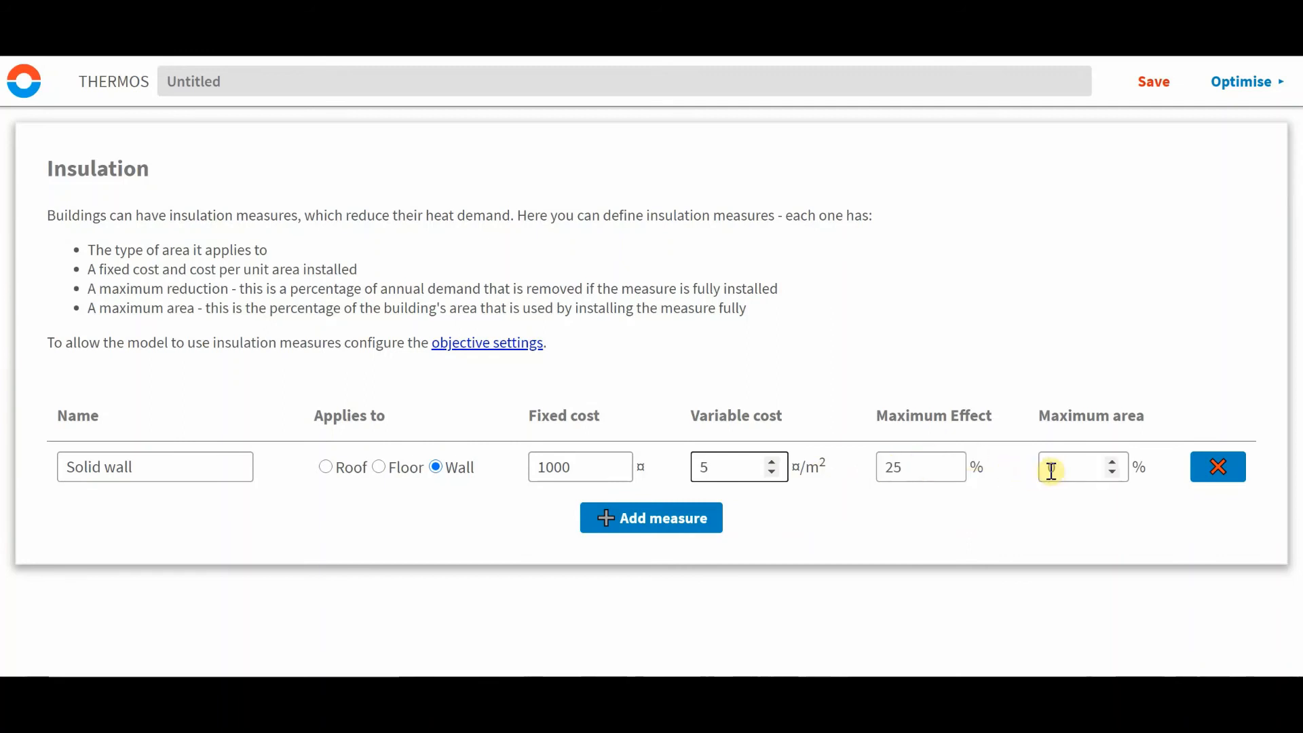
{"action": "type", "text": "30"}
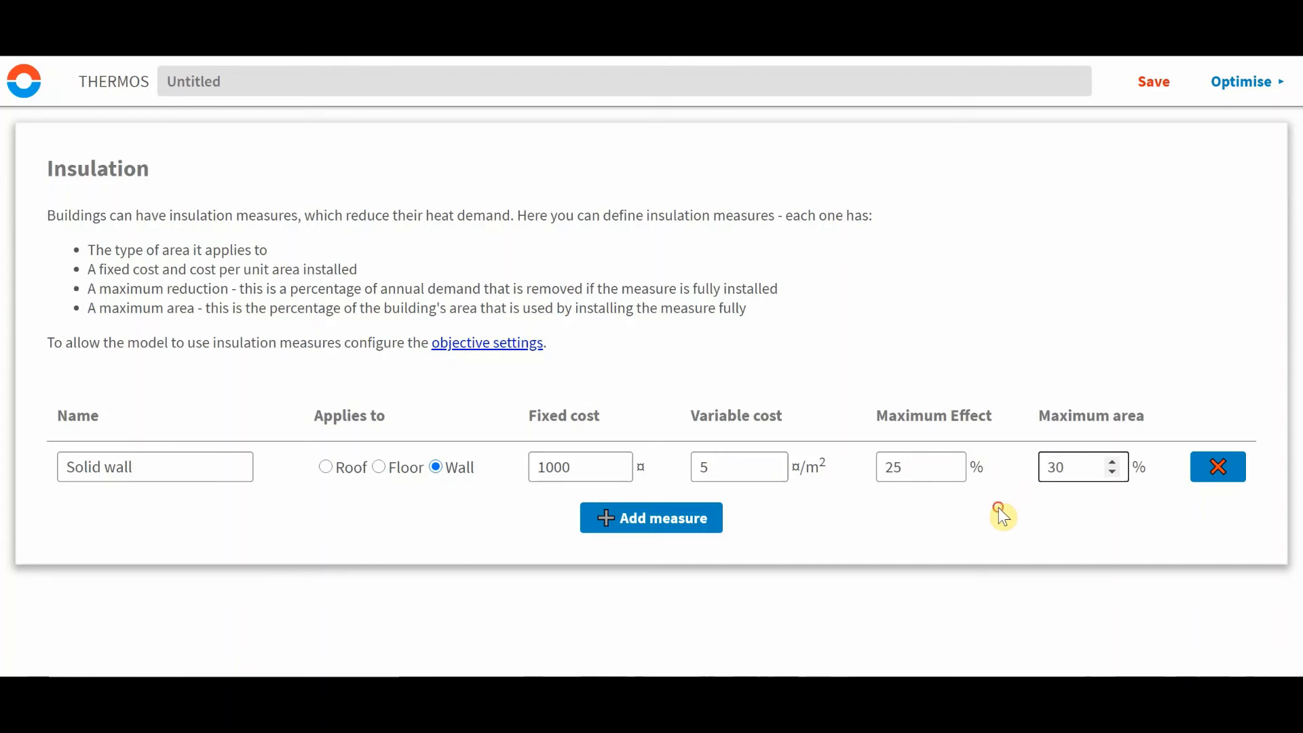
{"action": "mouse_move", "coordinate": [833, 513]}
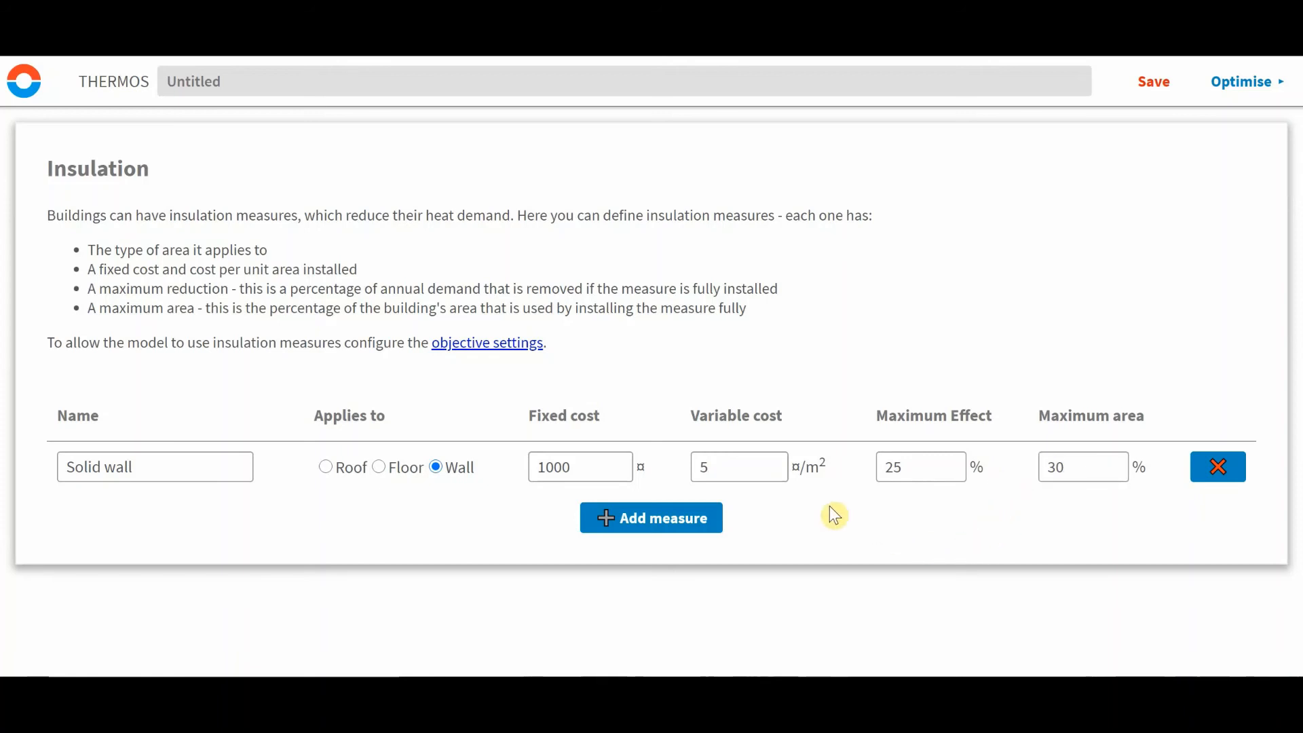
{"action": "mouse_move", "coordinate": [112, 106]}
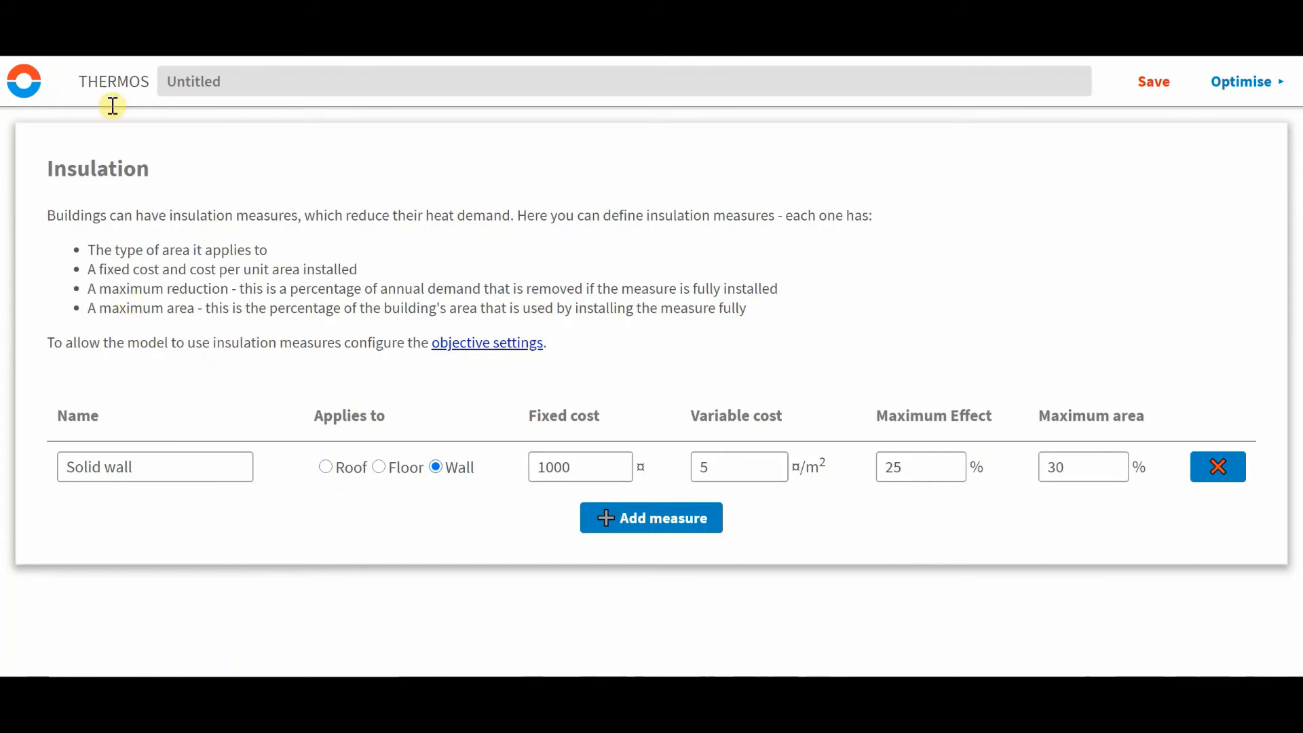
{"action": "mouse_move", "coordinate": [23, 80]}
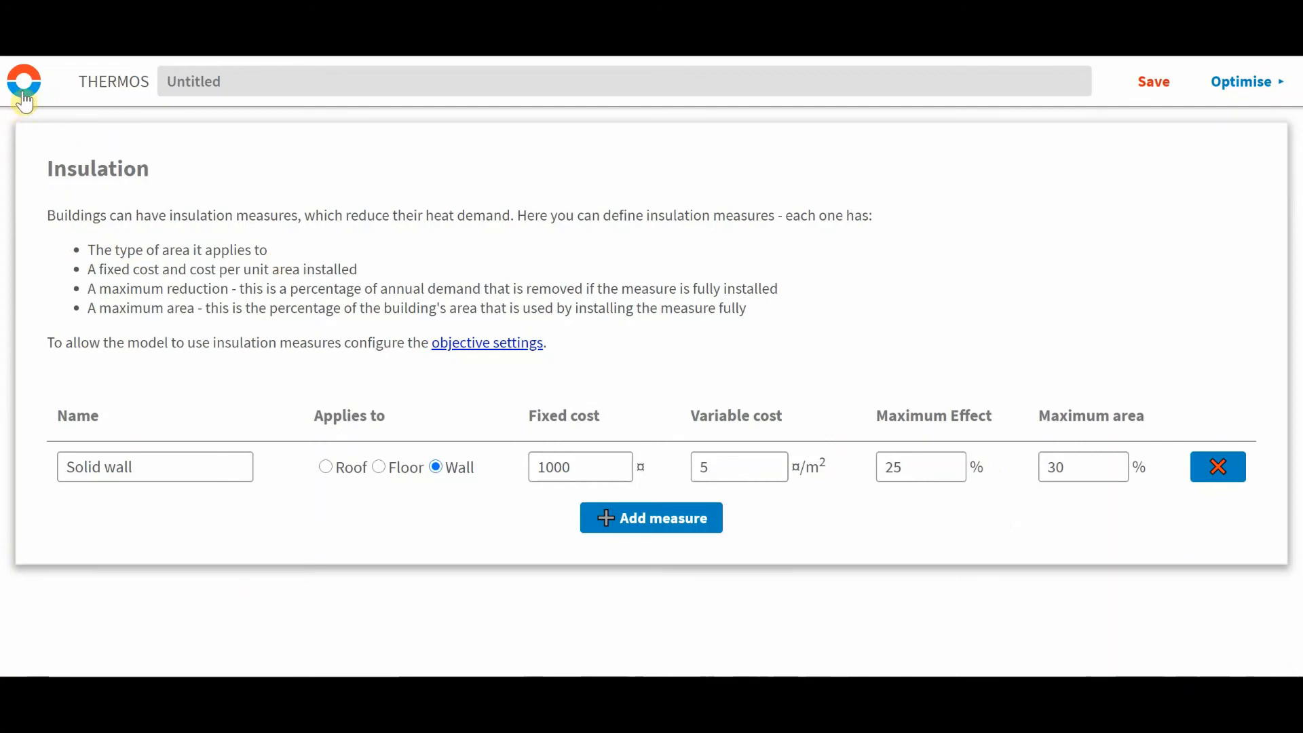
Bring up the project navigation menu over the insulation page.
{"action": "left_click", "coordinate": [25, 82]}
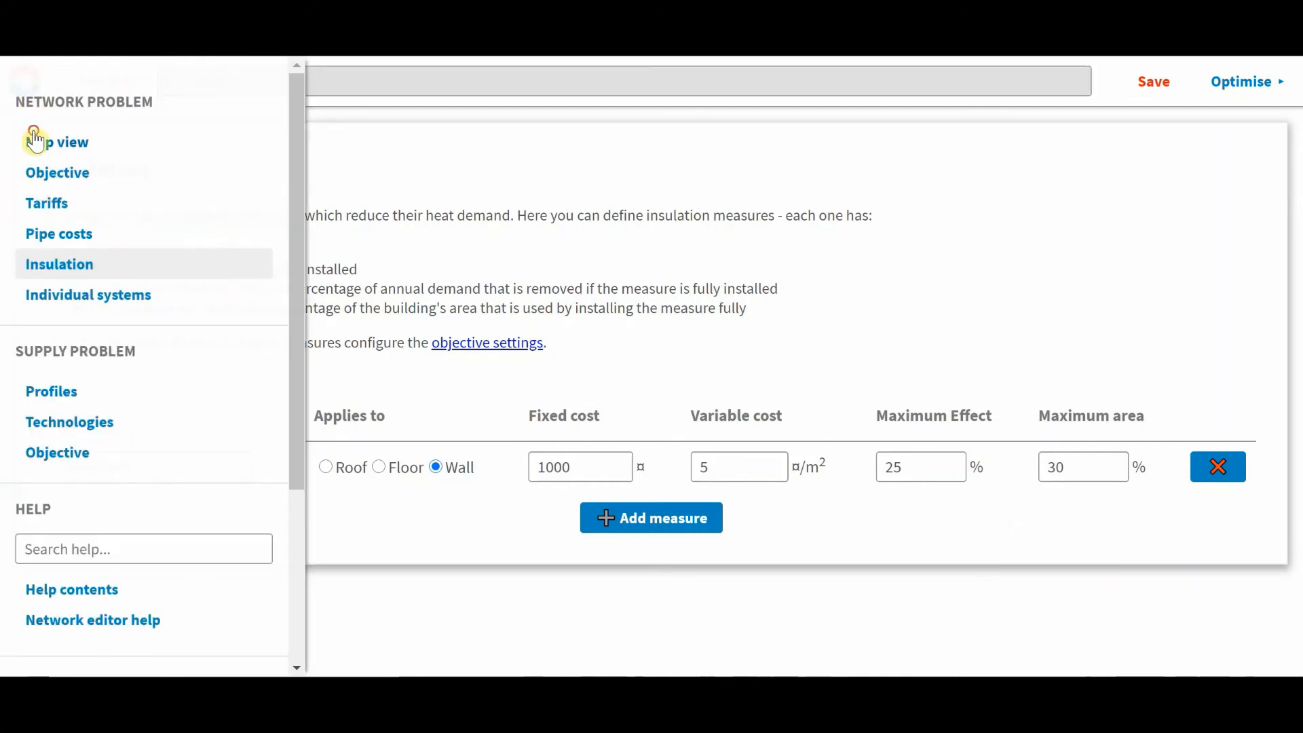
Return to the map and drag-select the retail building with 230 MWh/yr demand.
{"action": "left_click", "coordinate": [67, 141]}
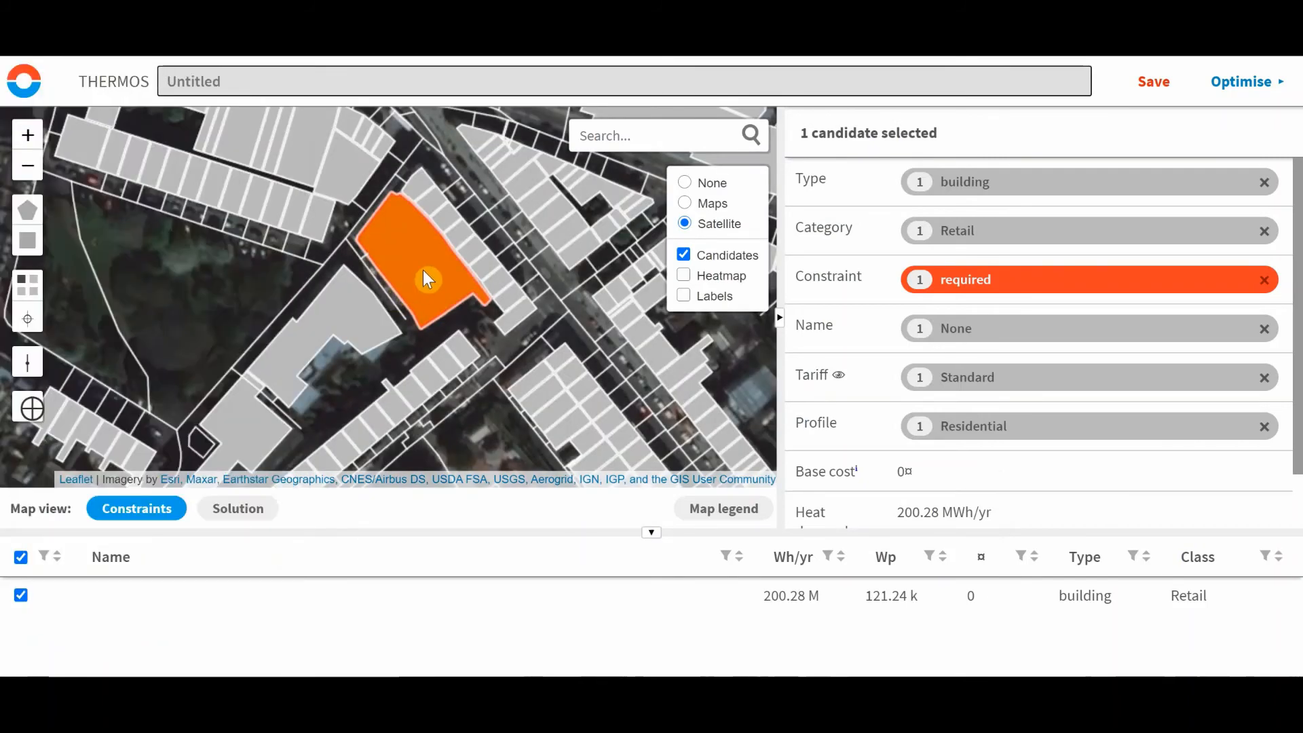
{"action": "left_click_drag", "start_coordinate": [424, 279], "coordinate": [461, 310]}
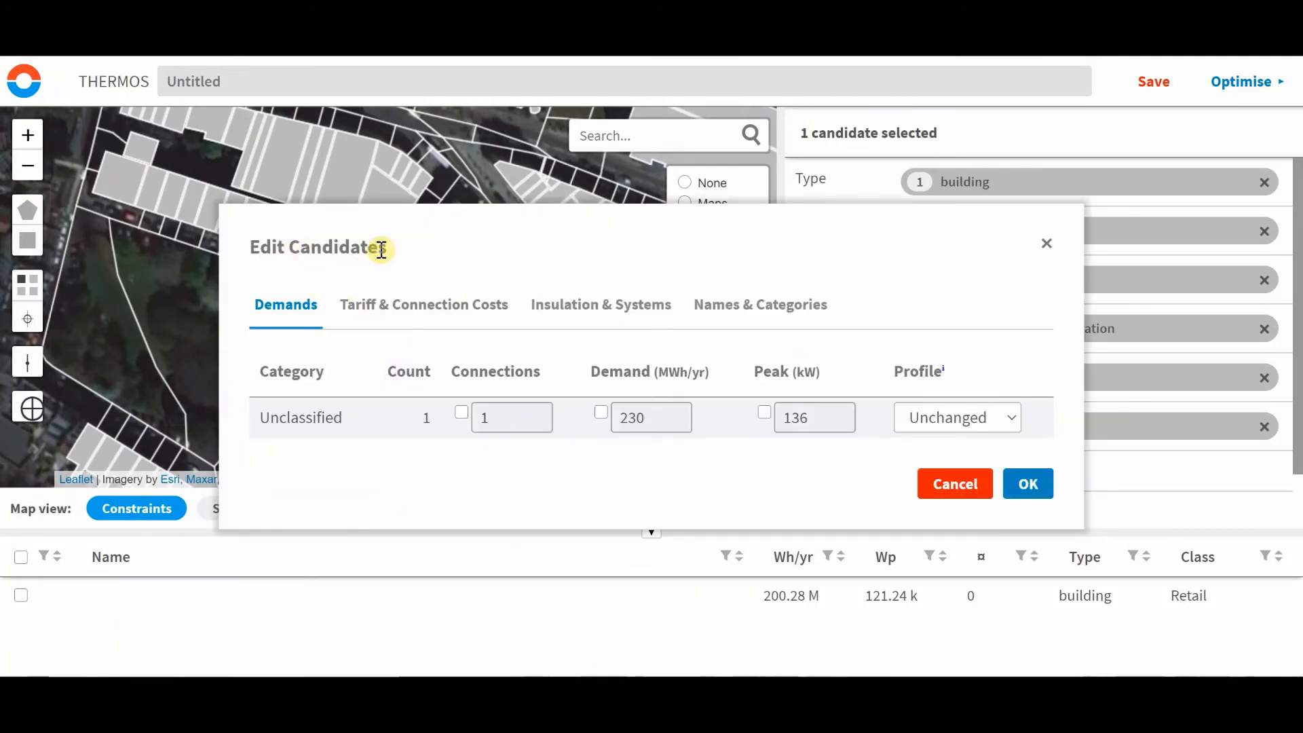
{"action": "mouse_move", "coordinate": [391, 304]}
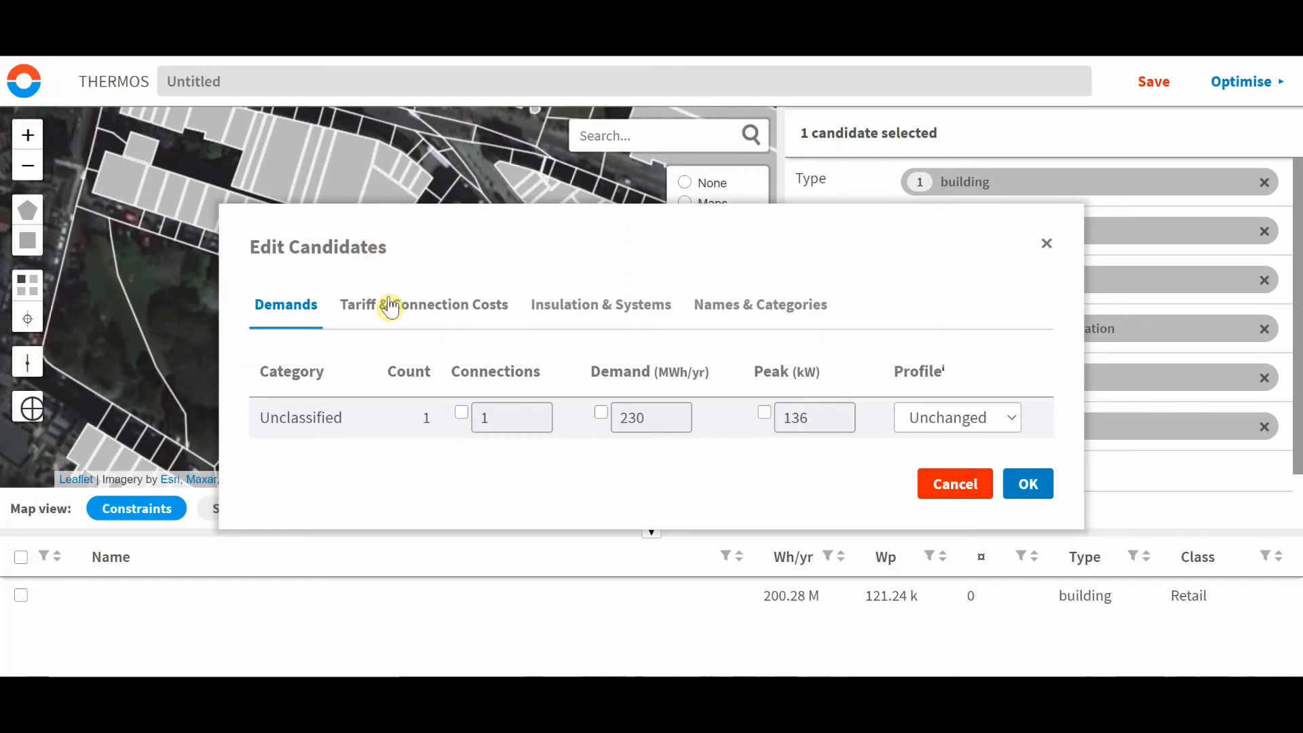
{"action": "mouse_move", "coordinate": [610, 302]}
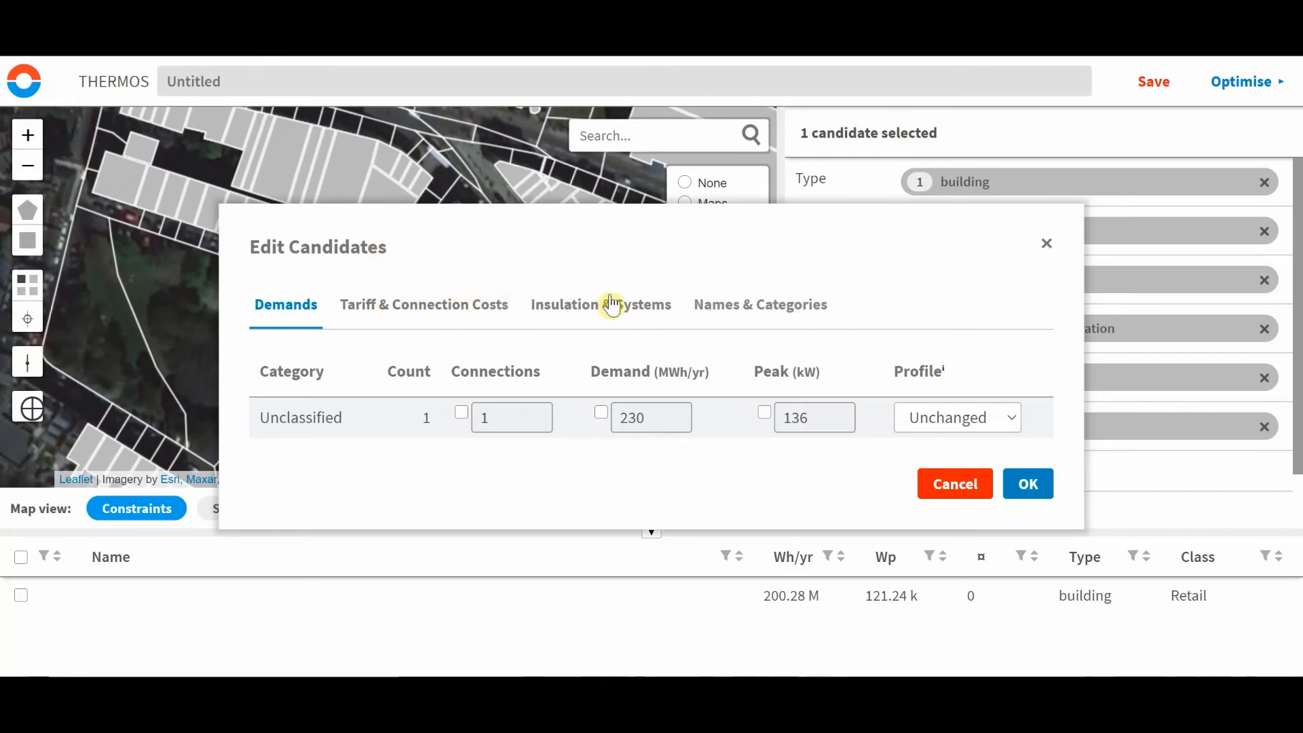
{"action": "mouse_move", "coordinate": [595, 323]}
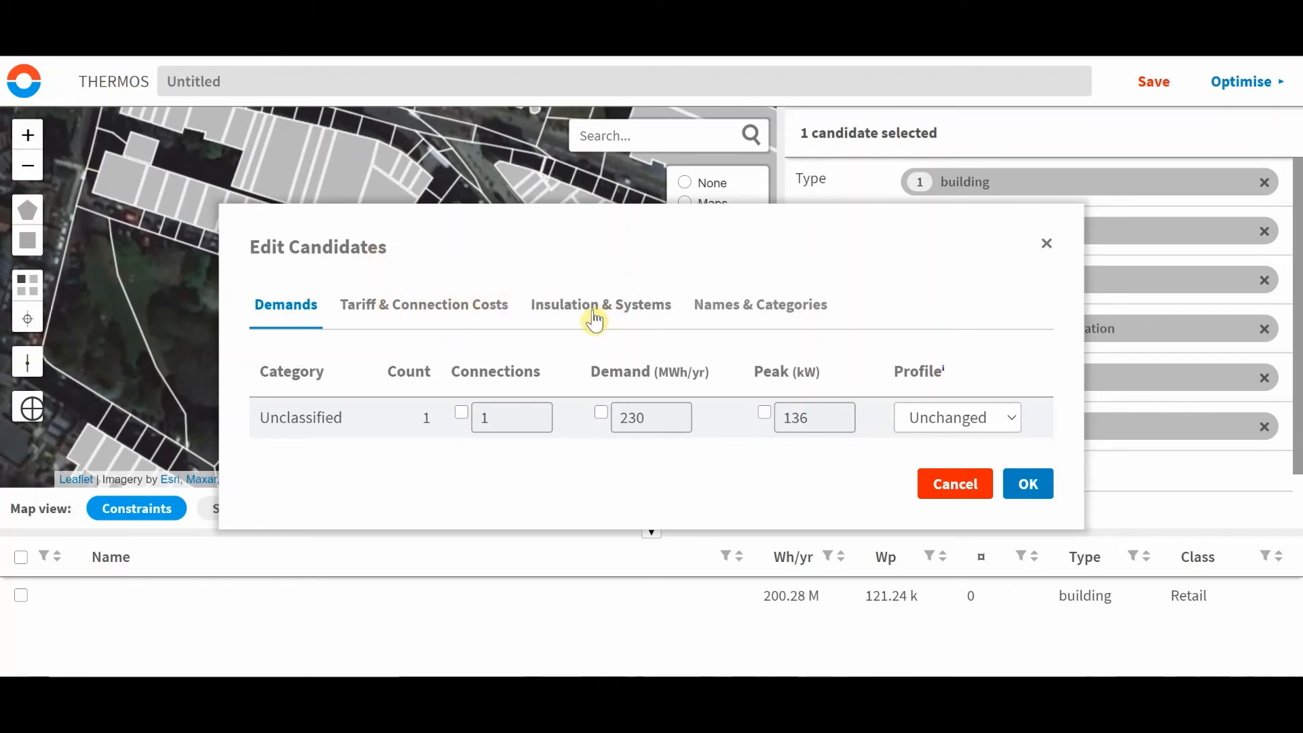
Under Insulation & Systems choose Gas CH as counterfactual, then cancel the candidate edits.
{"action": "left_click", "coordinate": [600, 304]}
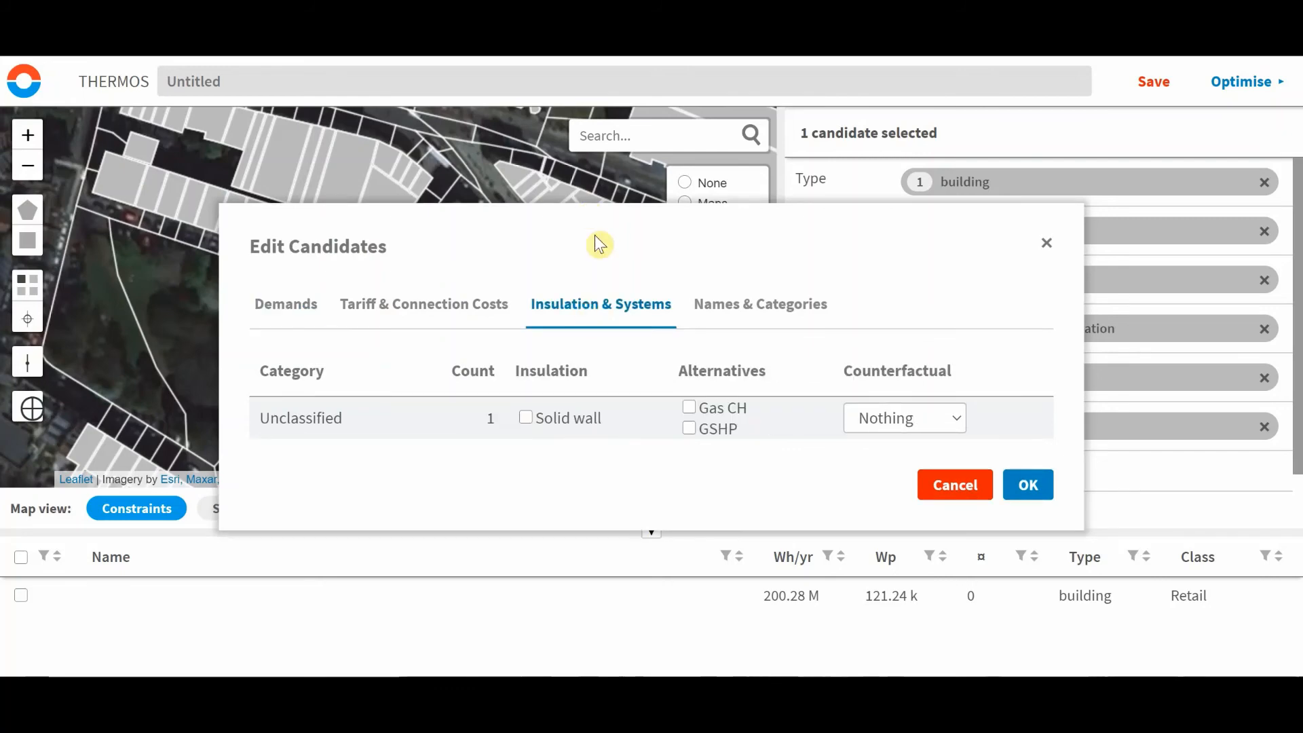
{"action": "mouse_move", "coordinate": [581, 314]}
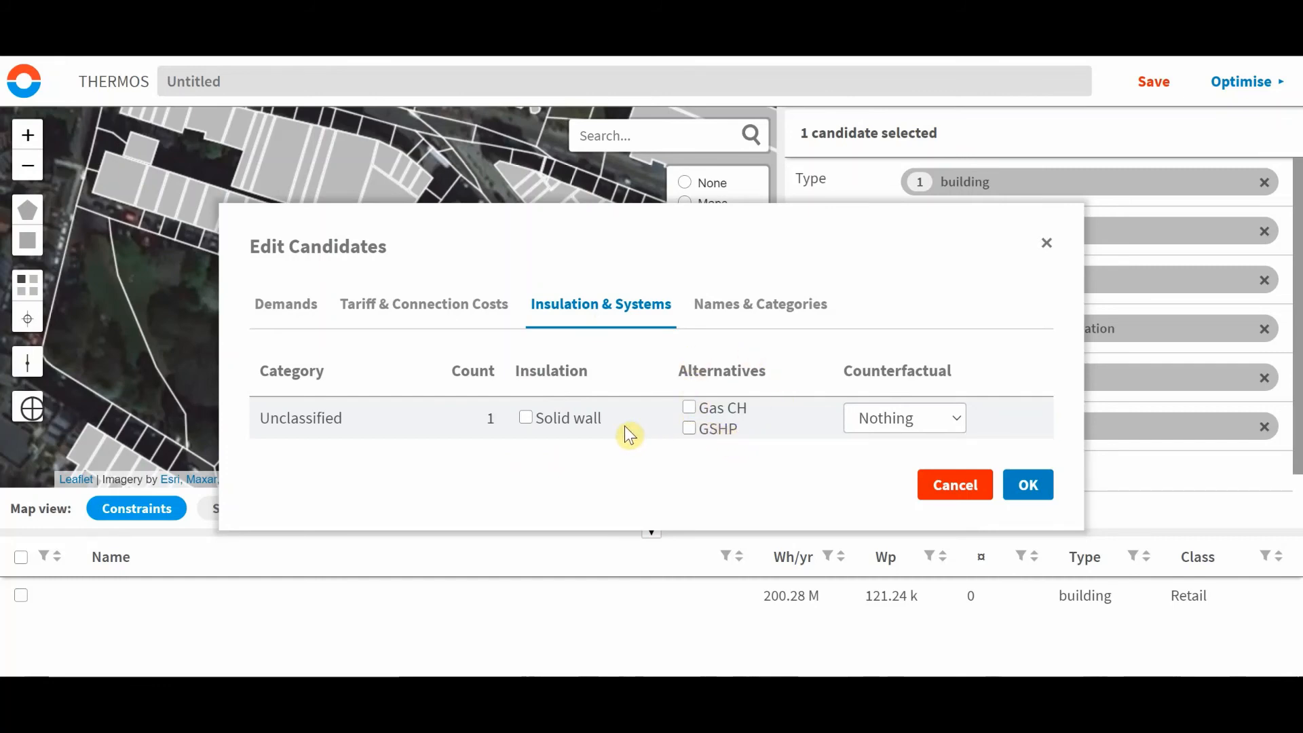
{"action": "mouse_move", "coordinate": [622, 429]}
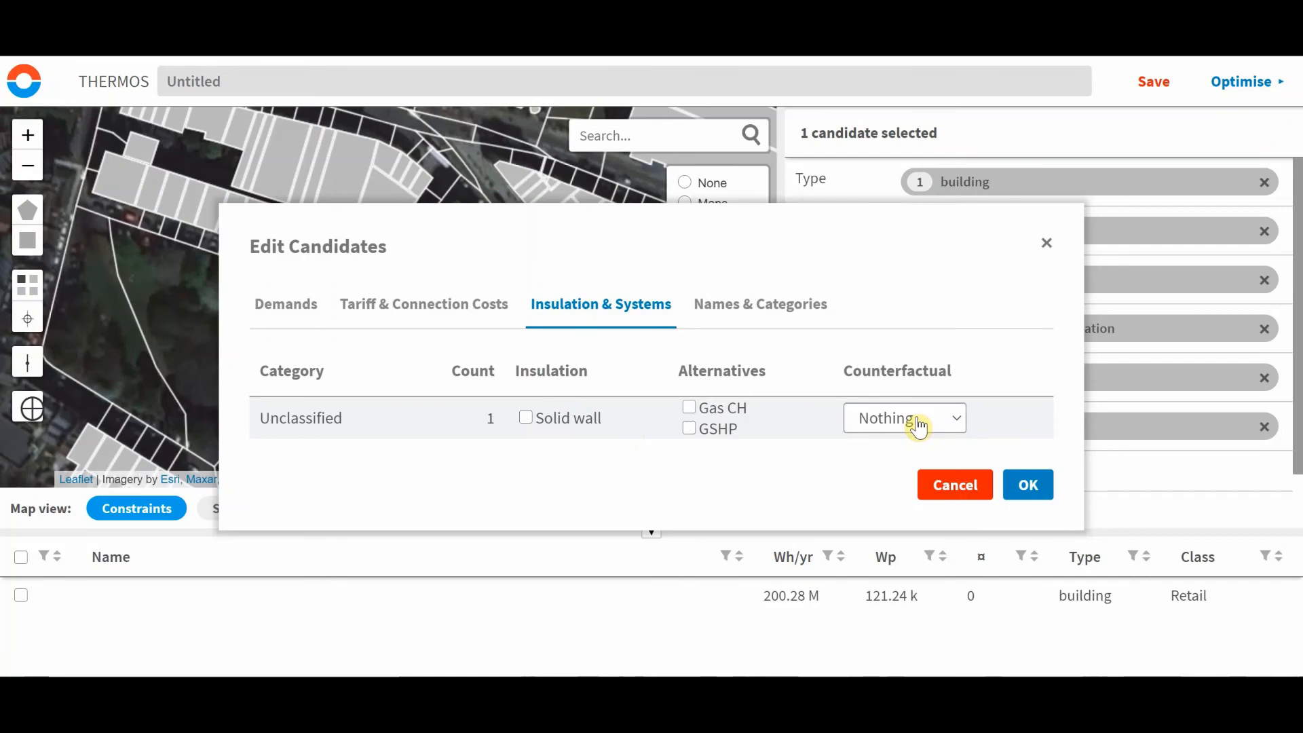
{"action": "left_click", "coordinate": [904, 418]}
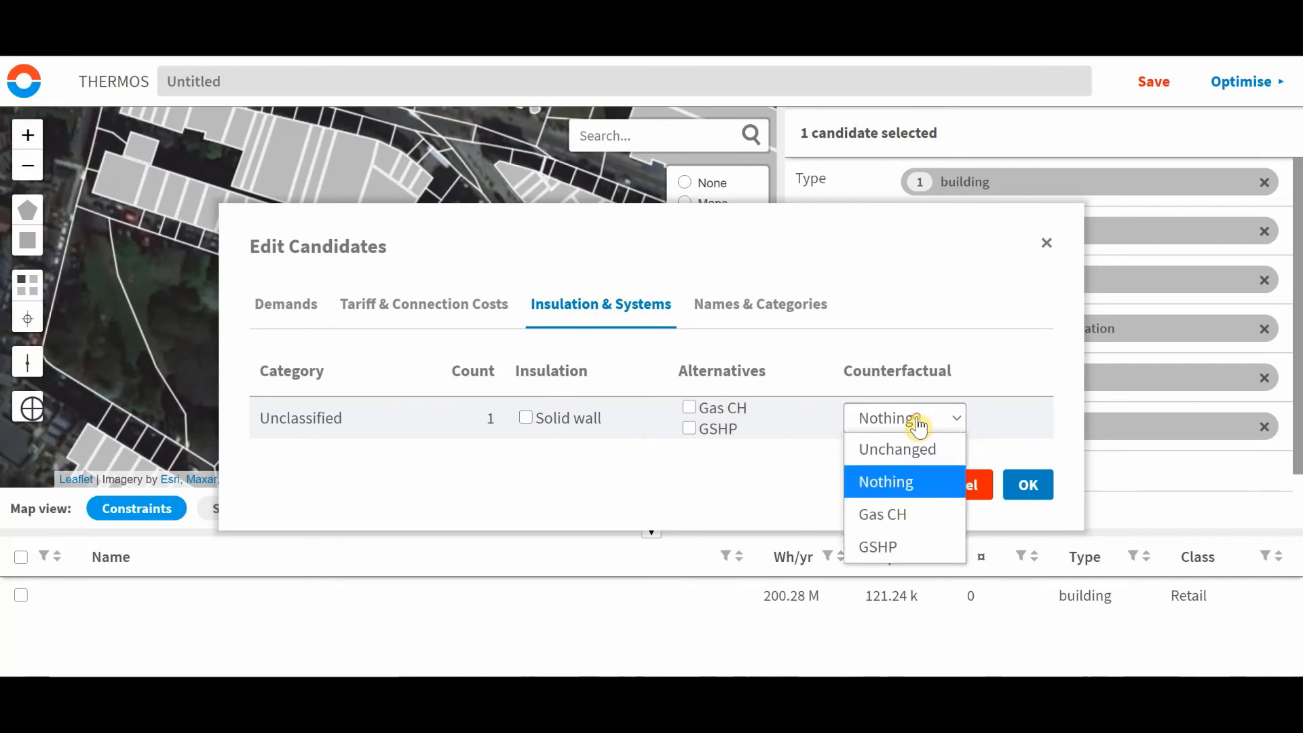
{"action": "mouse_move", "coordinate": [883, 513]}
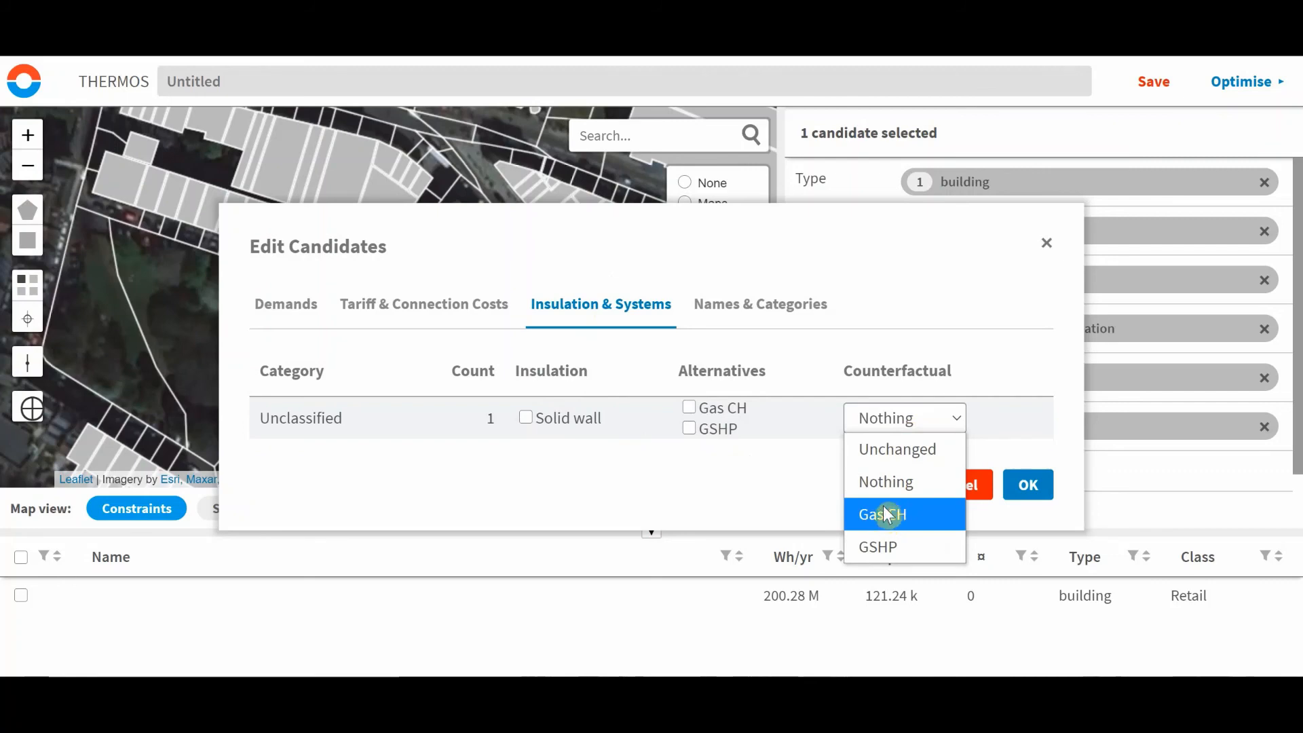
{"action": "left_click", "coordinate": [882, 513]}
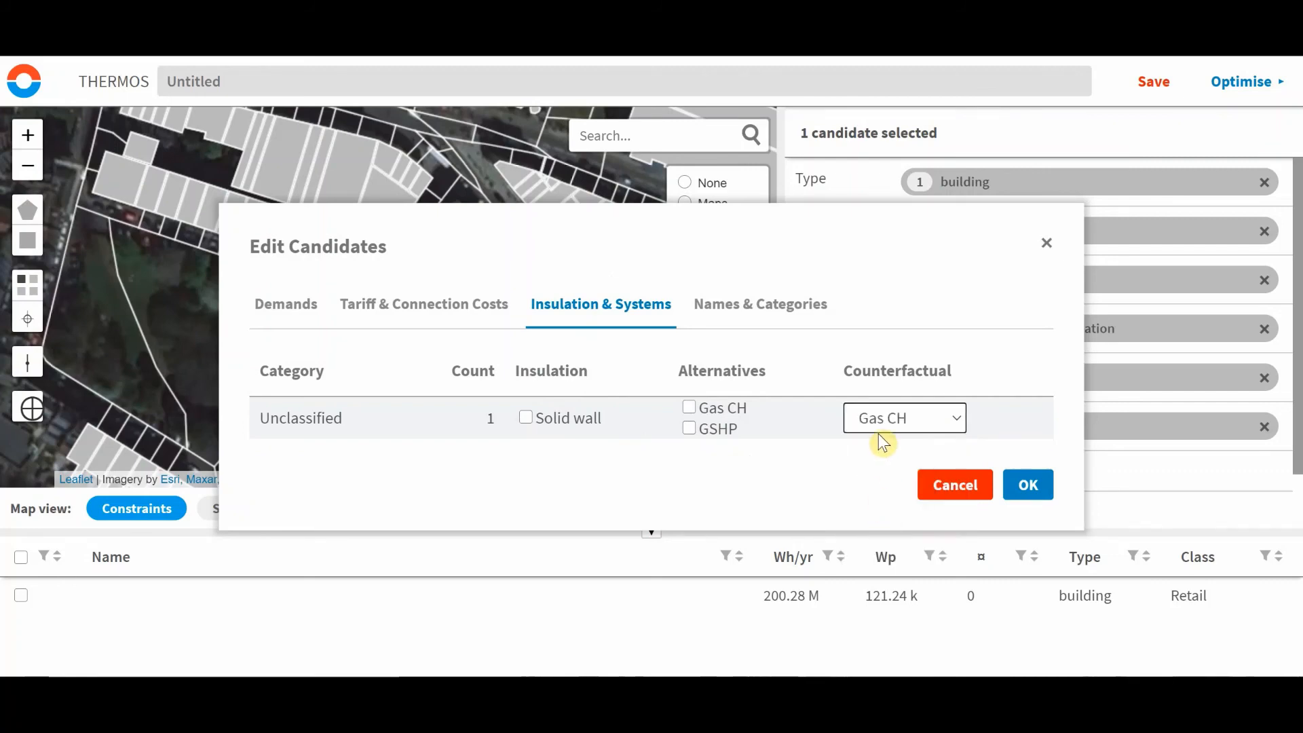
{"action": "mouse_move", "coordinate": [751, 424]}
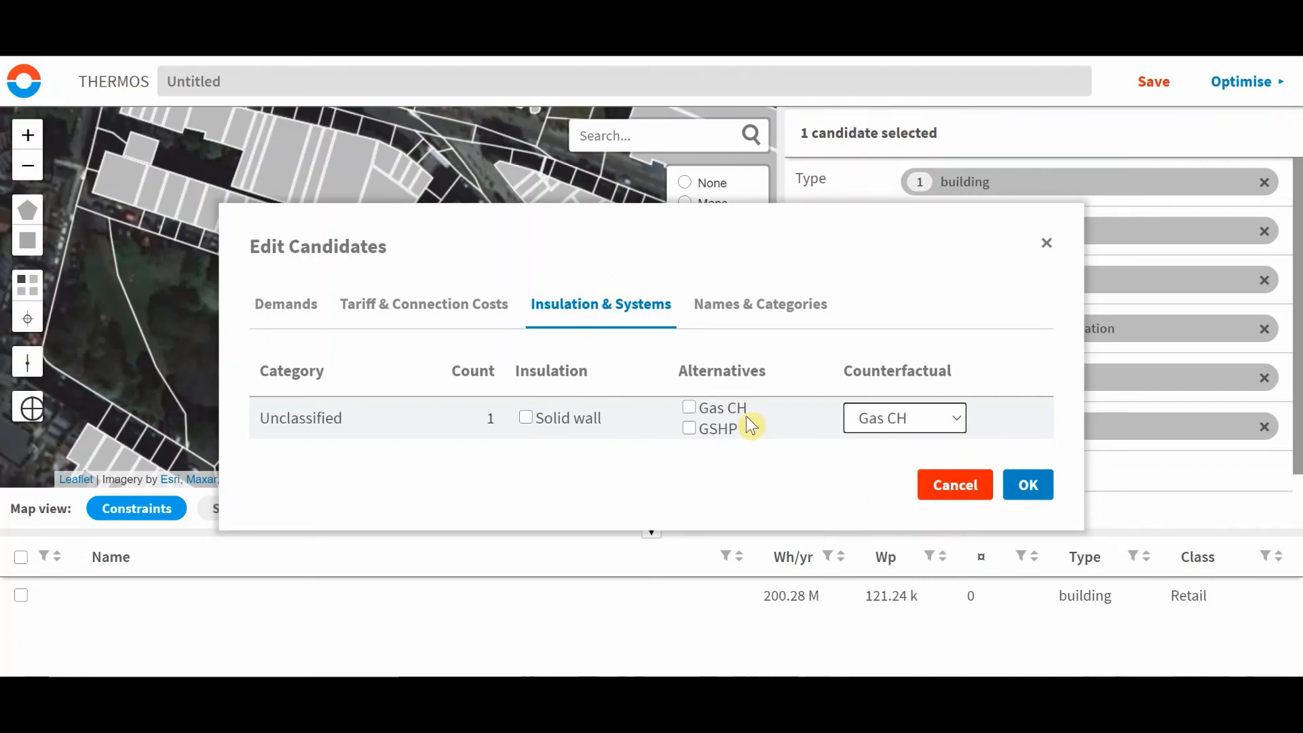
{"action": "mouse_move", "coordinate": [525, 216]}
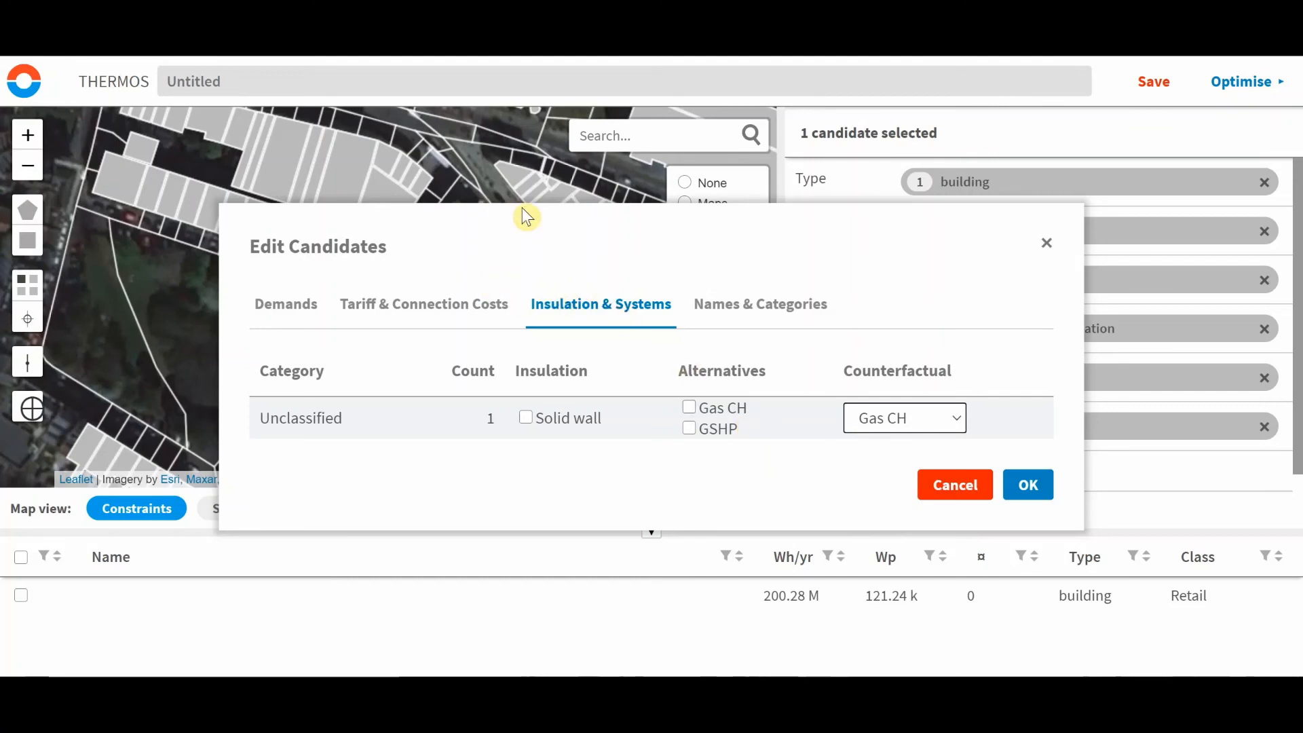
{"action": "mouse_move", "coordinate": [710, 438]}
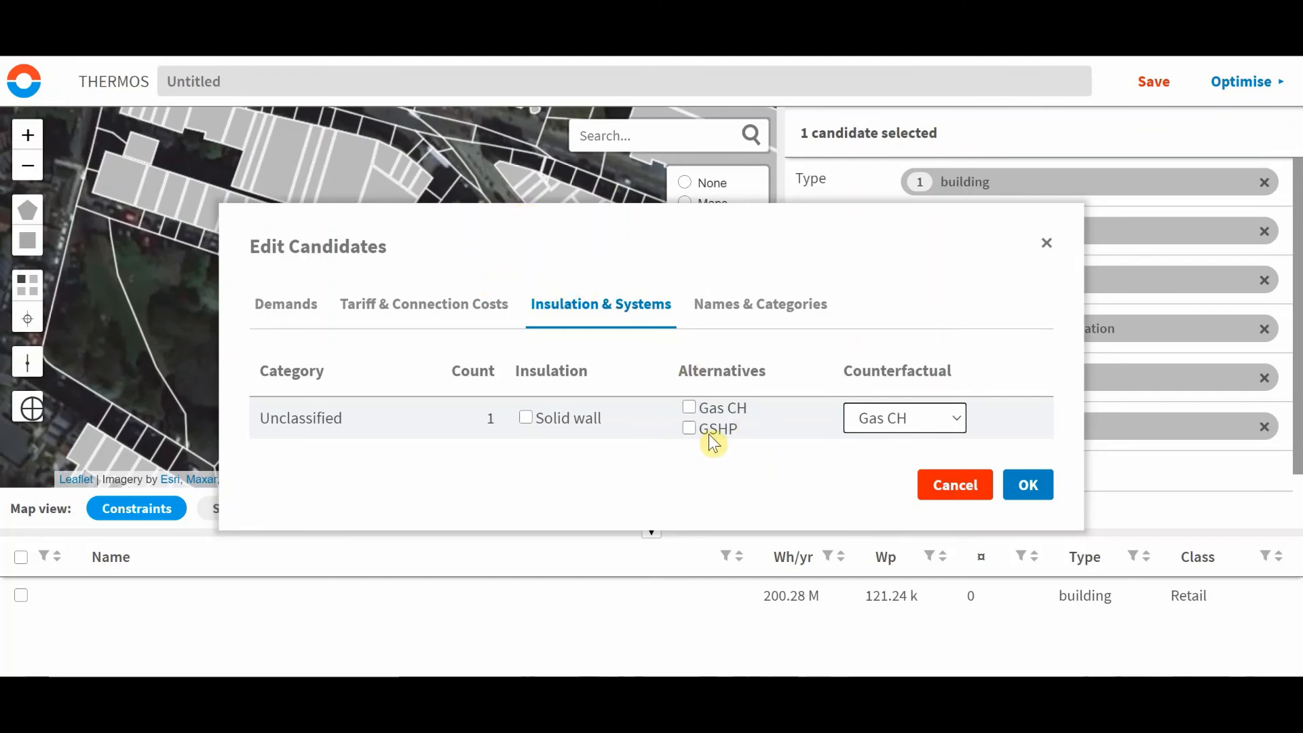
{"action": "mouse_move", "coordinate": [885, 430]}
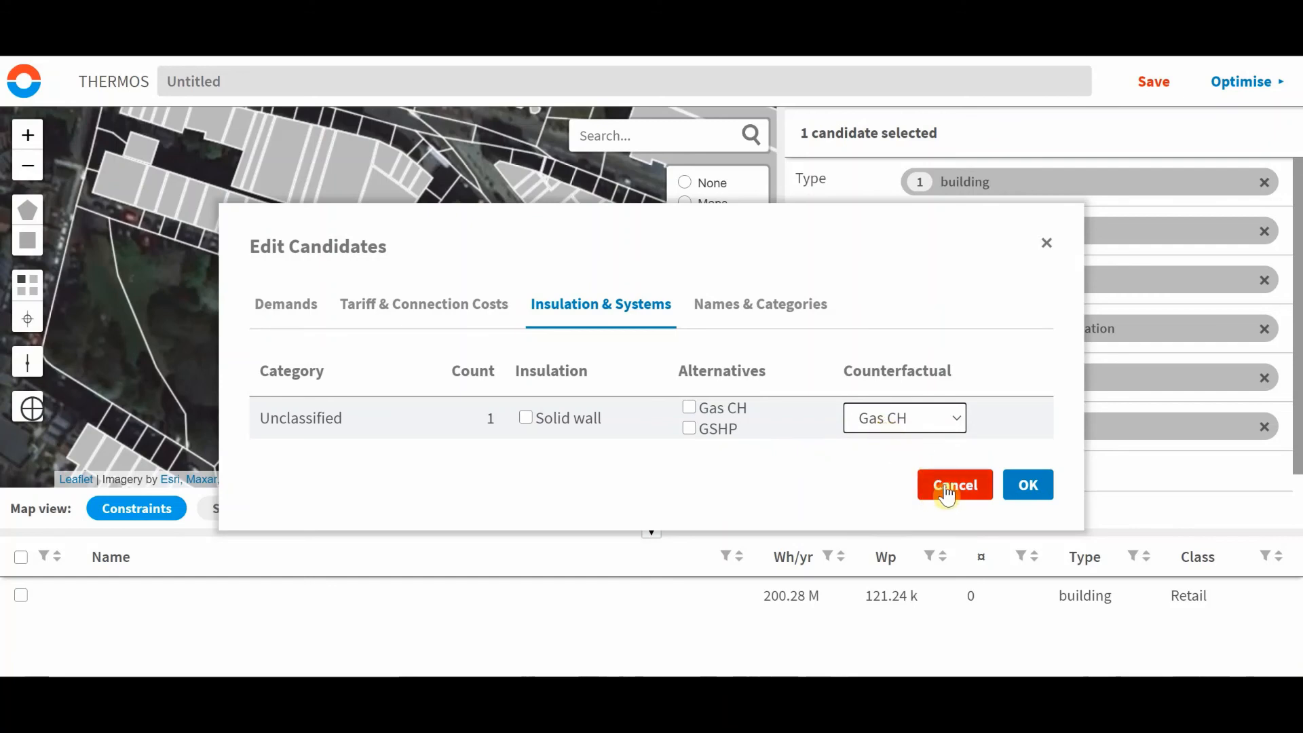
{"action": "left_click", "coordinate": [955, 485]}
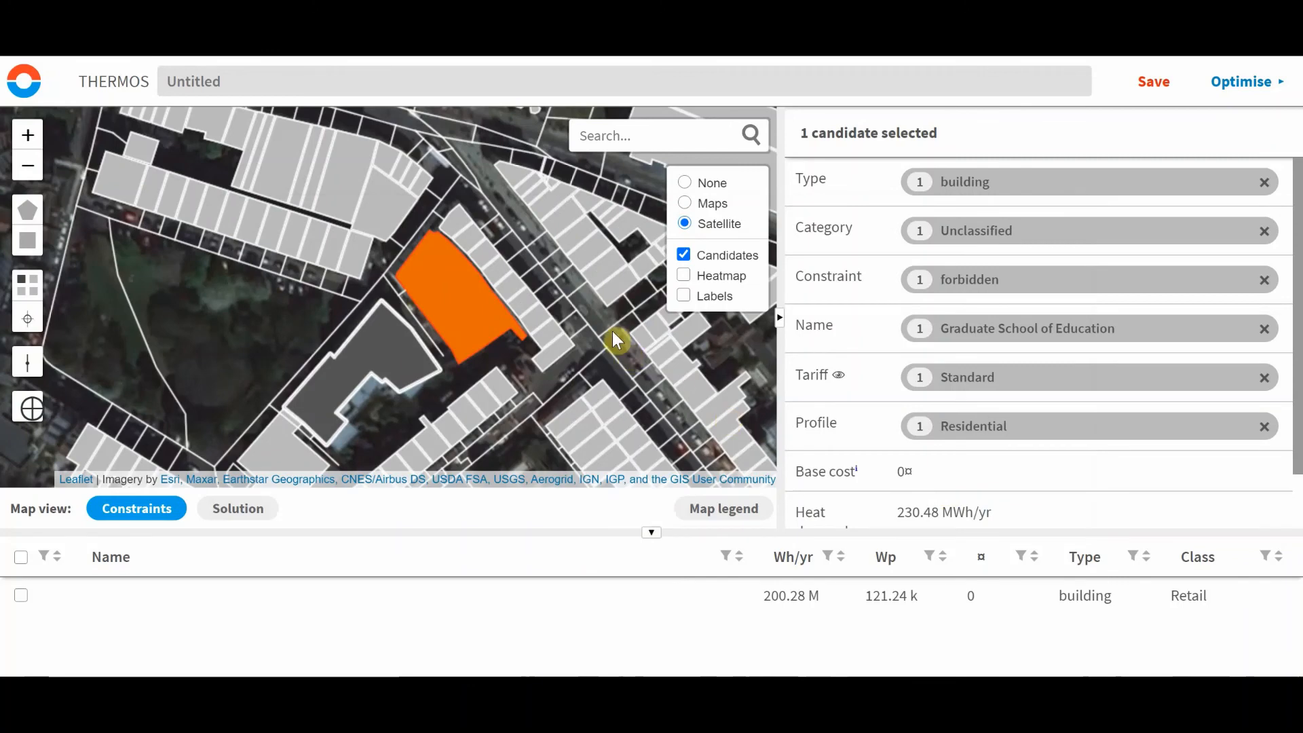
{"action": "mouse_move", "coordinate": [669, 431]}
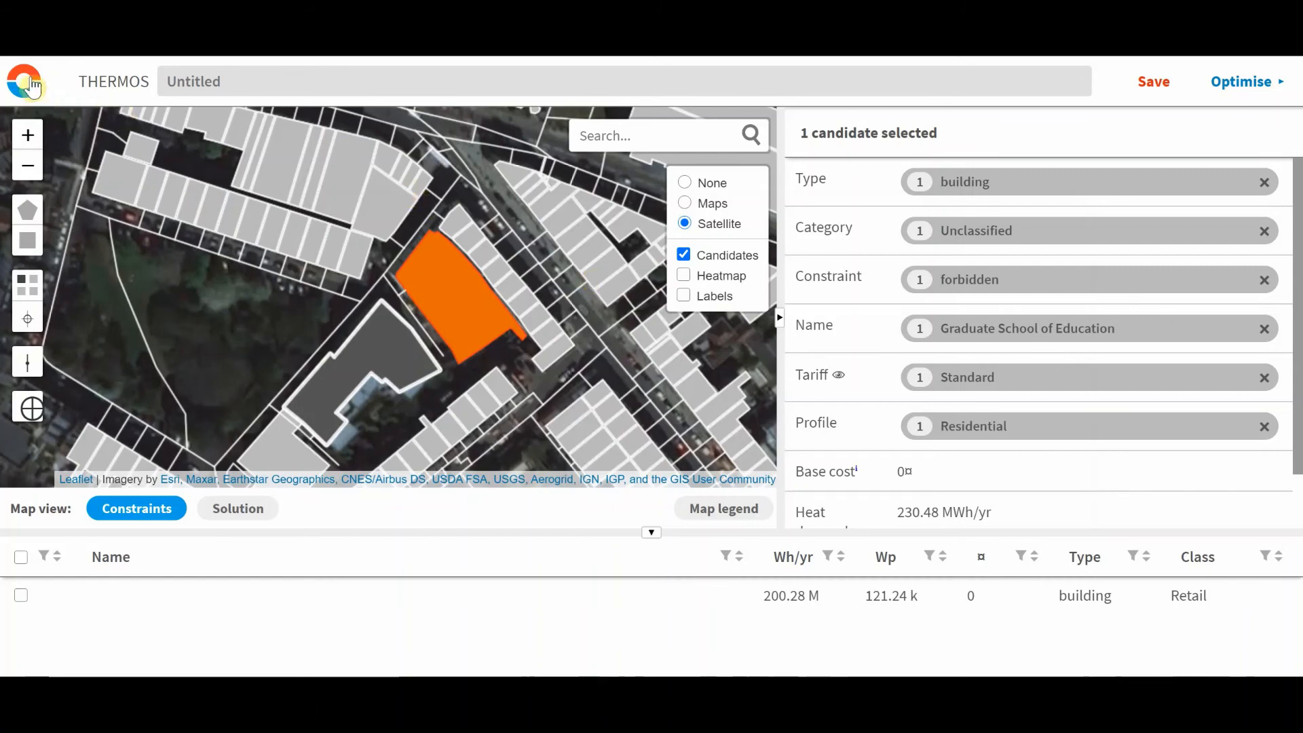
Go to the Objective page, still maximizing network NPV over 40 years at 3.0%.
{"action": "left_click", "coordinate": [1243, 81]}
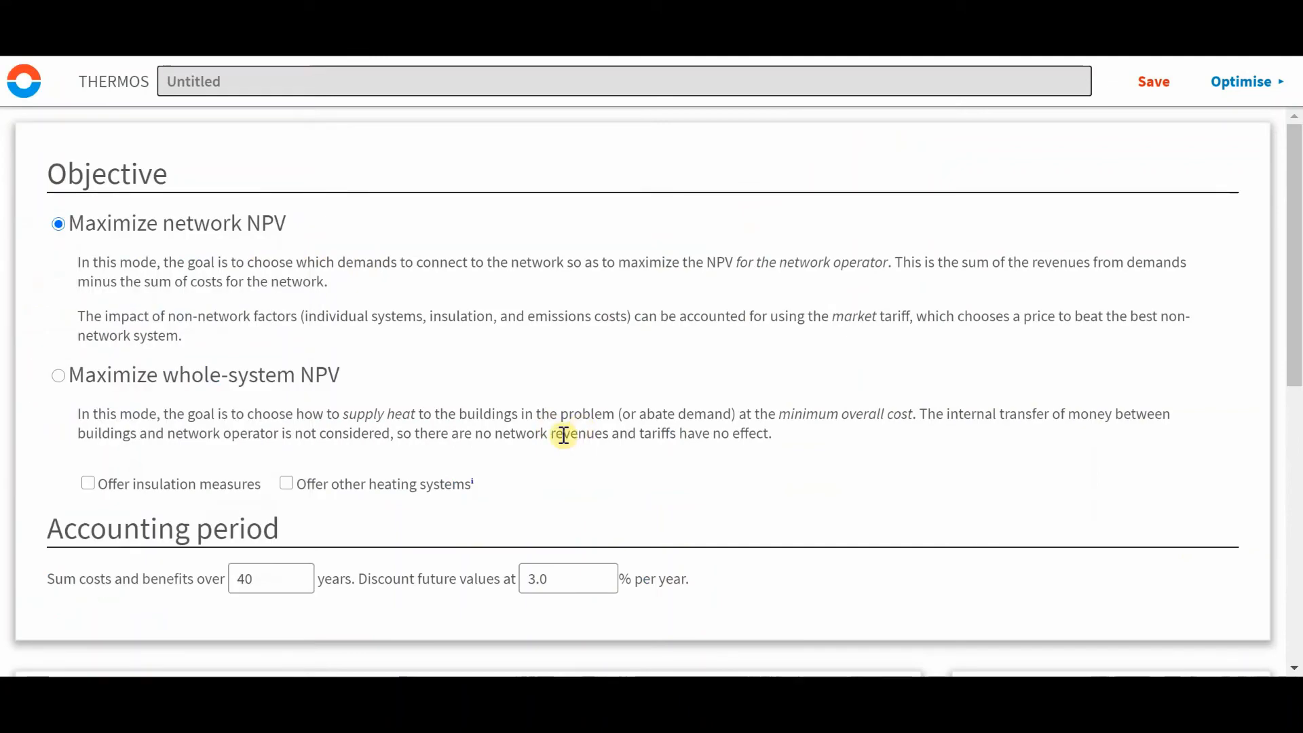
Enable a CO2 emissions limit of 50 t/yr, leaving pm25 and nox unlimited.
{"action": "scroll", "scroll_direction": "down", "scroll_amount": 3}
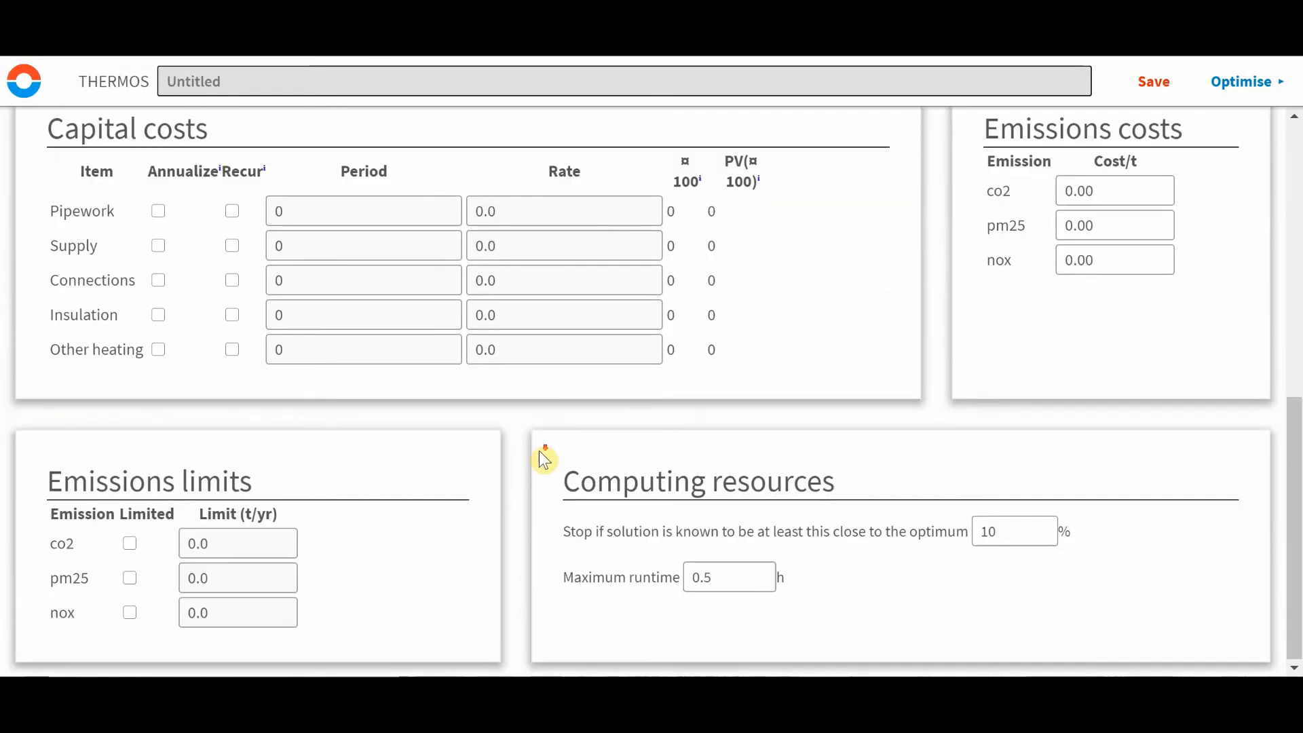
{"action": "mouse_move", "coordinate": [246, 470]}
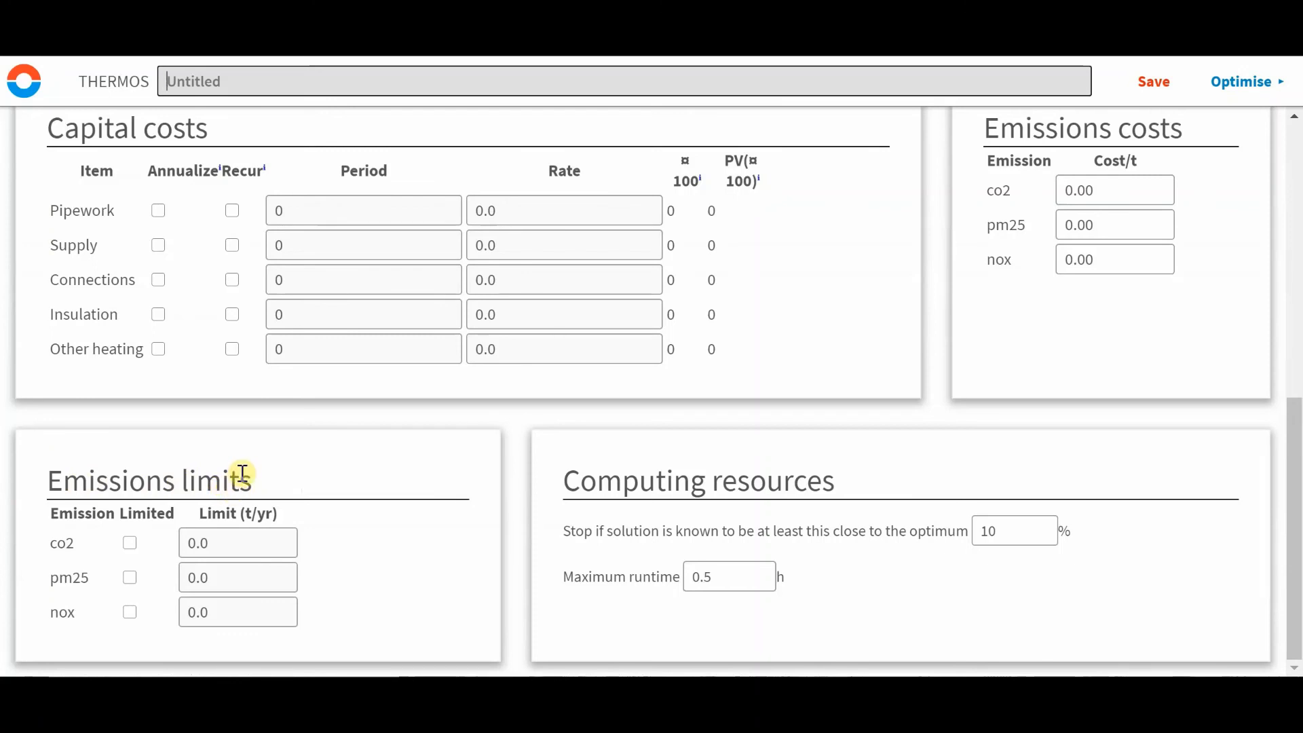
{"action": "mouse_move", "coordinate": [228, 516]}
{"action": "type", "text": "50"}
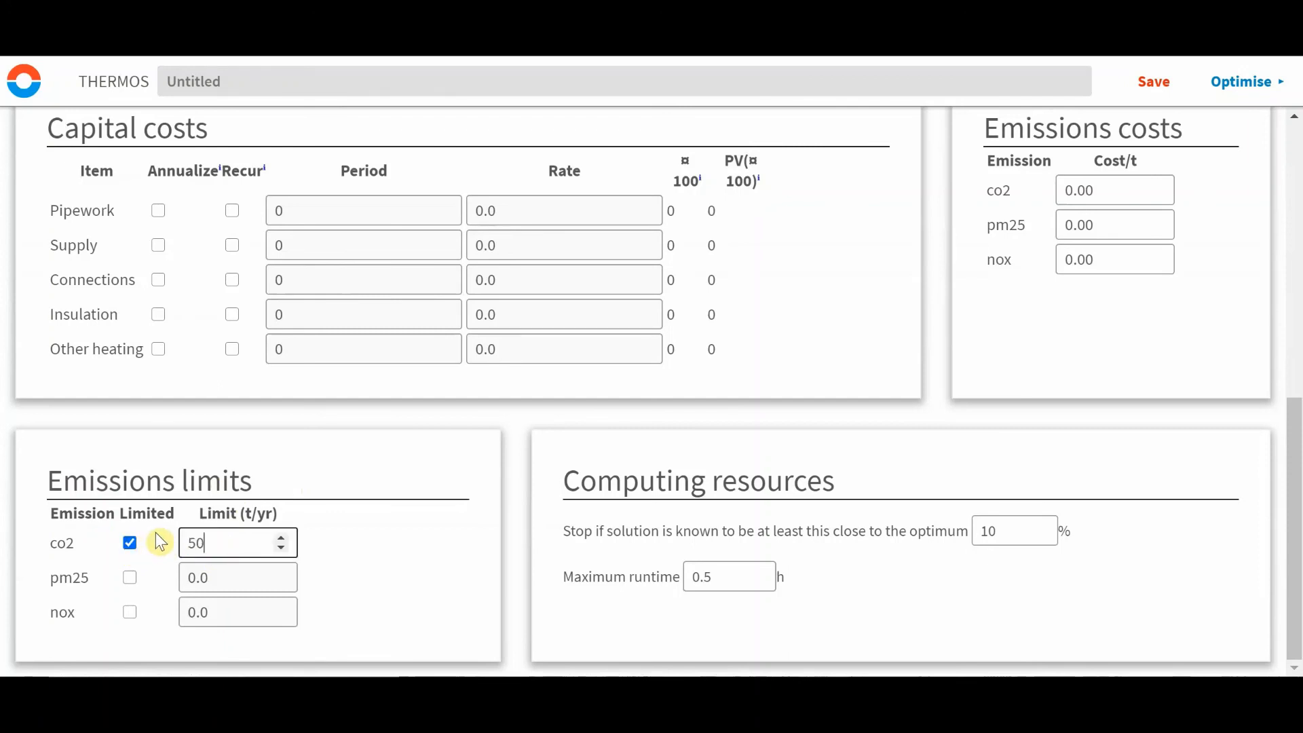
{"action": "left_click", "coordinate": [391, 573]}
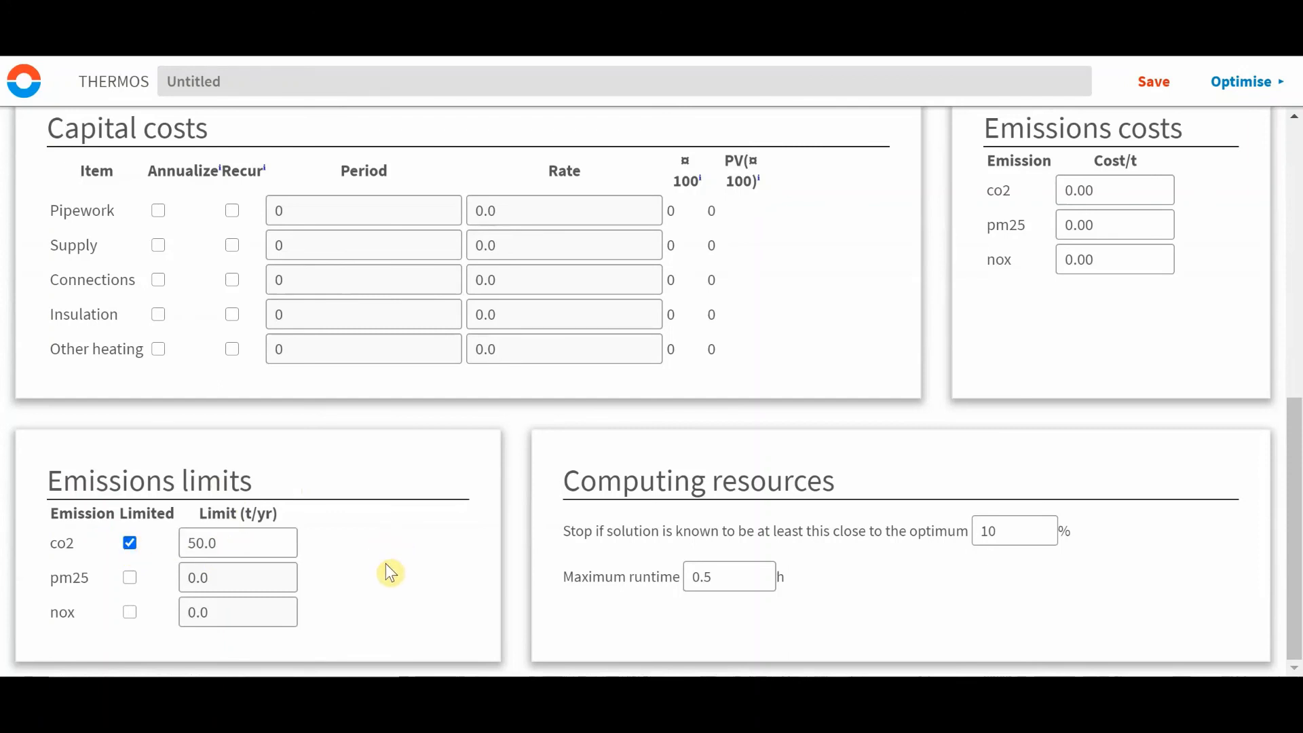
{"action": "mouse_move", "coordinate": [356, 565]}
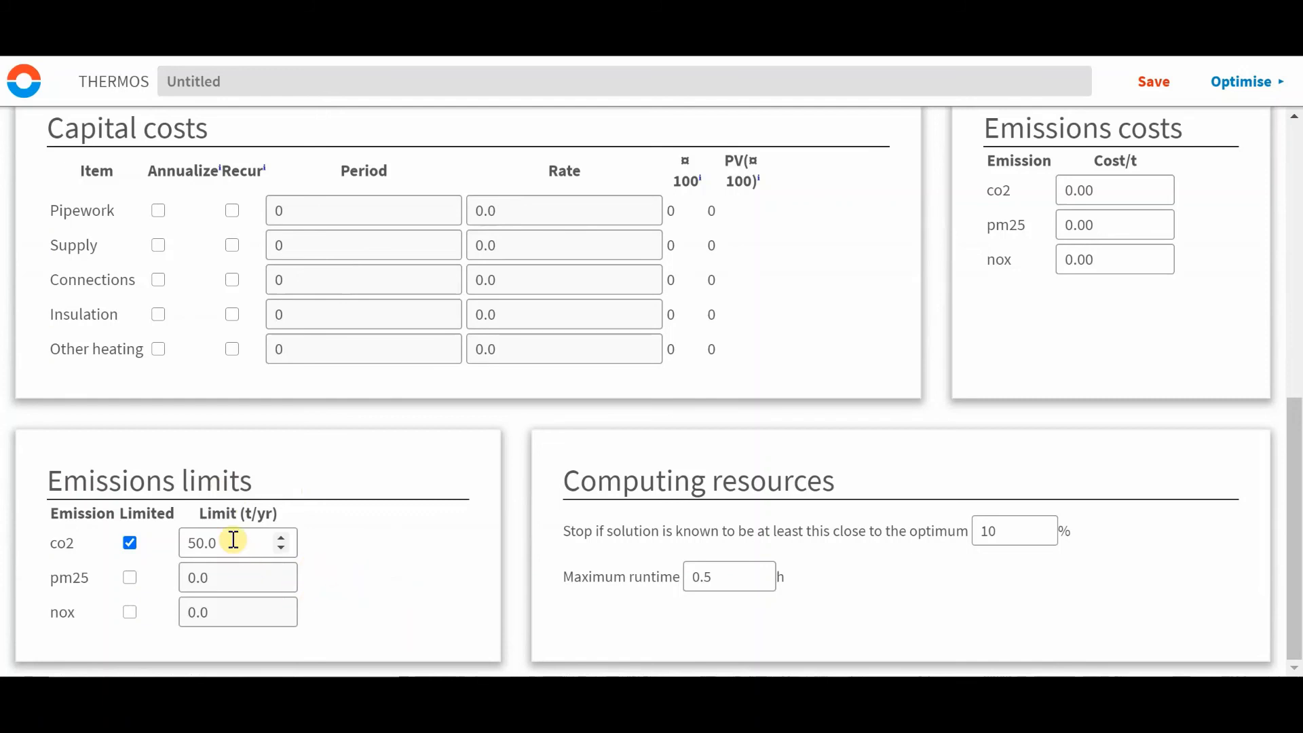
{"action": "mouse_move", "coordinate": [247, 542]}
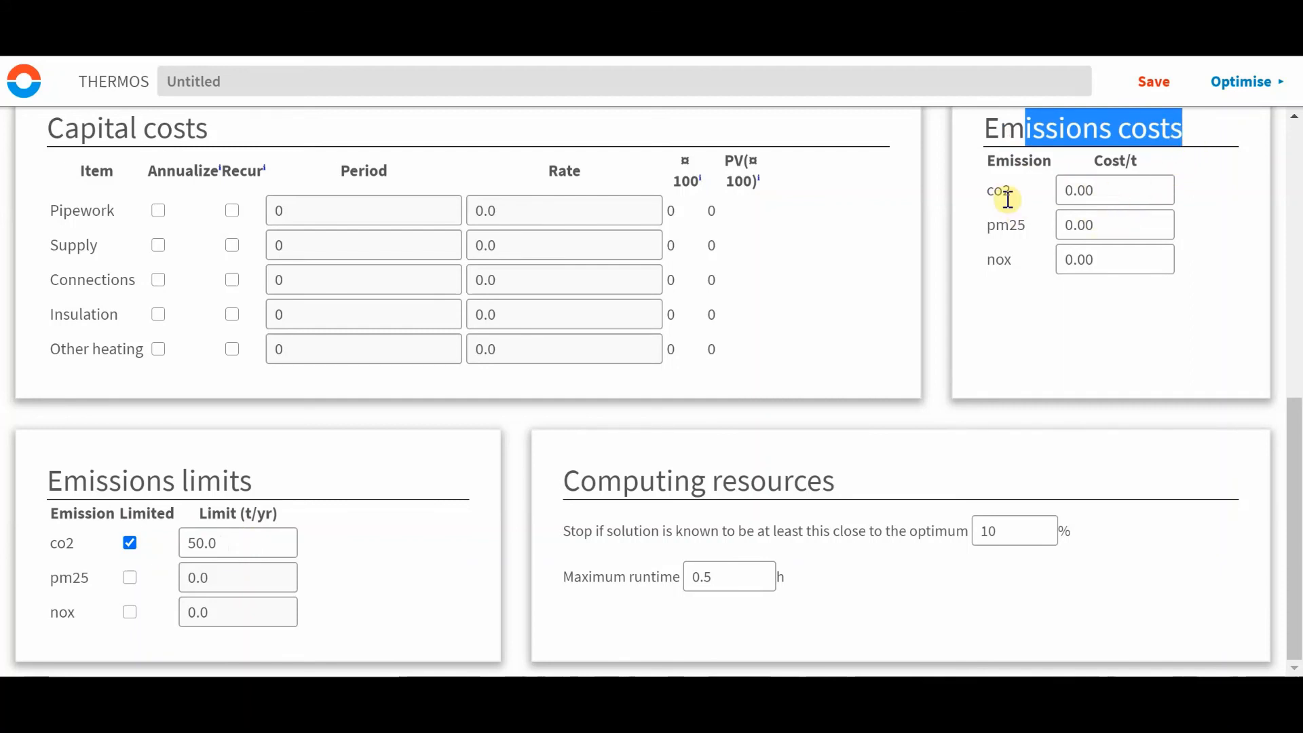
{"action": "mouse_move", "coordinate": [1015, 260]}
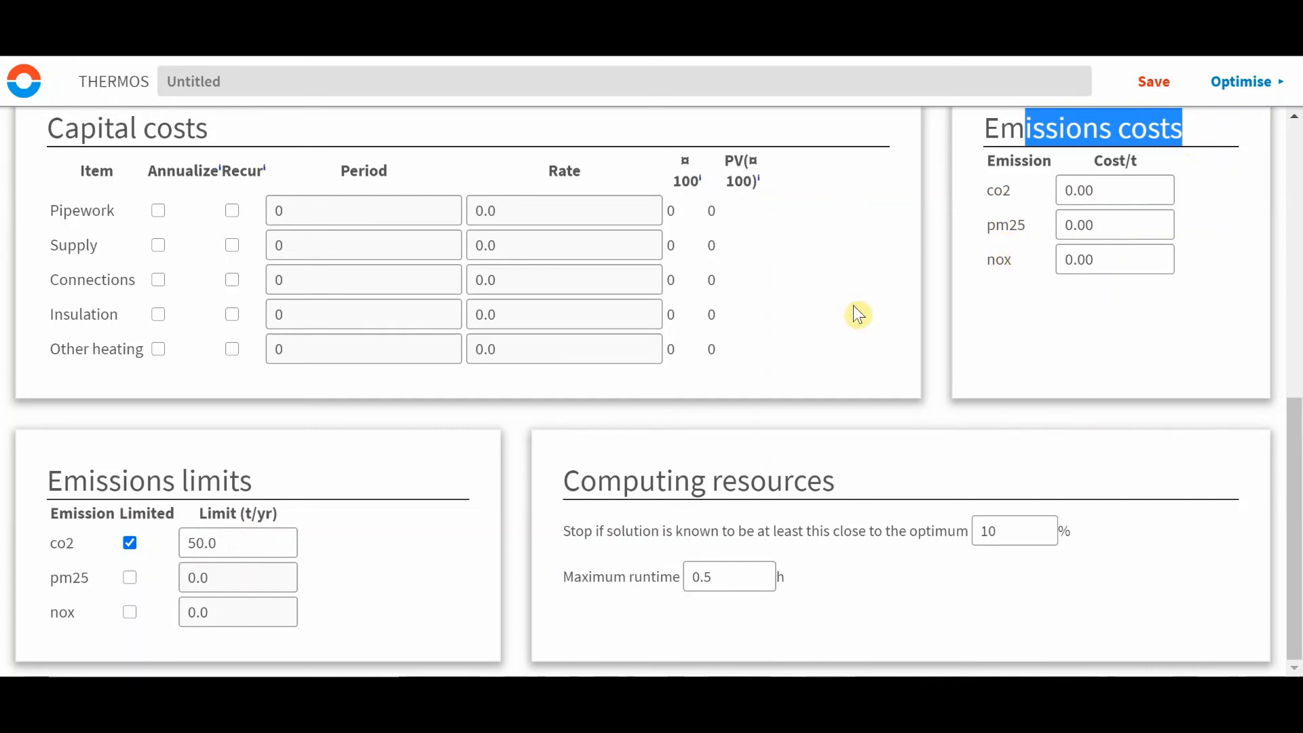
{"action": "mouse_move", "coordinate": [898, 284]}
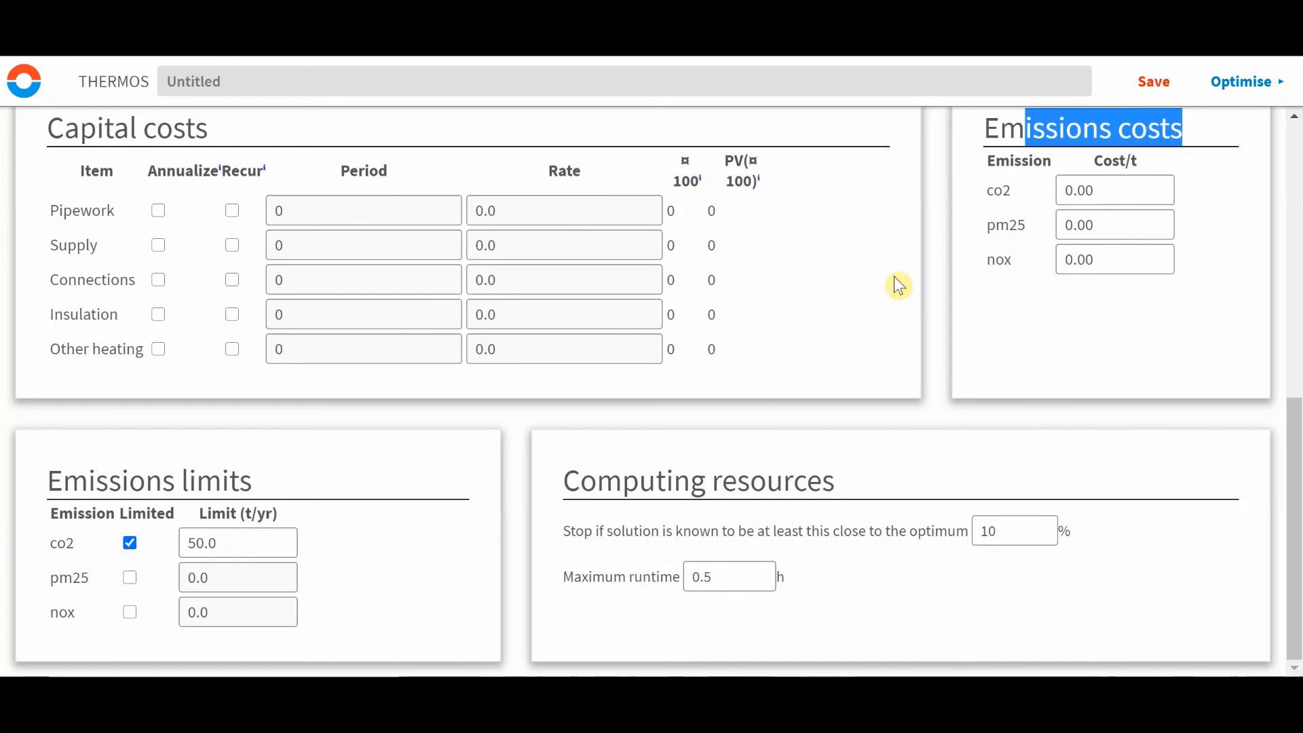
{"action": "mouse_move", "coordinate": [475, 395]}
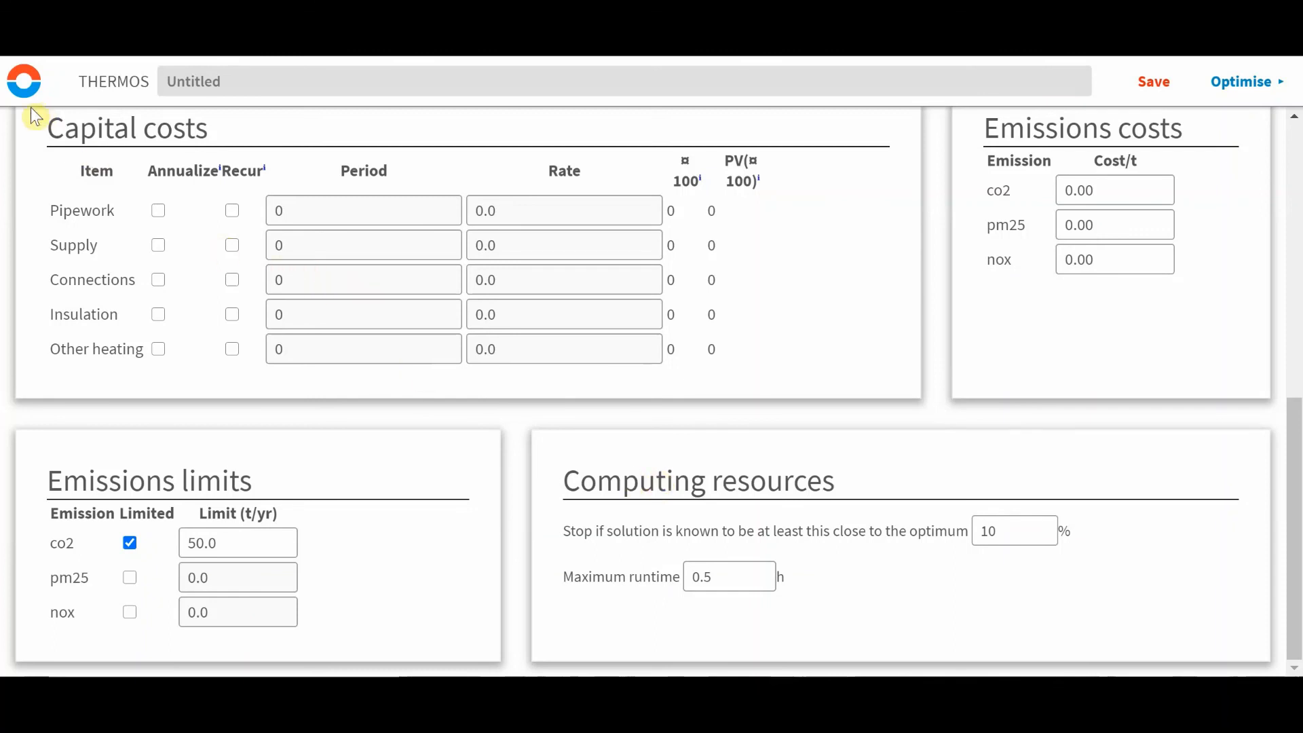
Navigate from the project settings menu to the Pipe costs table.
{"action": "left_click", "coordinate": [23, 80]}
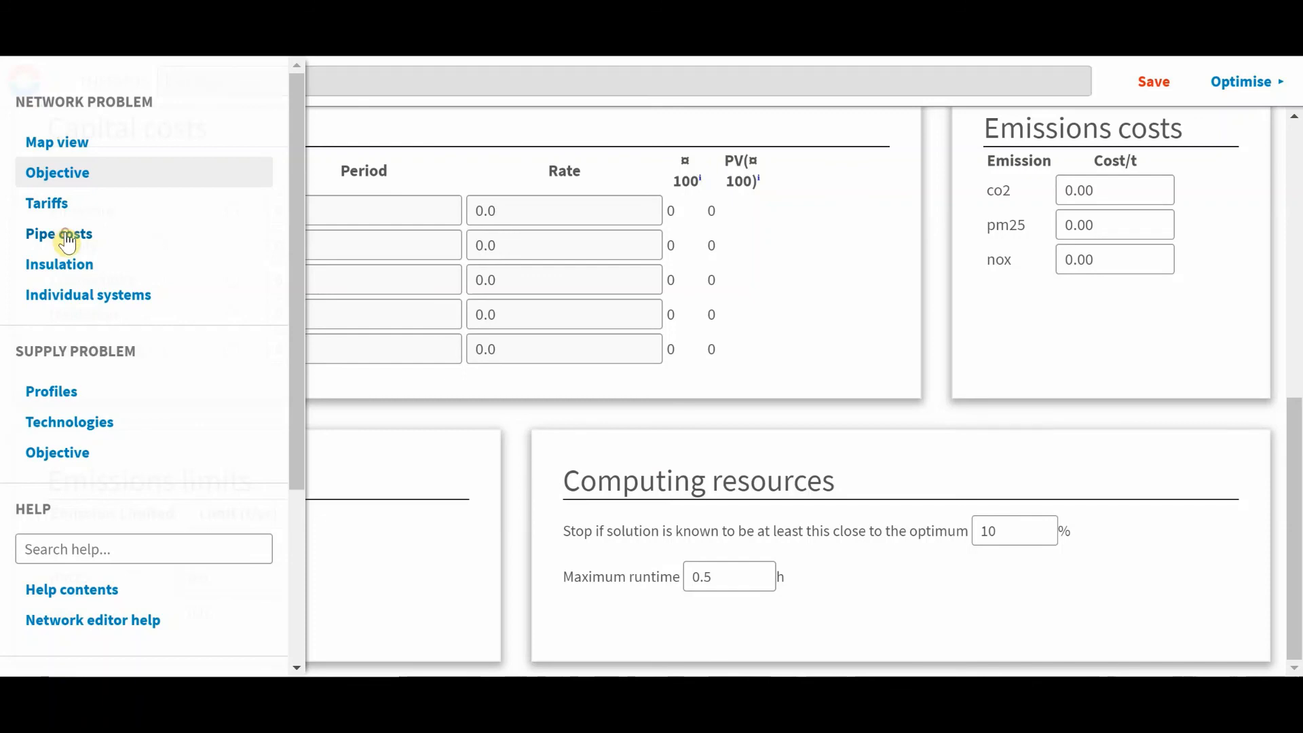
{"action": "left_click", "coordinate": [59, 234]}
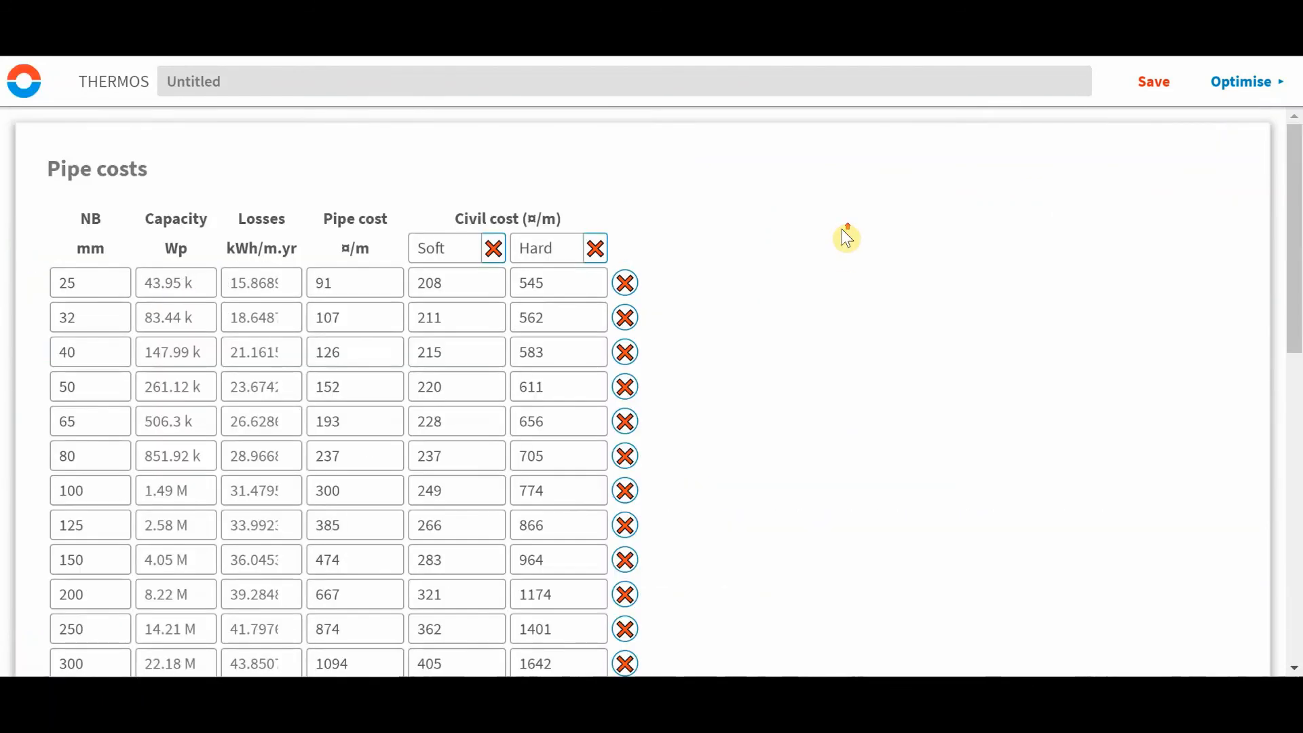
{"action": "mouse_move", "coordinate": [262, 219]}
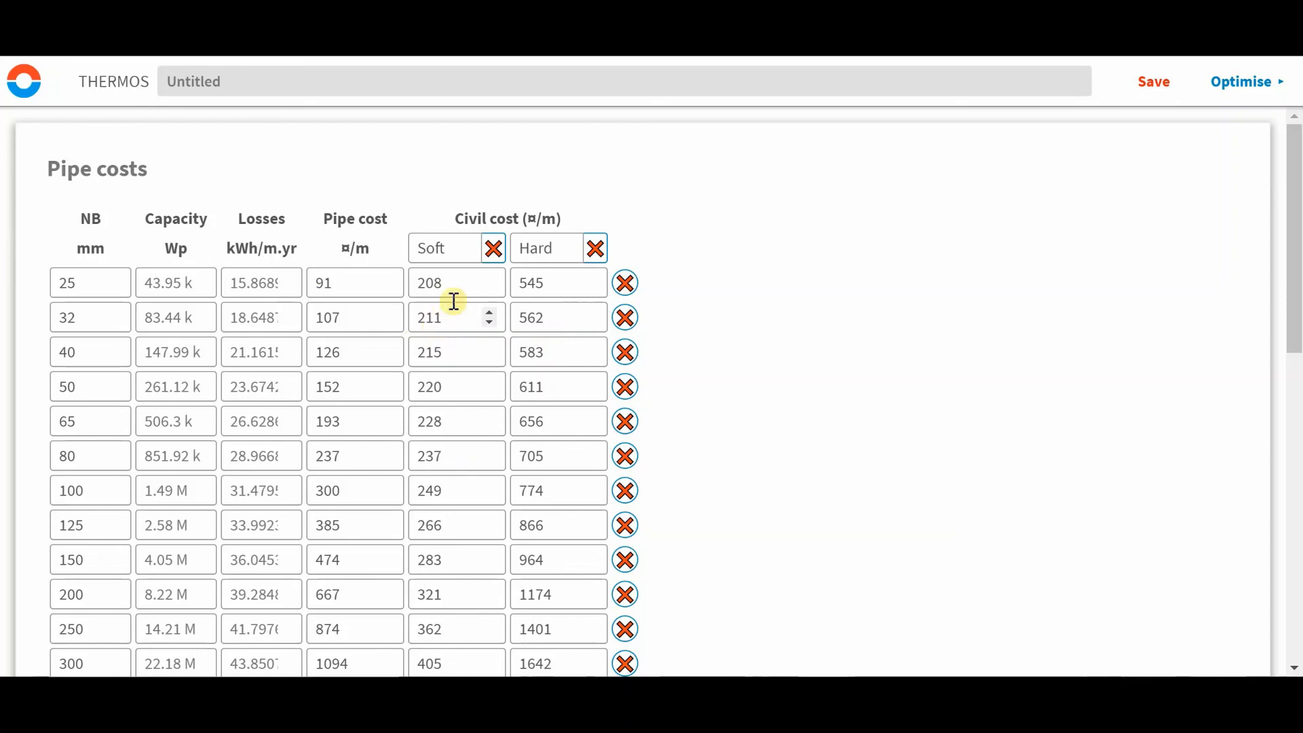
{"action": "mouse_move", "coordinate": [580, 310]}
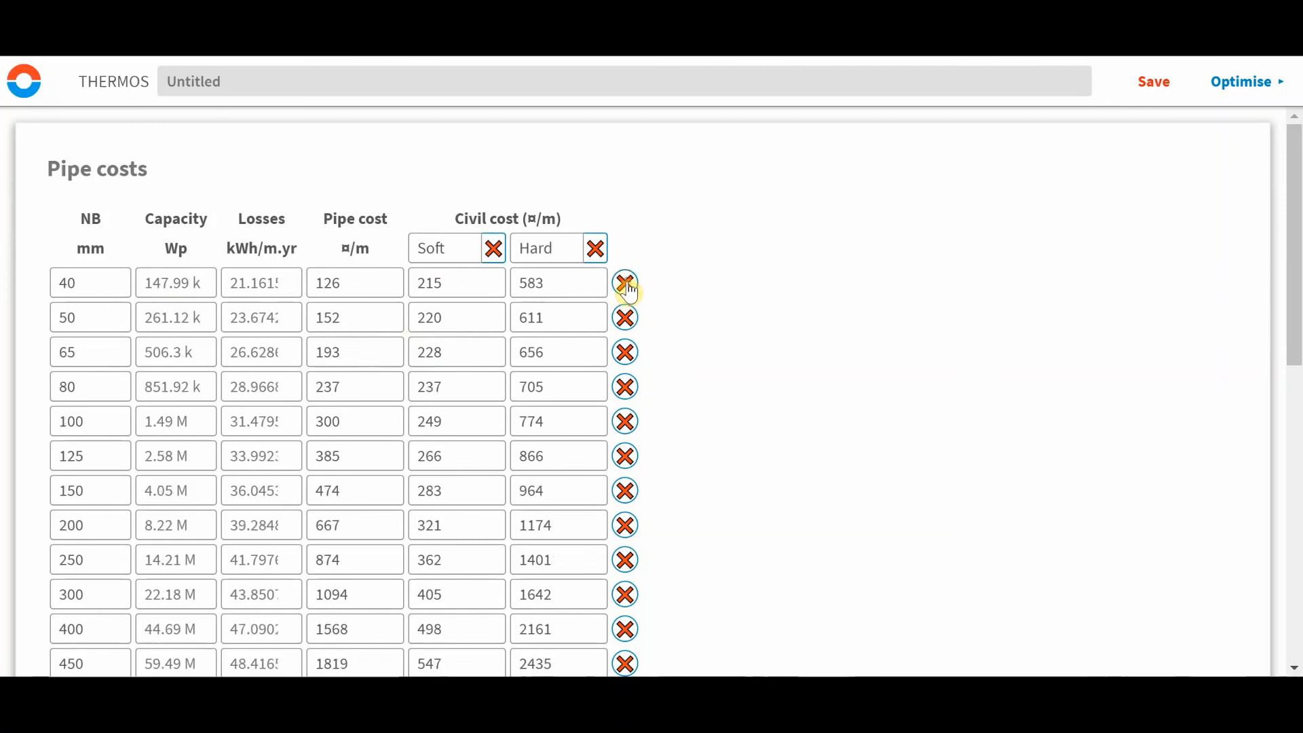
{"action": "mouse_move", "coordinate": [119, 282]}
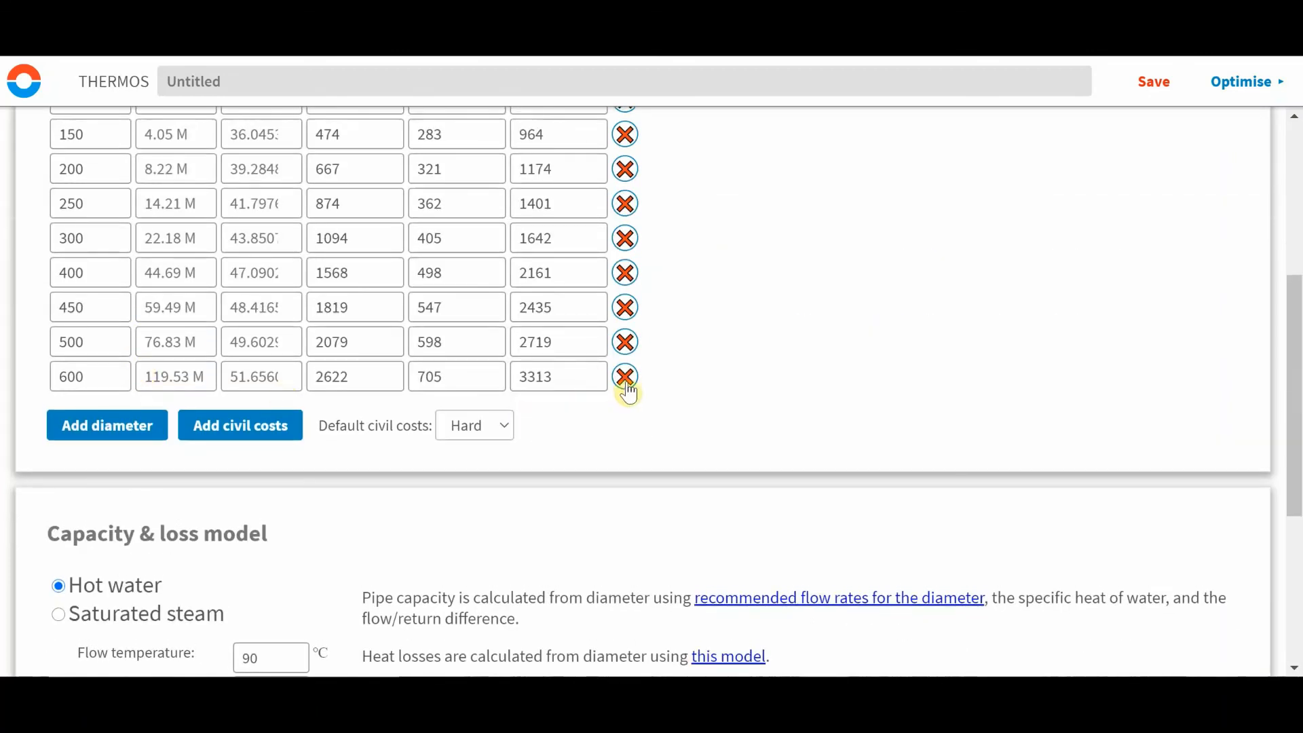
Remove the largest pipe size row so 450 mm becomes the top of the table.
{"action": "left_click", "coordinate": [625, 376]}
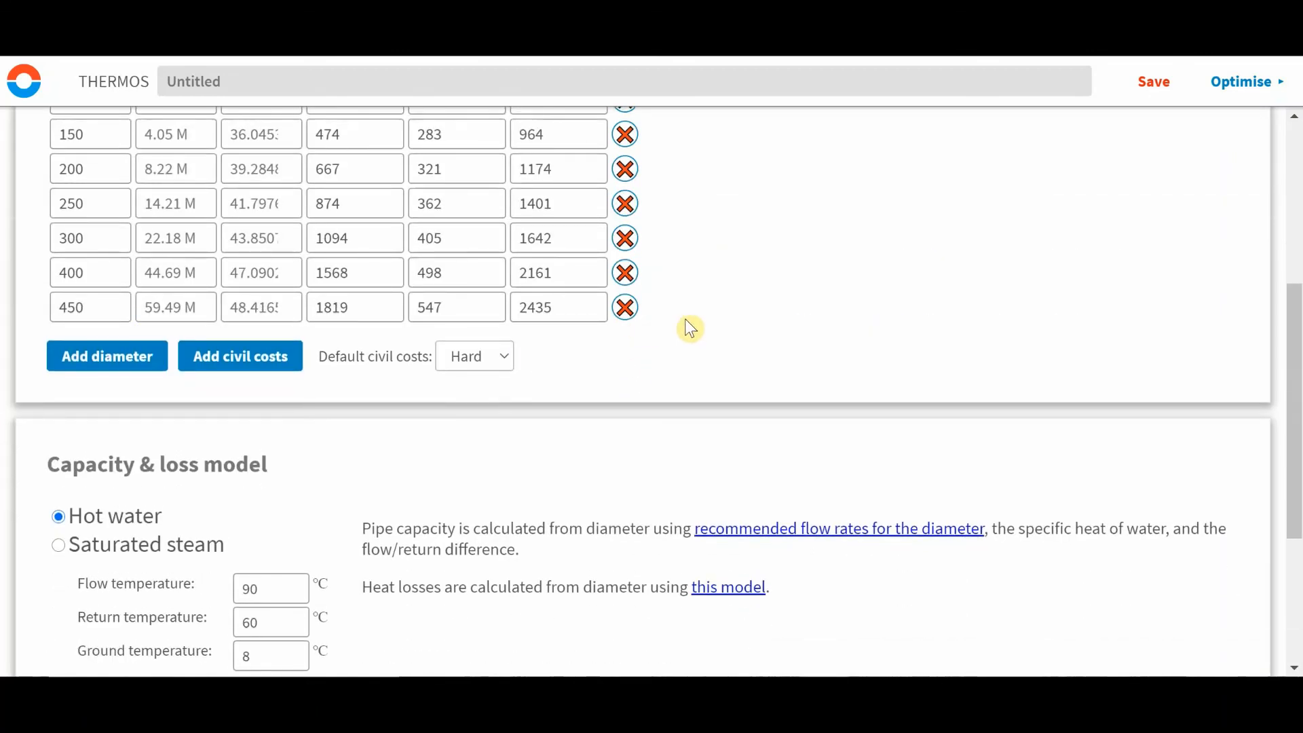
{"action": "mouse_move", "coordinate": [692, 341]}
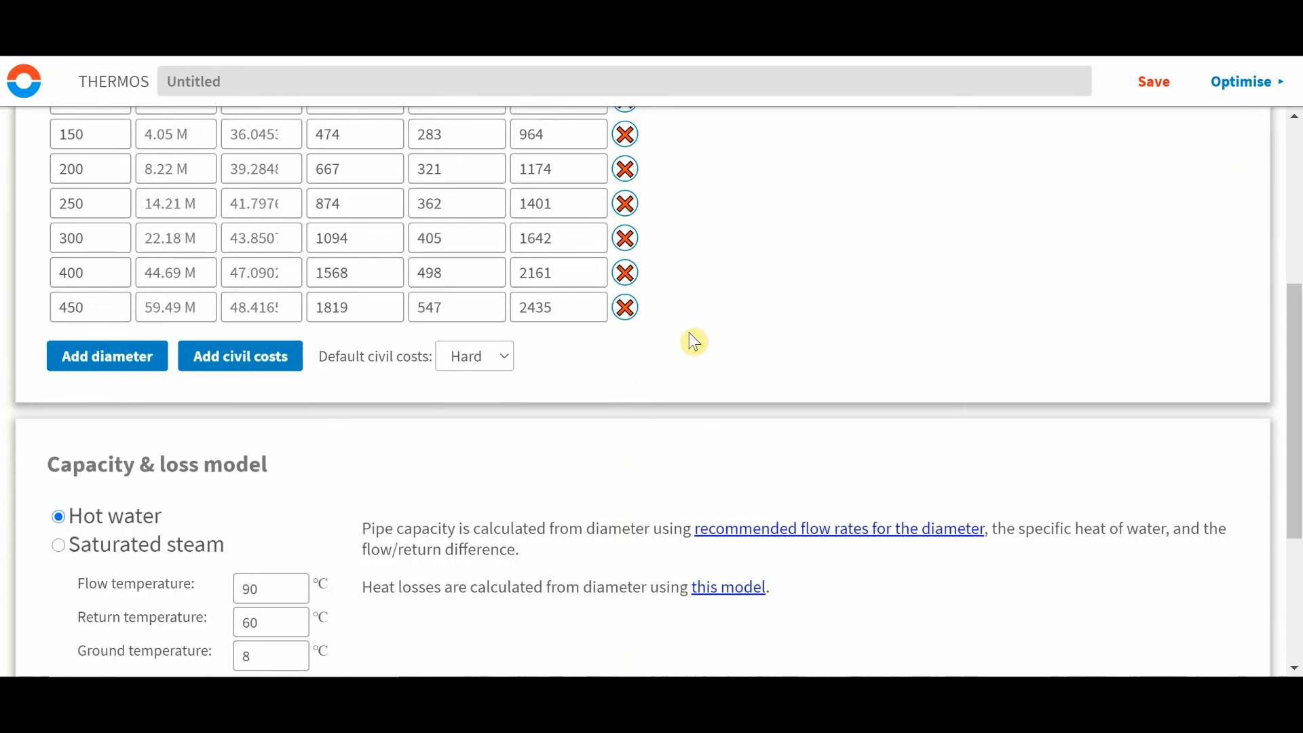
{"action": "mouse_move", "coordinate": [665, 347]}
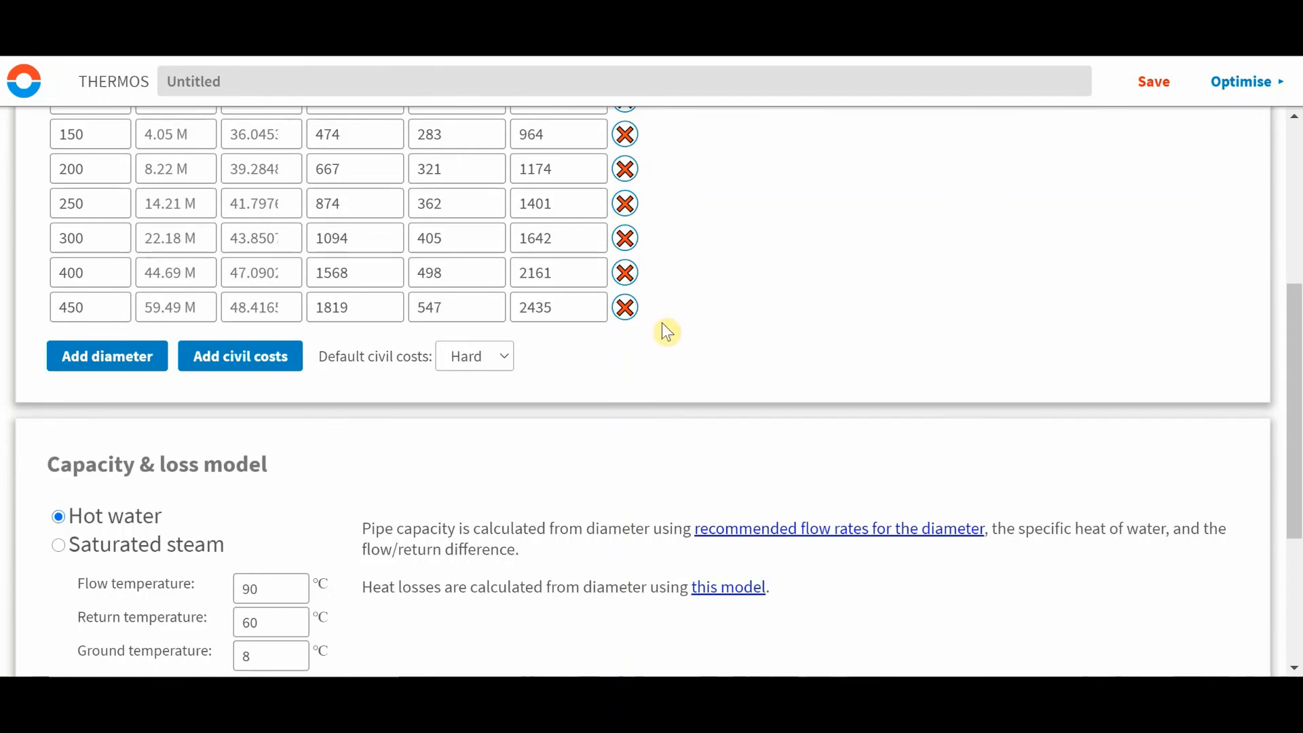
{"action": "mouse_move", "coordinate": [666, 335]}
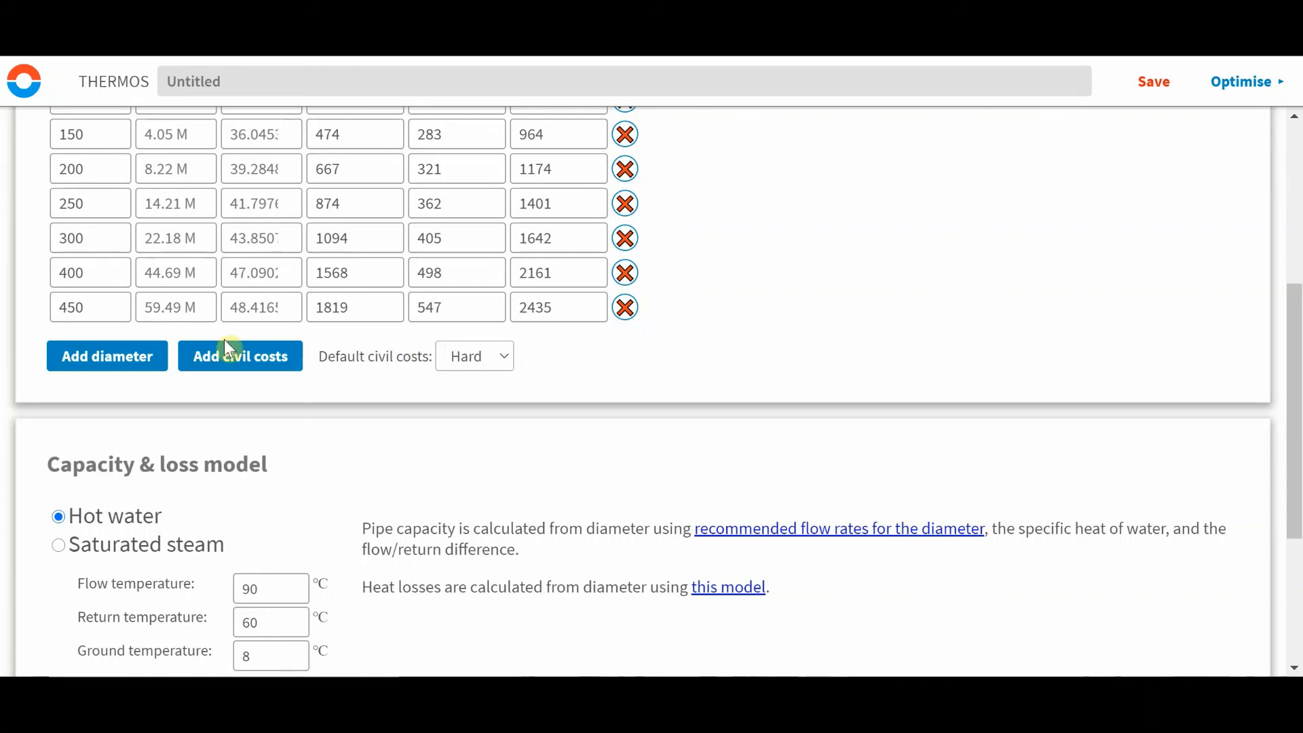
{"action": "left_click", "coordinate": [78, 307]}
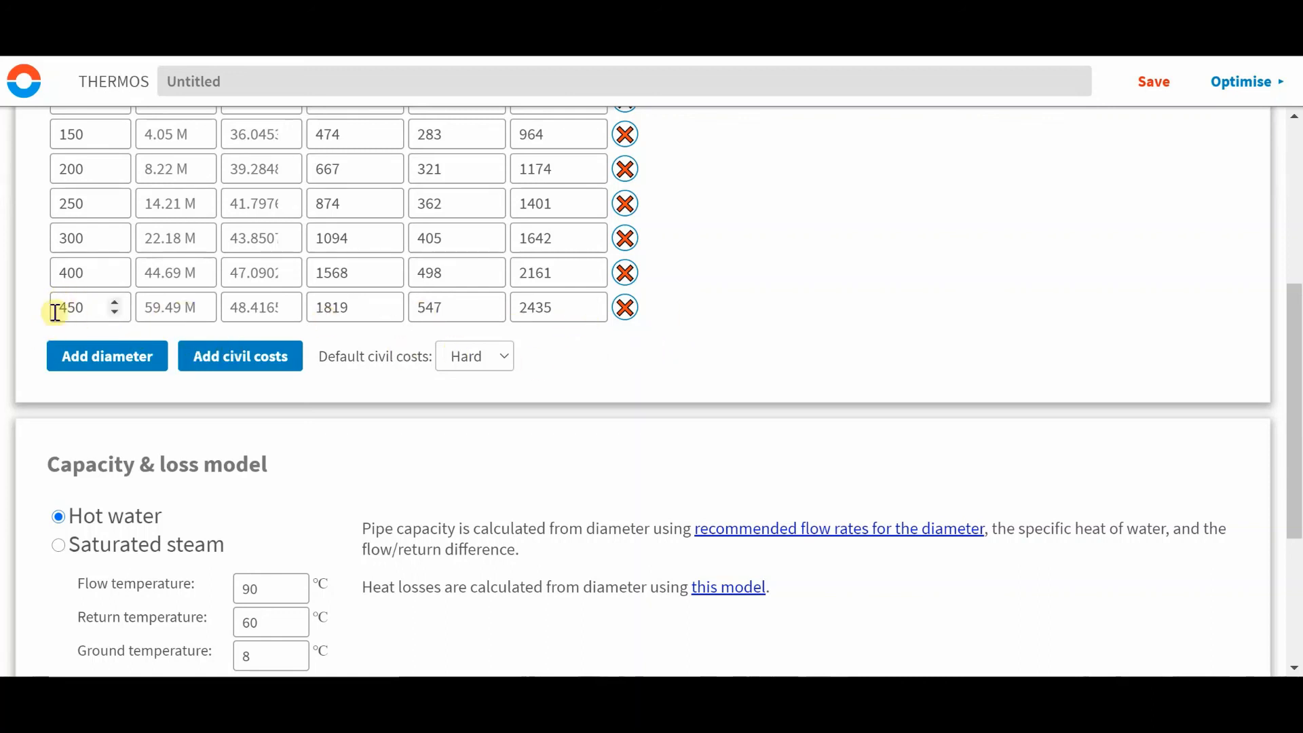